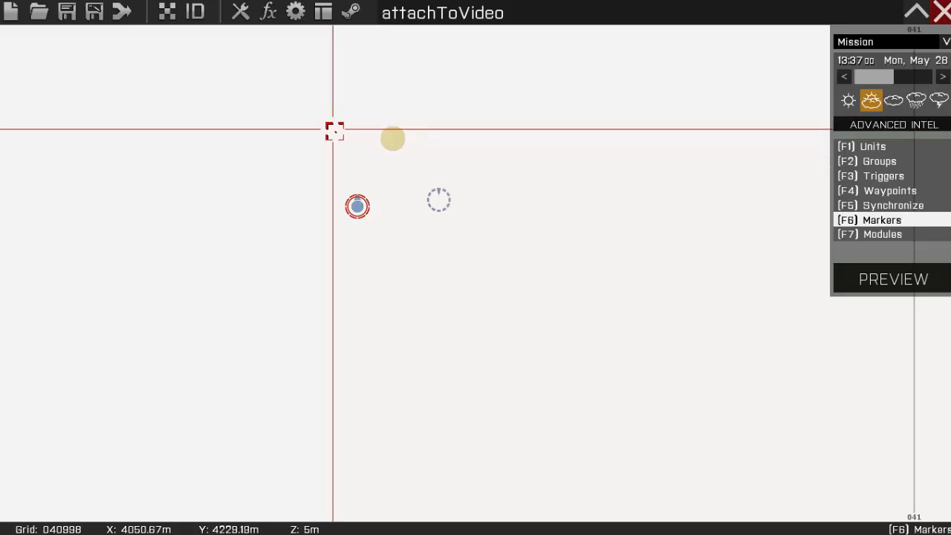
mouse_move(387, 231)
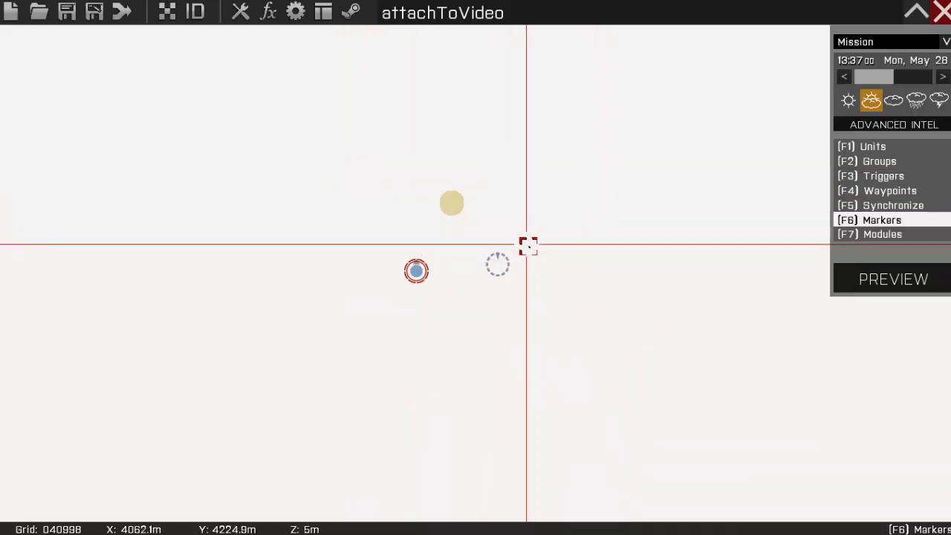
mouse_move(507, 301)
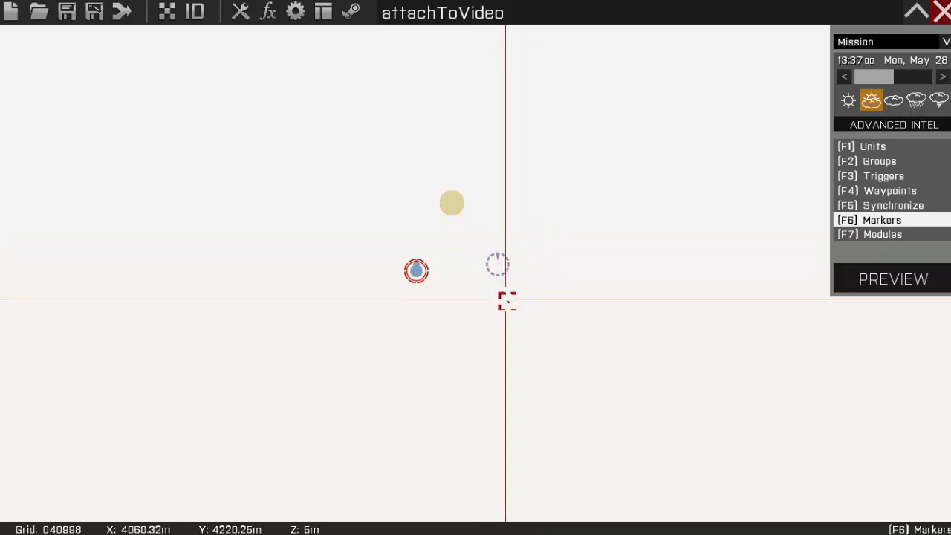
mouse_move(498, 265)
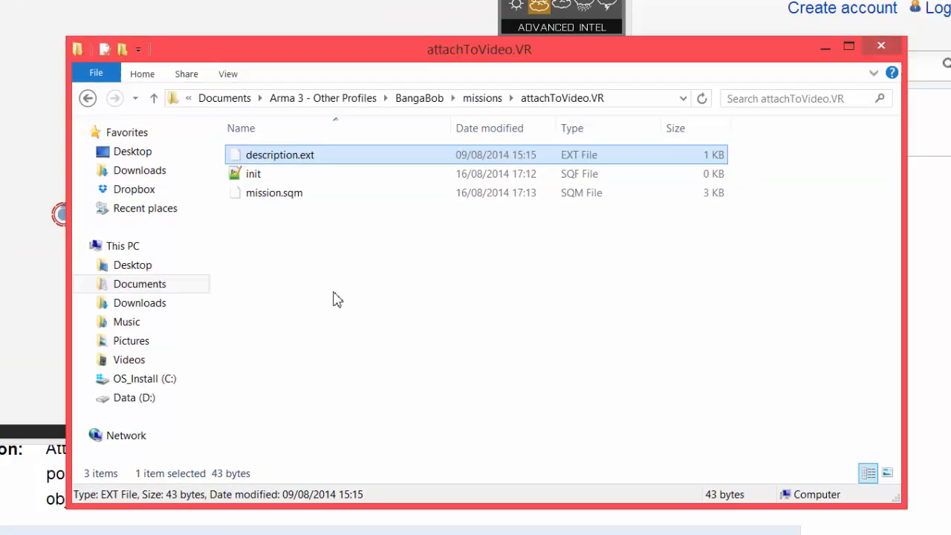
mouse_move(301, 159)
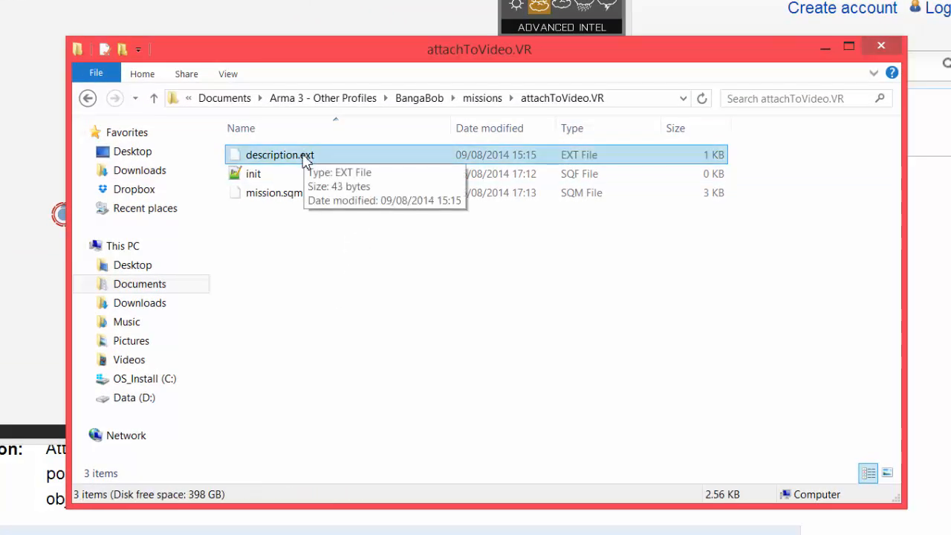
mouse_move(253, 173)
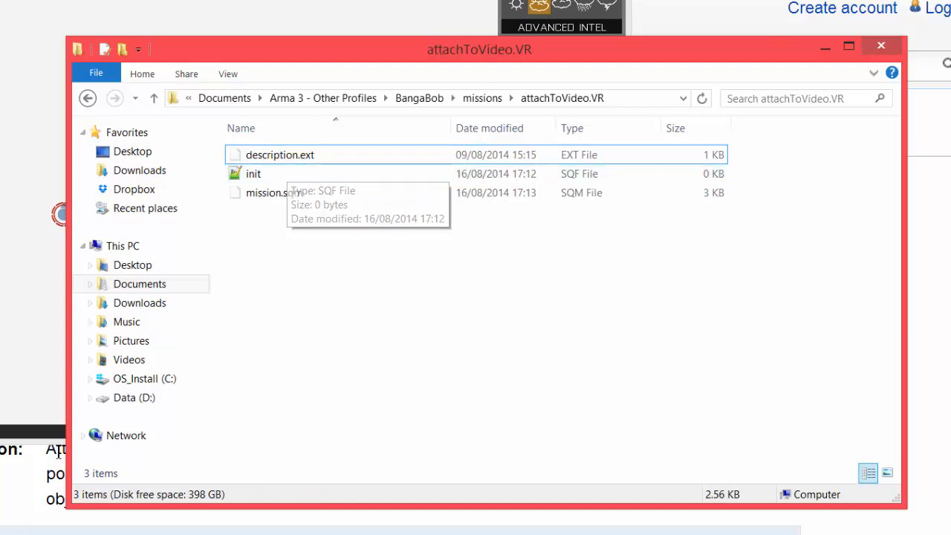
Open the empty init.sqf from the attachToVideo.VR mission folder in Notepad++
double_click(253, 172)
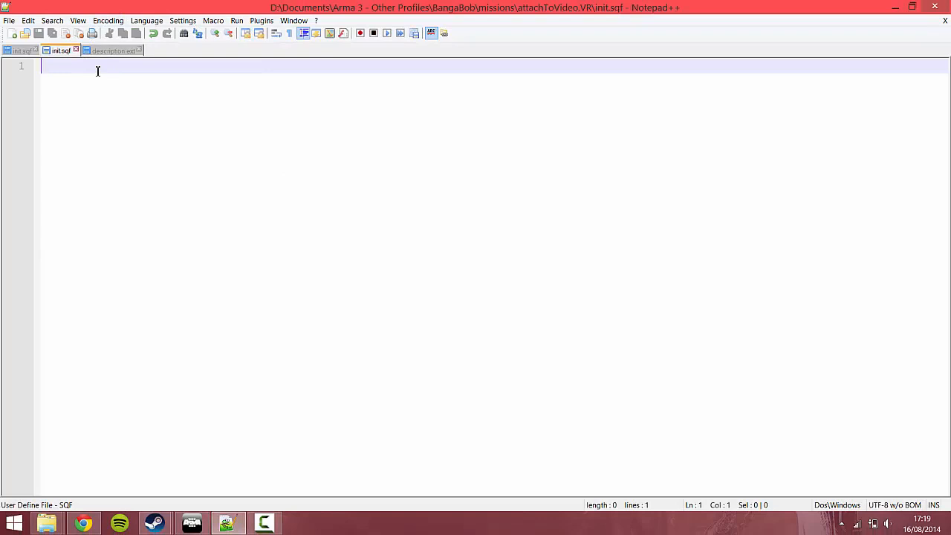
left_click(111, 51)
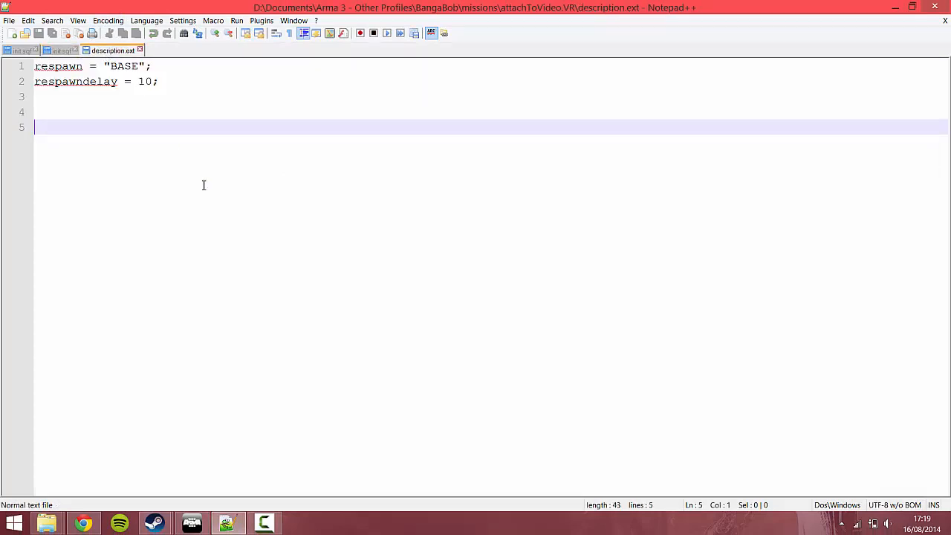
mouse_move(199, 163)
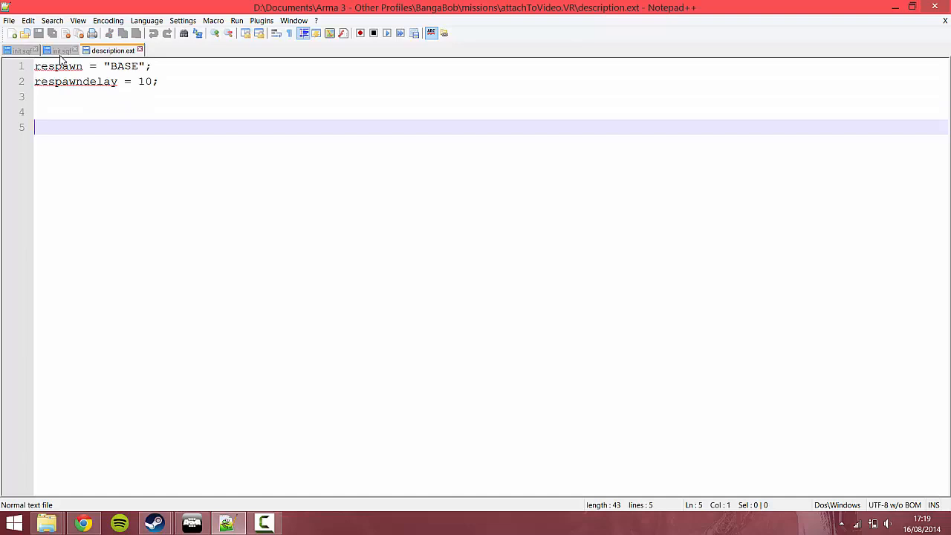
mouse_move(61, 51)
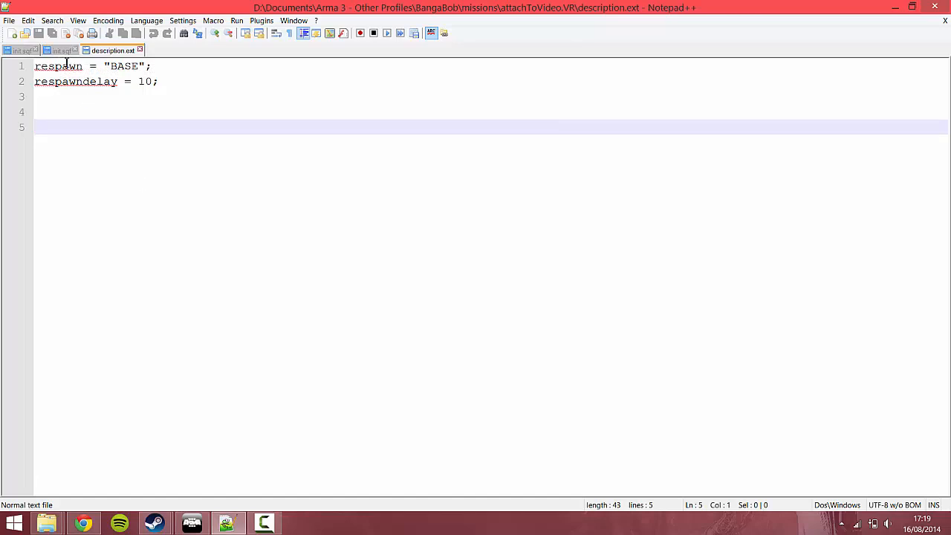
mouse_move(61, 50)
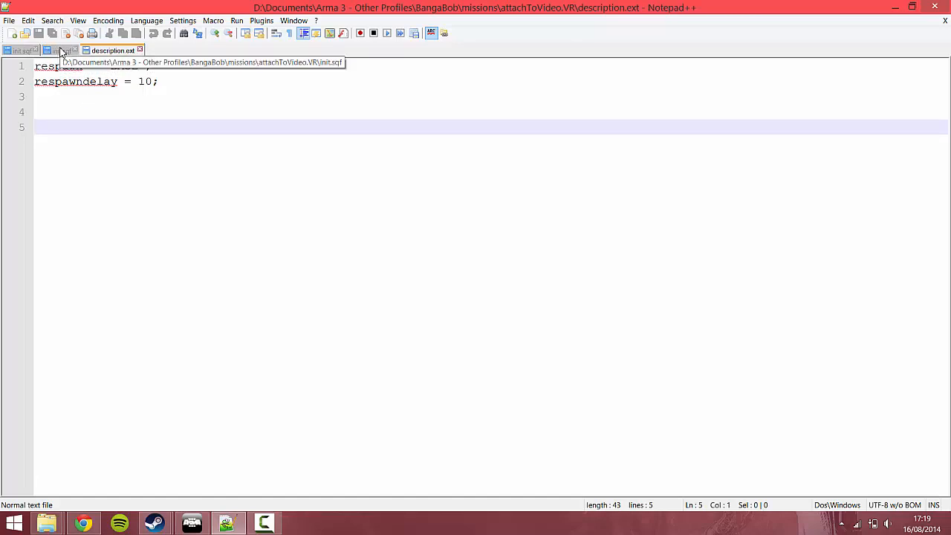
left_click(61, 51)
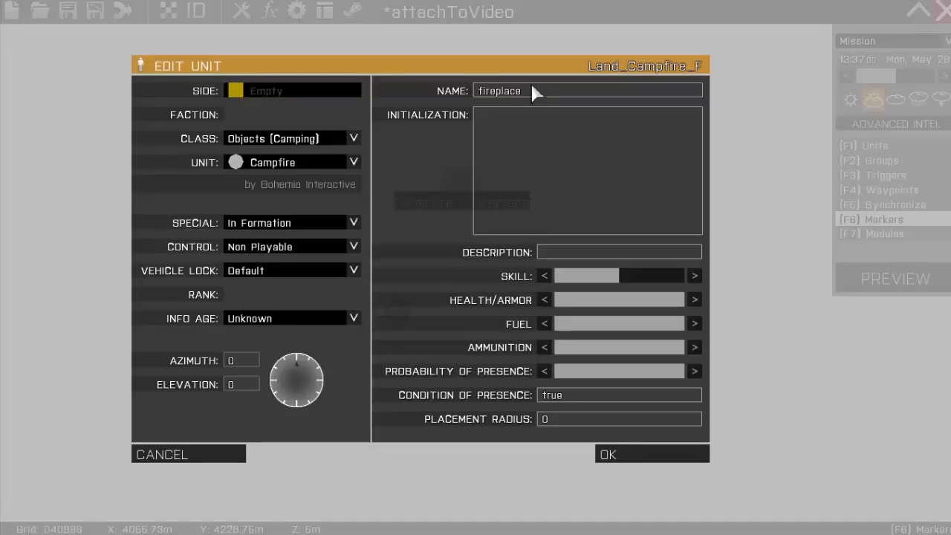
Select the campfire's name 'fireplace' in its Edit Unit properties
triple_click(499, 90)
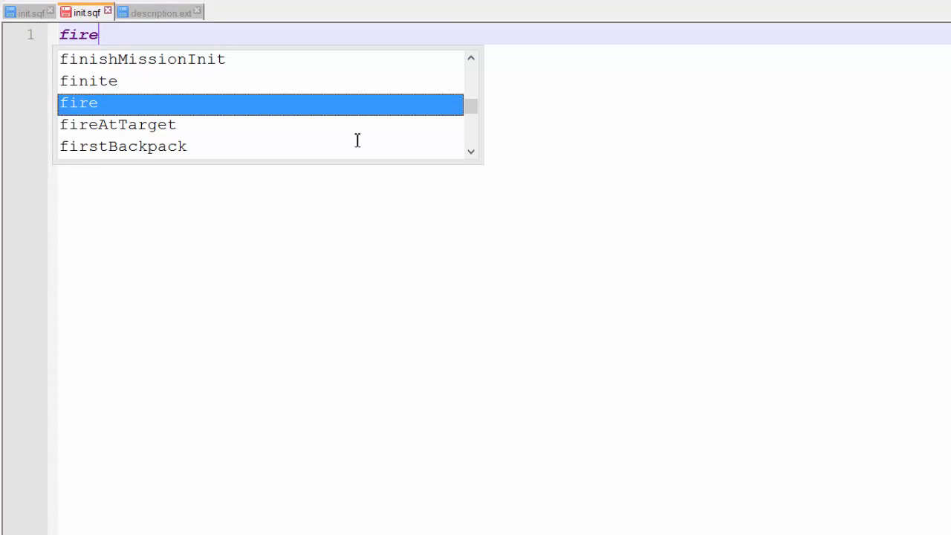
Write line 1: fireplace addaction ["Drag Object",{call H8_dragObject}];
type("pl")
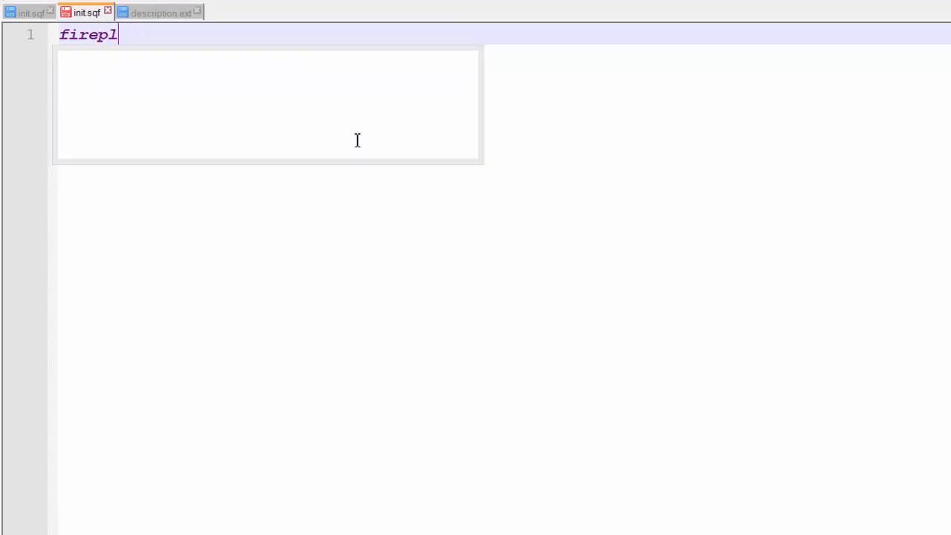
type("ace addac")
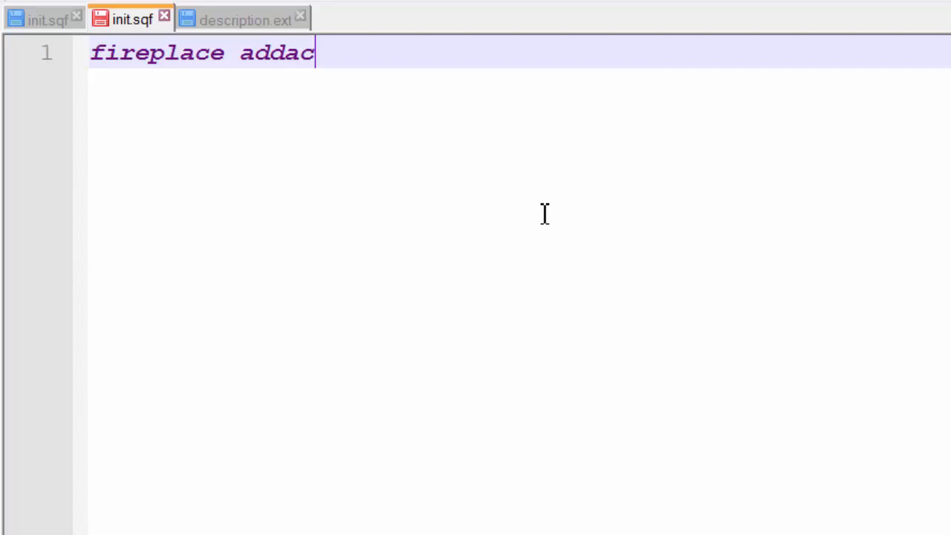
type("tion []")
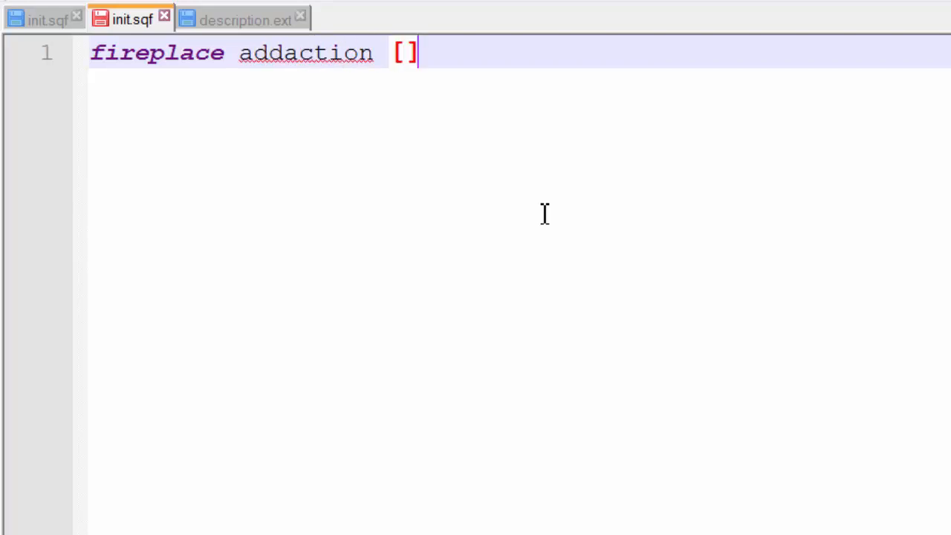
type("\"D\"")
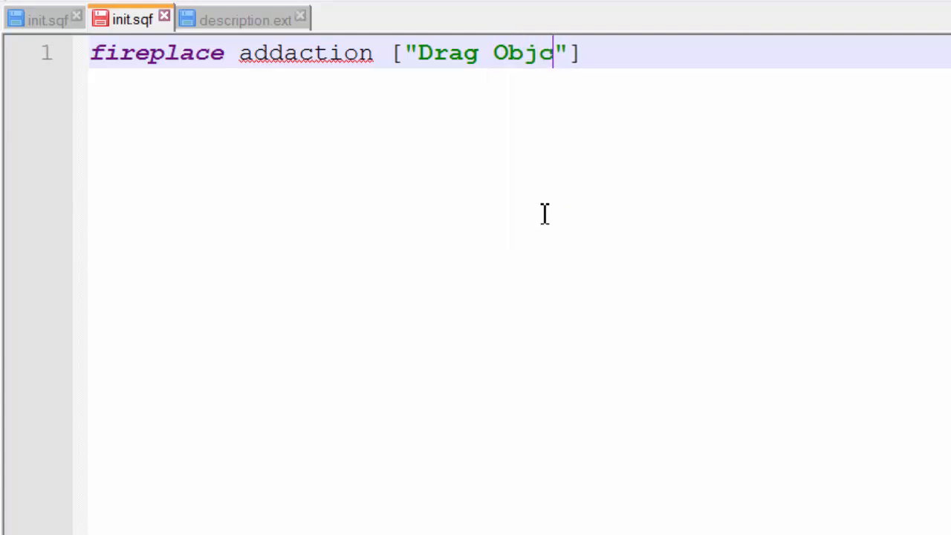
type("t")
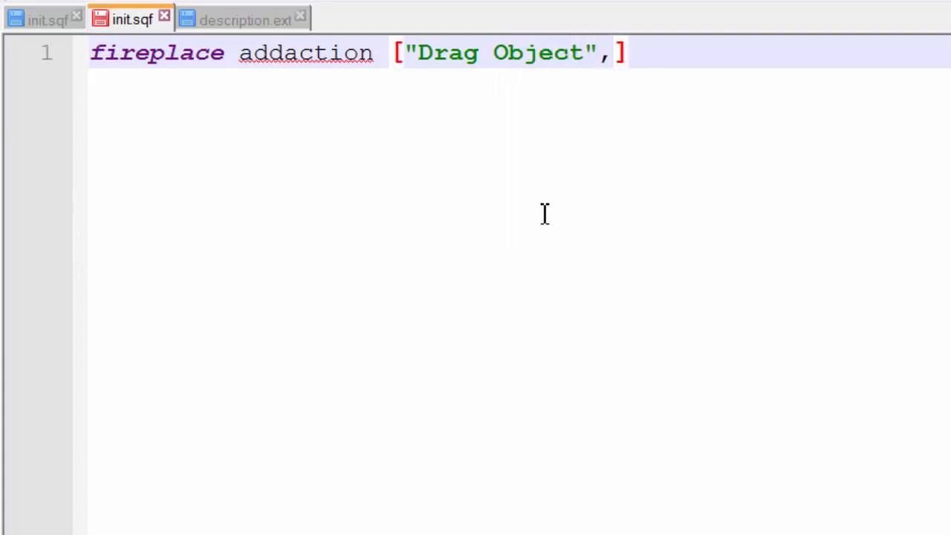
type("{call")
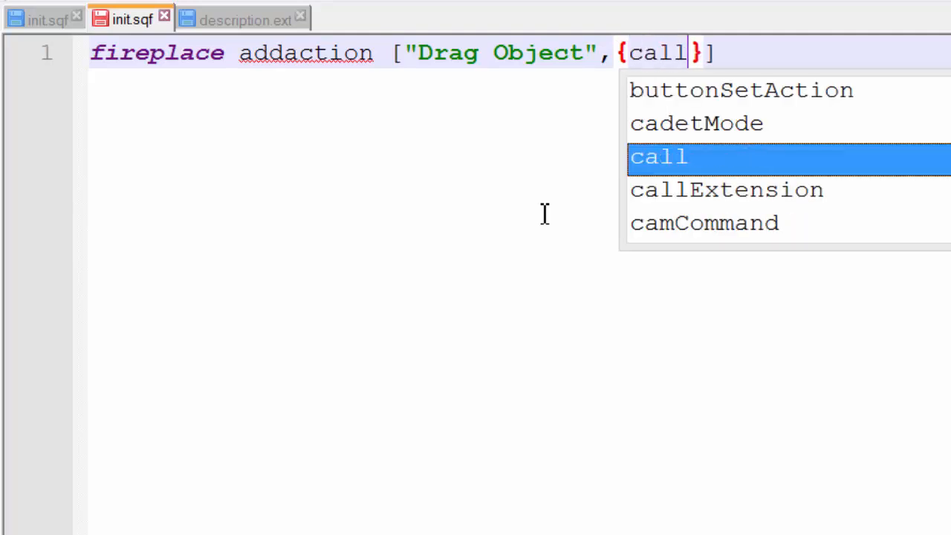
type("H8")
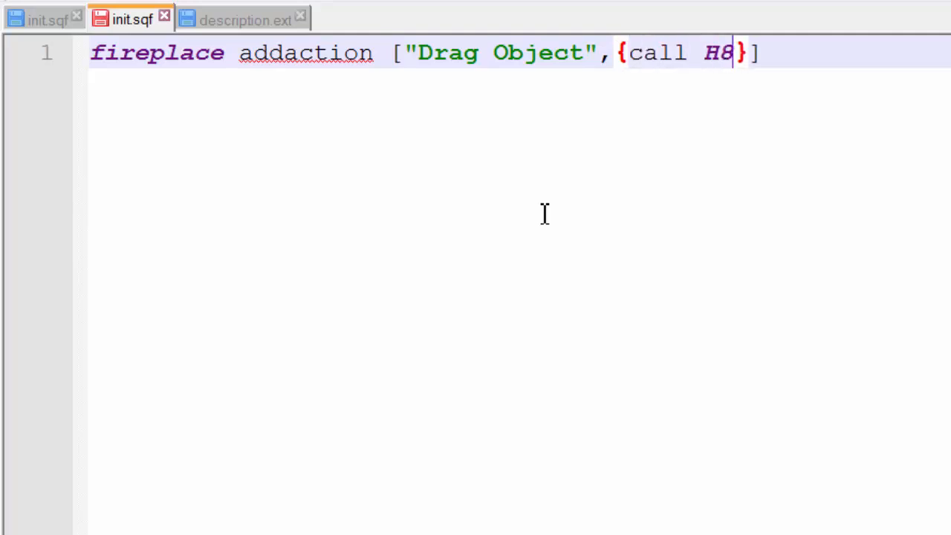
type("_dr")
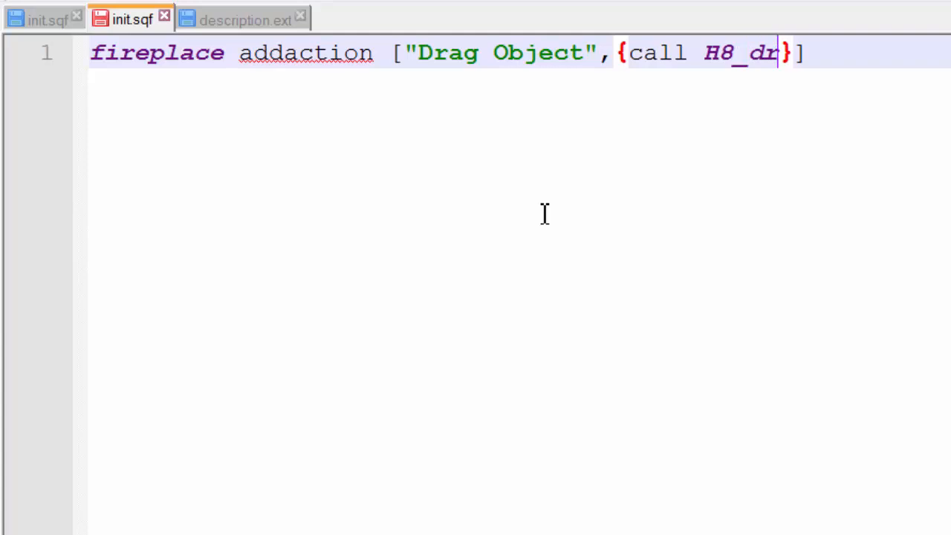
type("agObje")
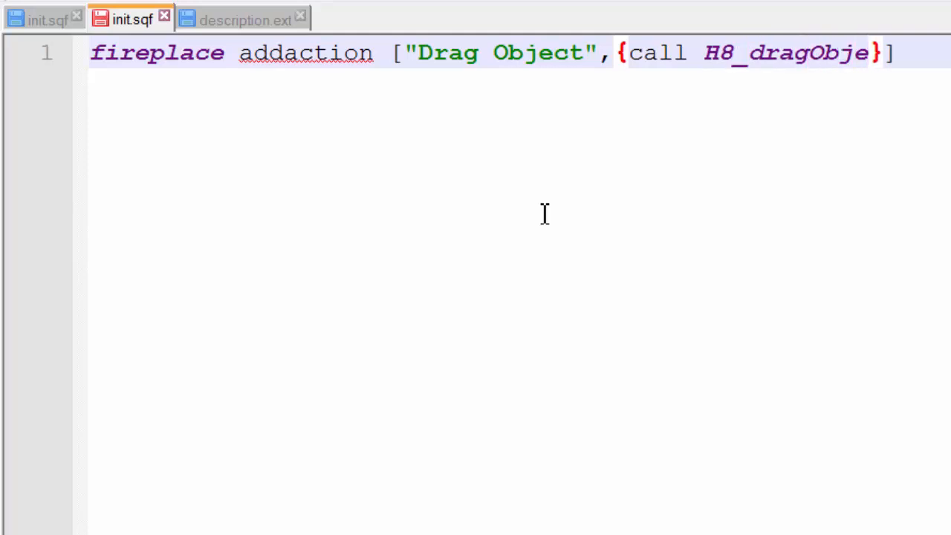
type("ct")
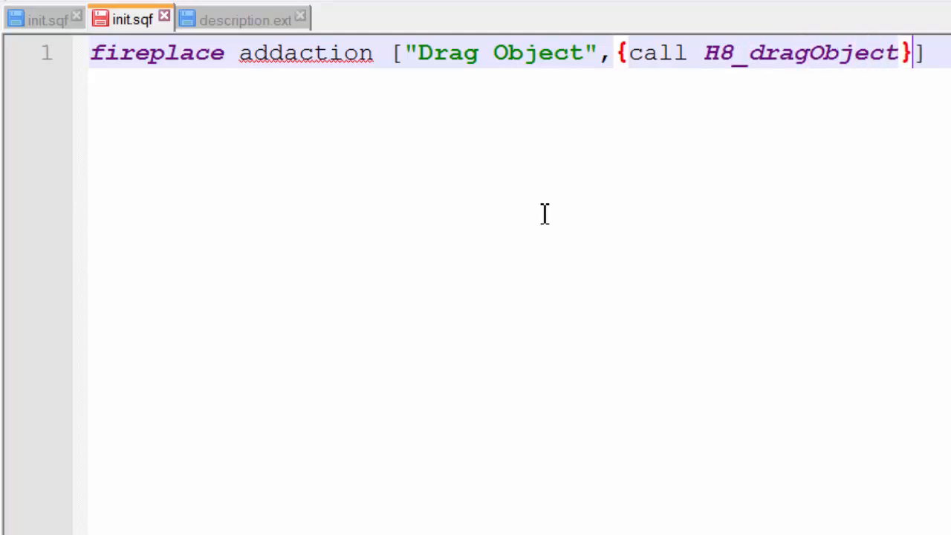
type(";")
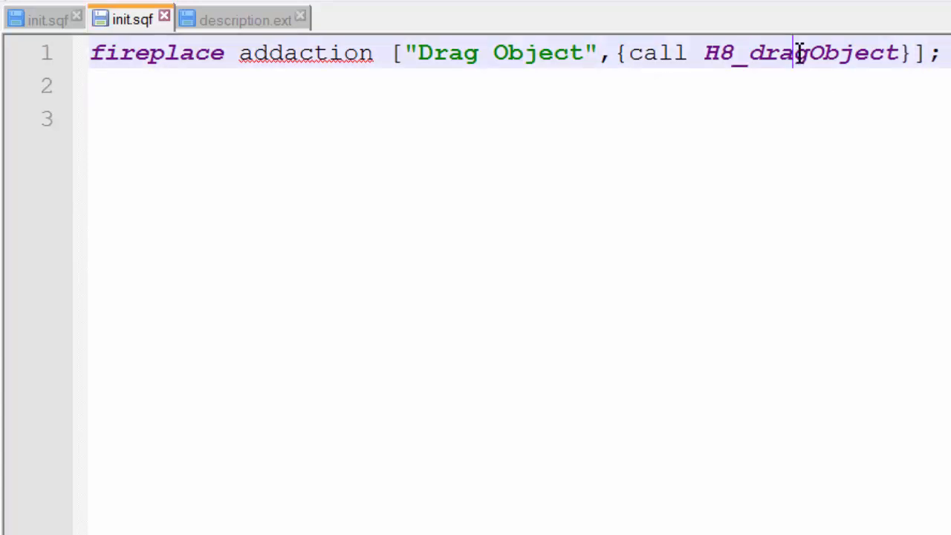
Create an empty H8_dragObject = { }; function block below the addaction line
type("H8_dragObject")
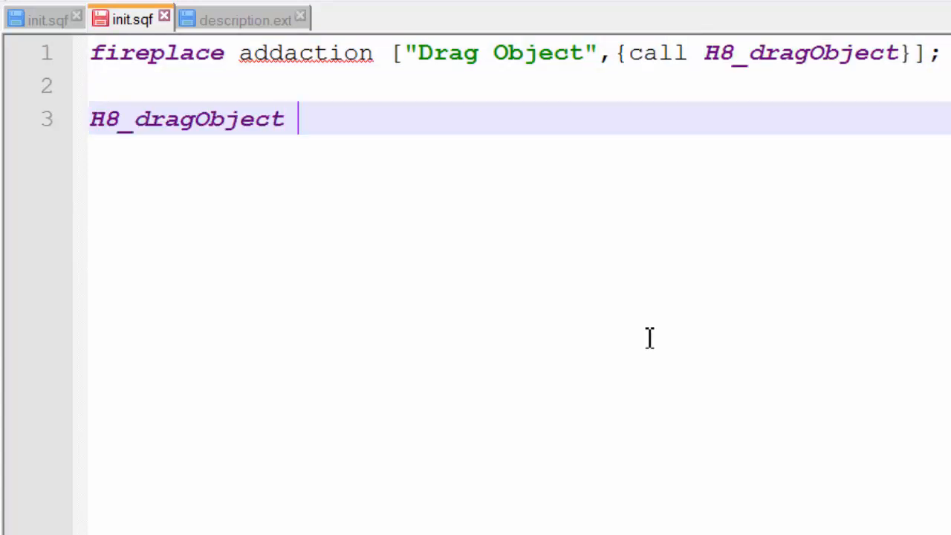
type("= {")
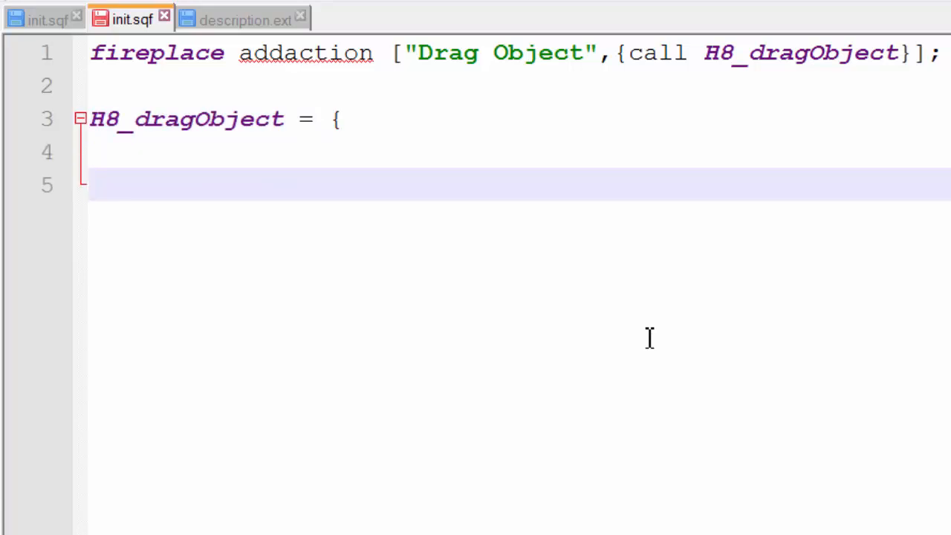
type("};")
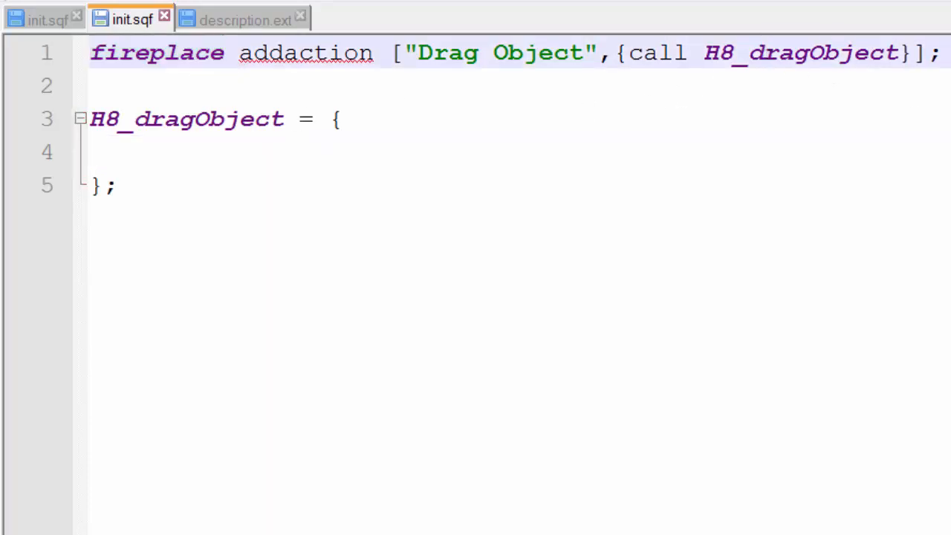
left_click(324, 152)
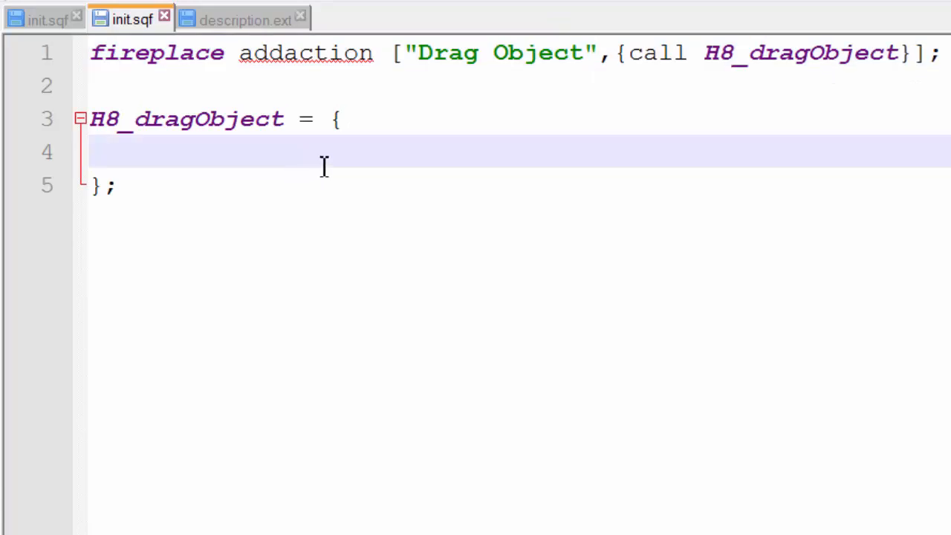
mouse_move(267, 165)
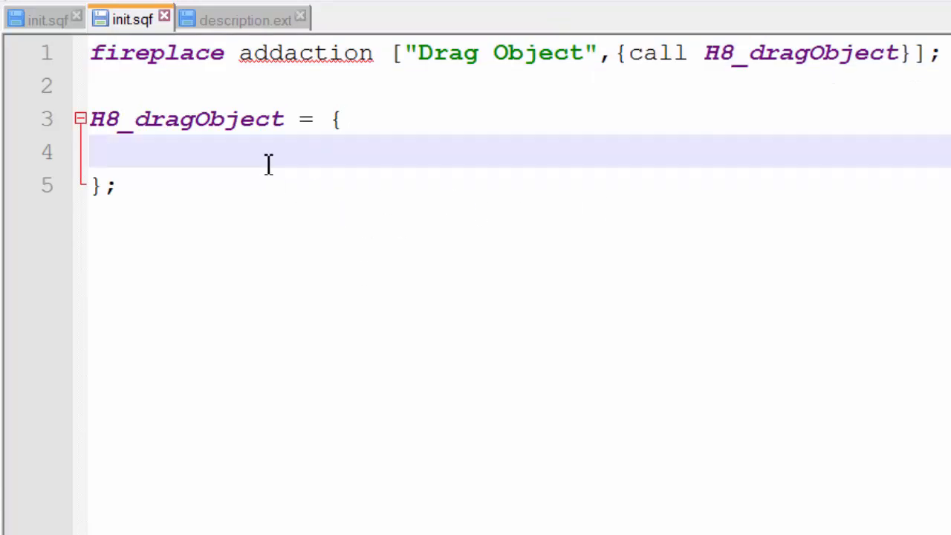
mouse_move(226, 141)
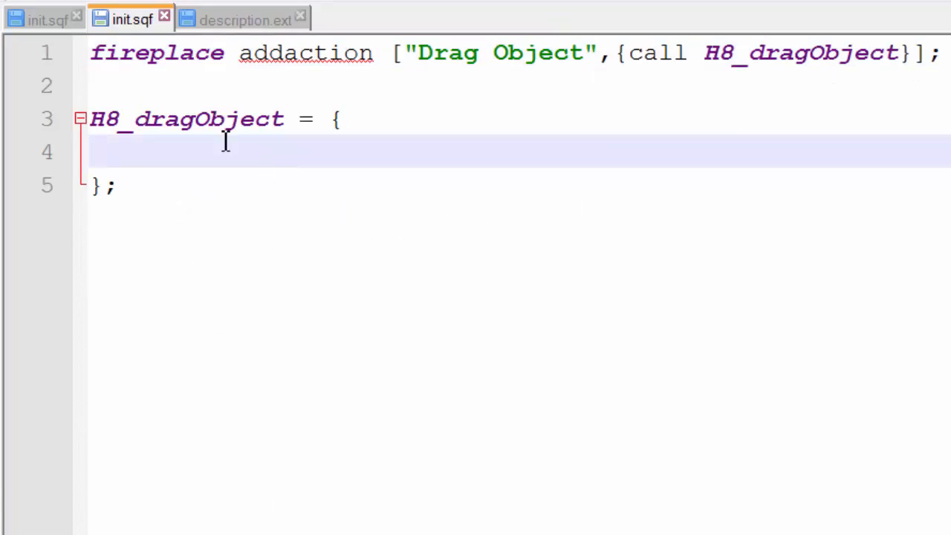
mouse_move(270, 273)
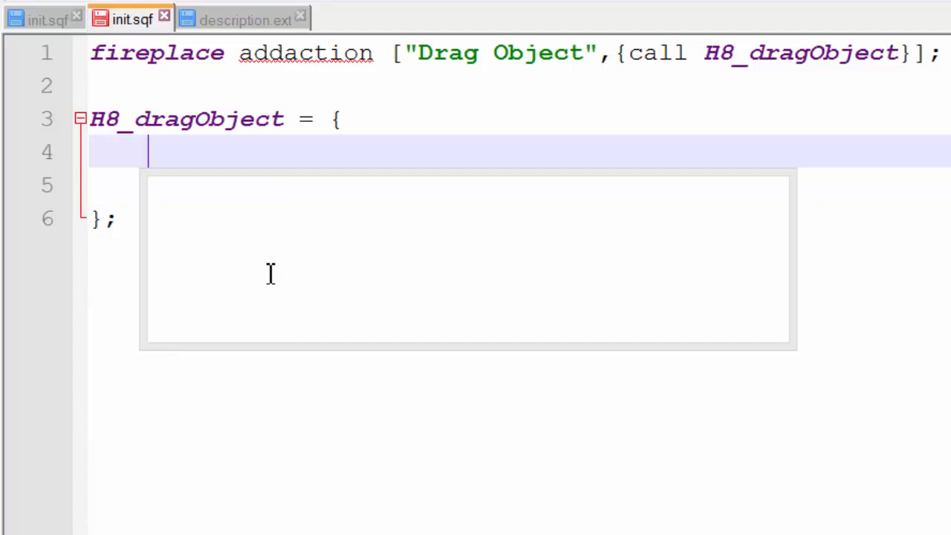
Add _object = (_this select 0); as the first statement of H8_dragObject
type("_o")
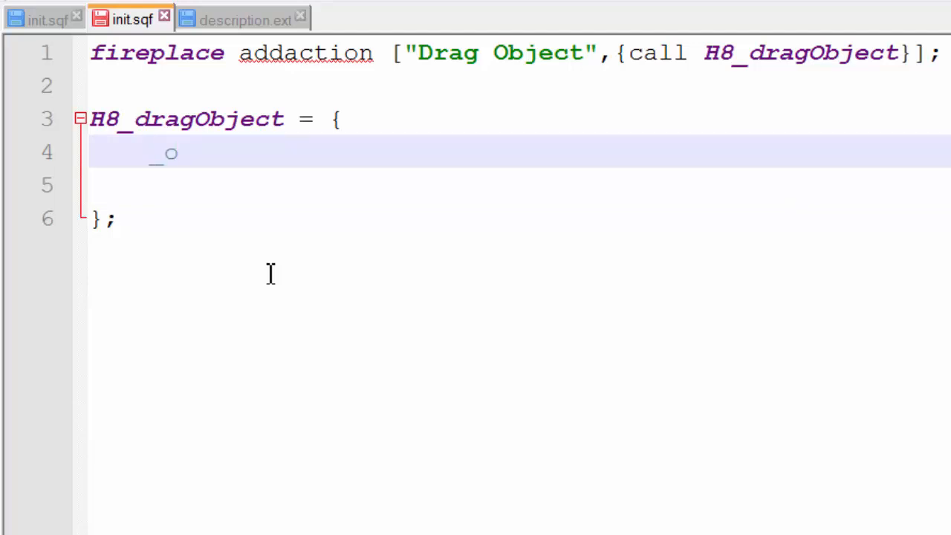
type("bje")
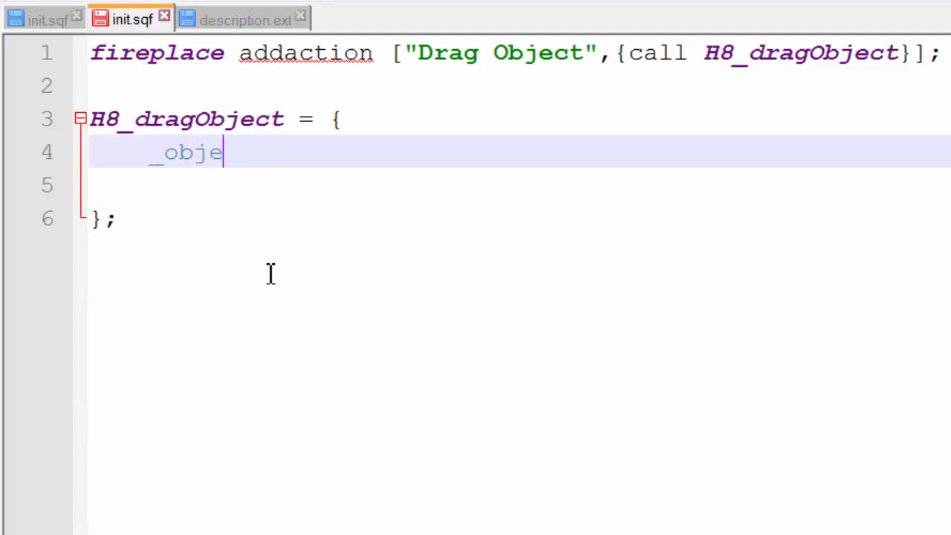
type("ct =")
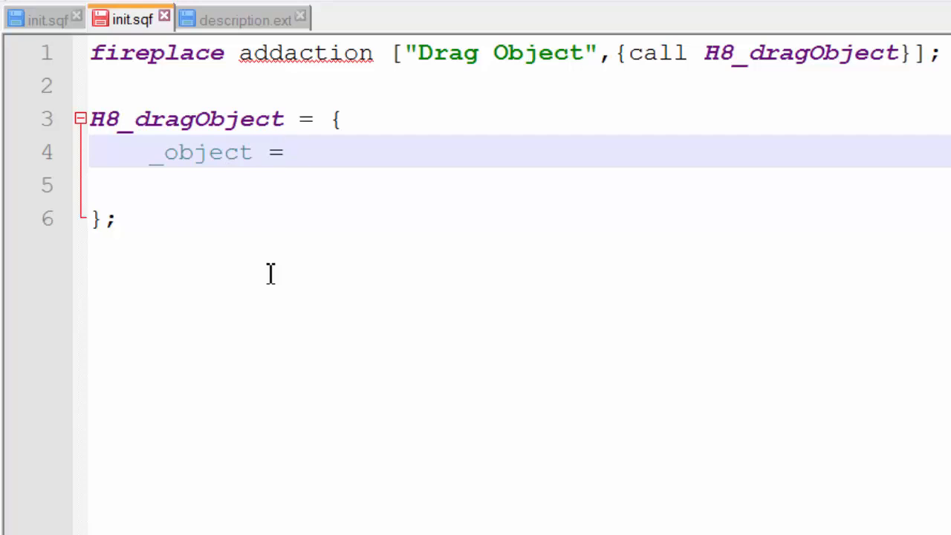
type("(_thi")
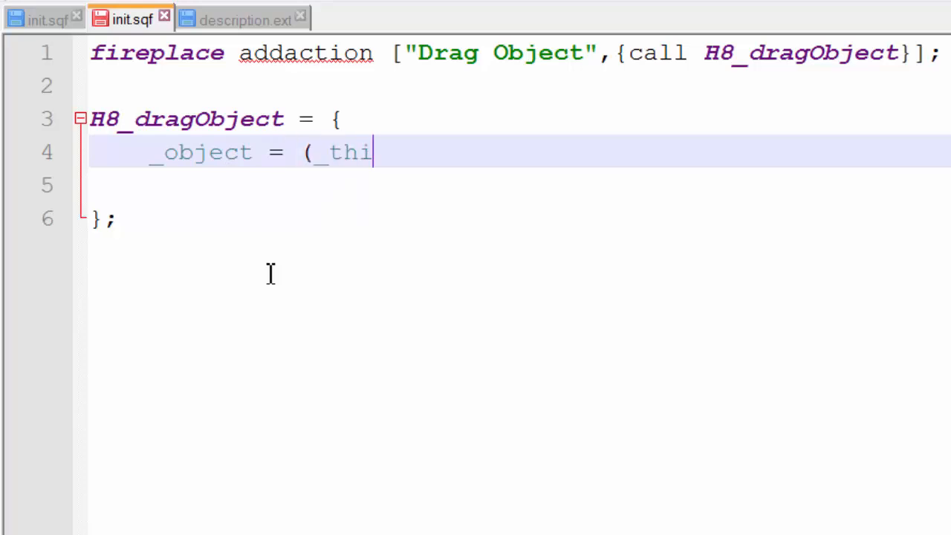
type("s select")
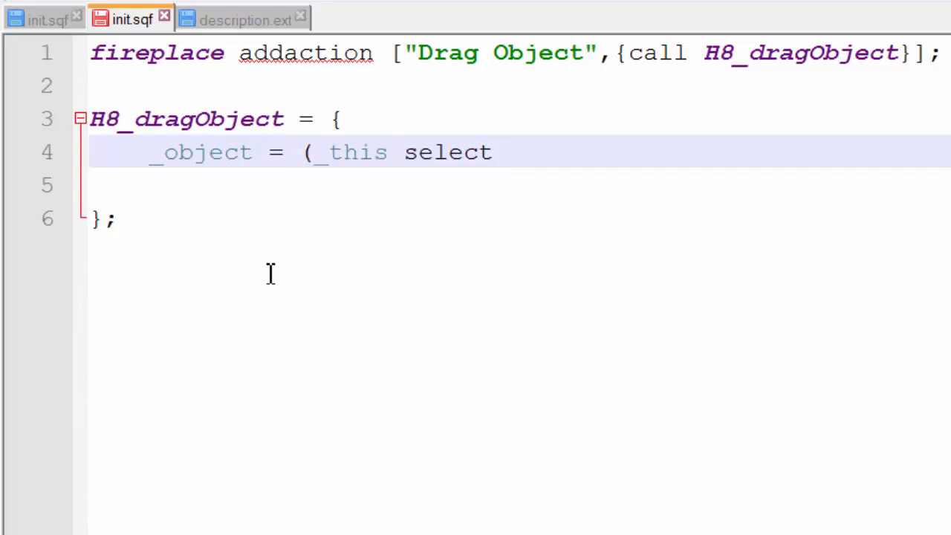
type("0);")
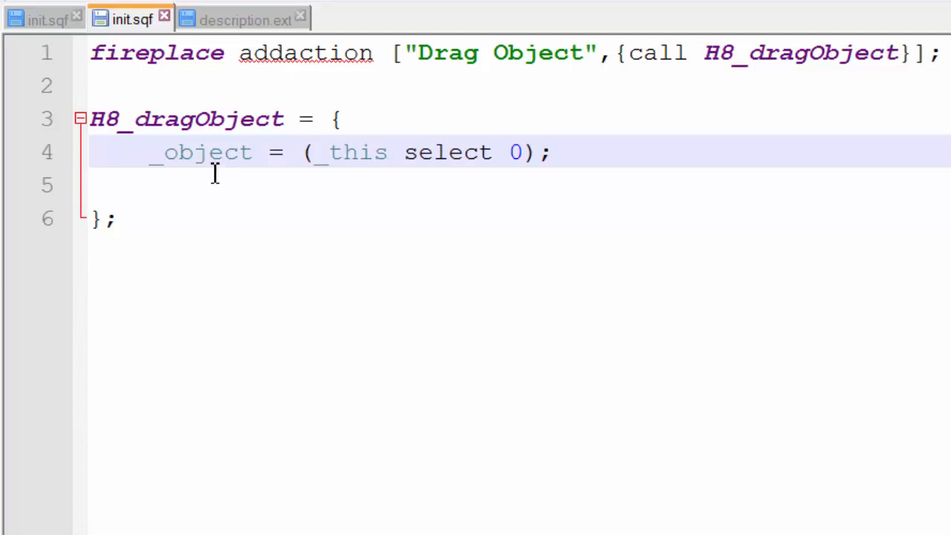
Point out the _object variable and start a new line below it in the function body
double_click(201, 151)
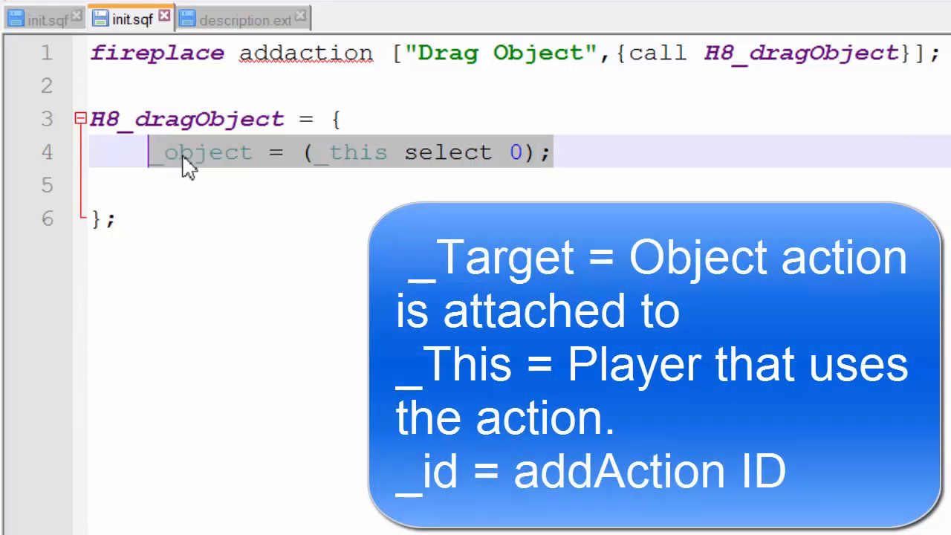
double_click(201, 152)
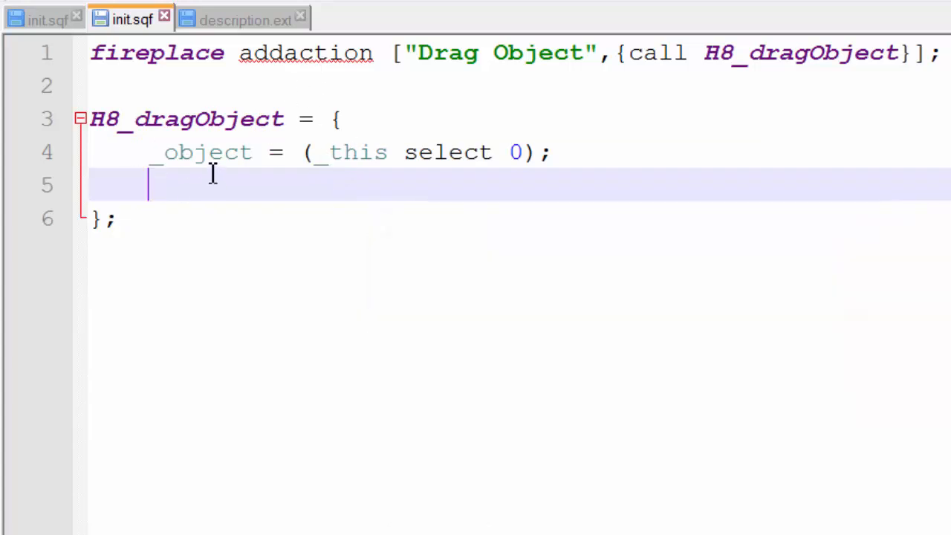
mouse_move(553, 184)
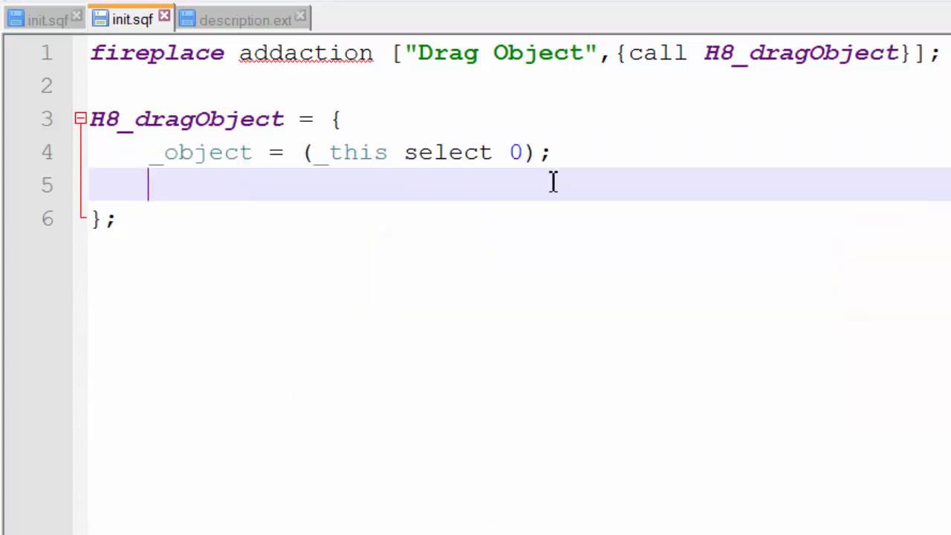
key("Return")
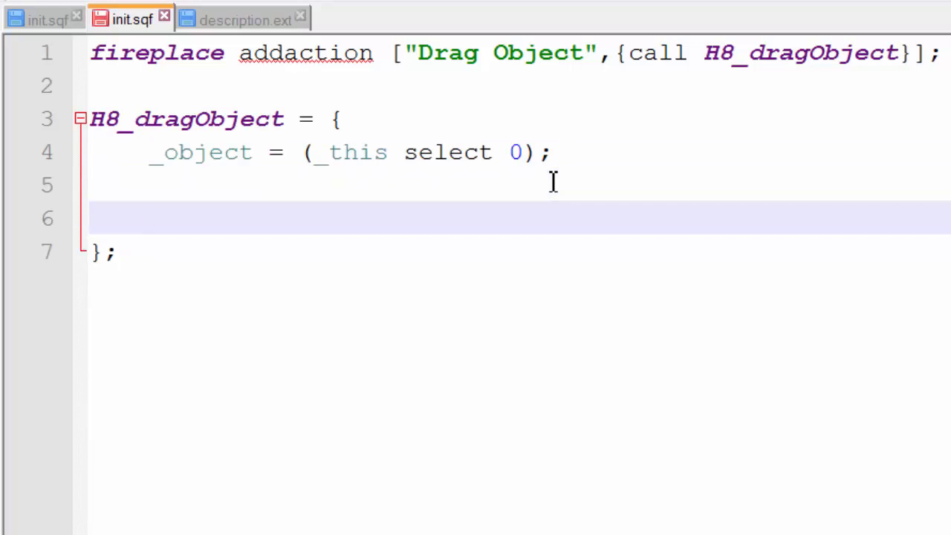
Add _object attachTo [player, [0,2,0]]; to the drag function
type("_ob")
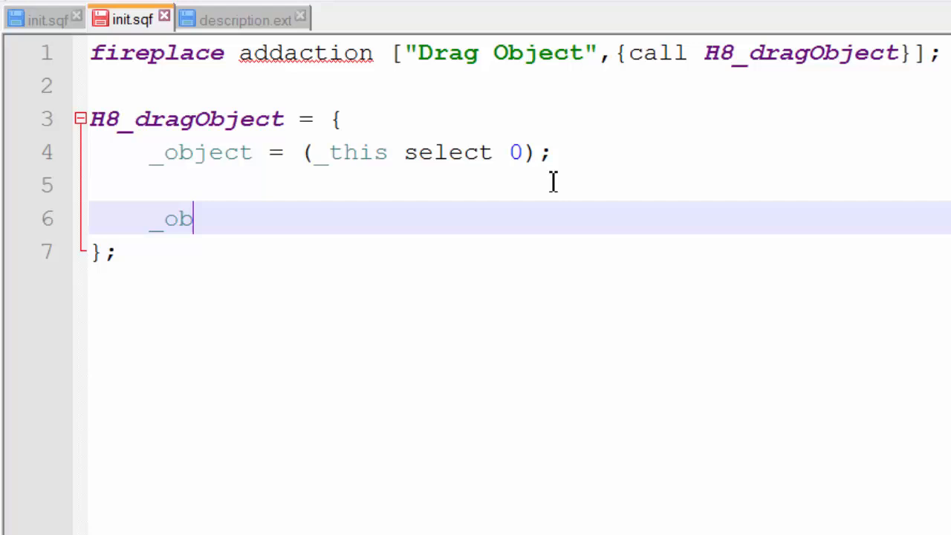
type("ject atta")
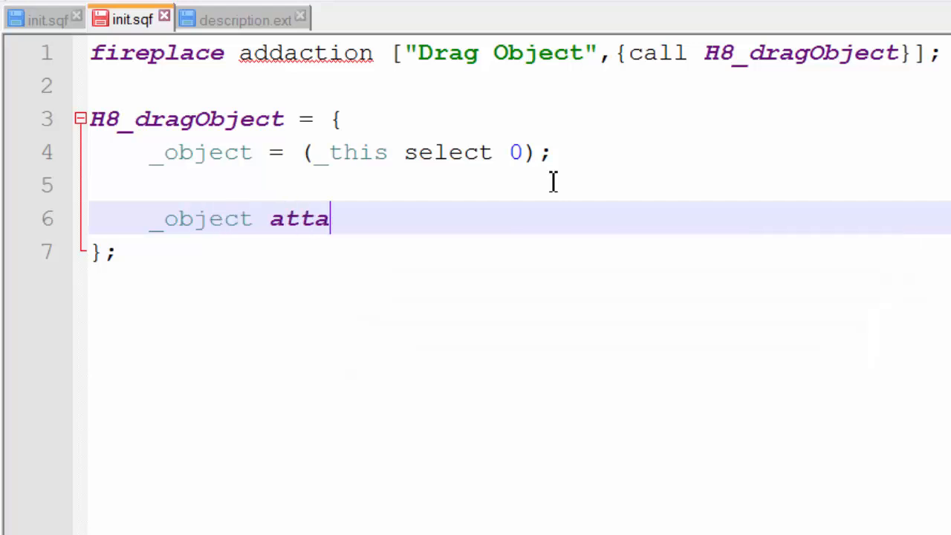
type("chTo []")
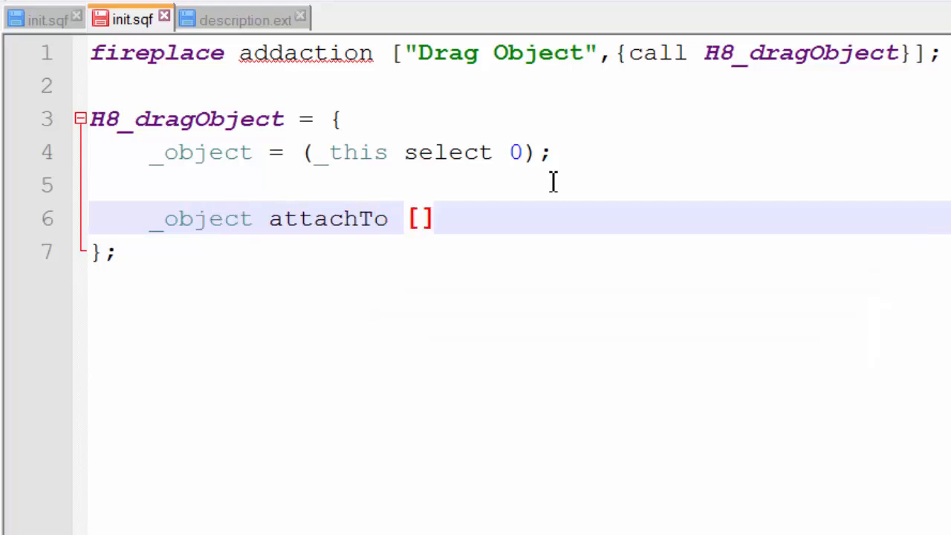
type("player")
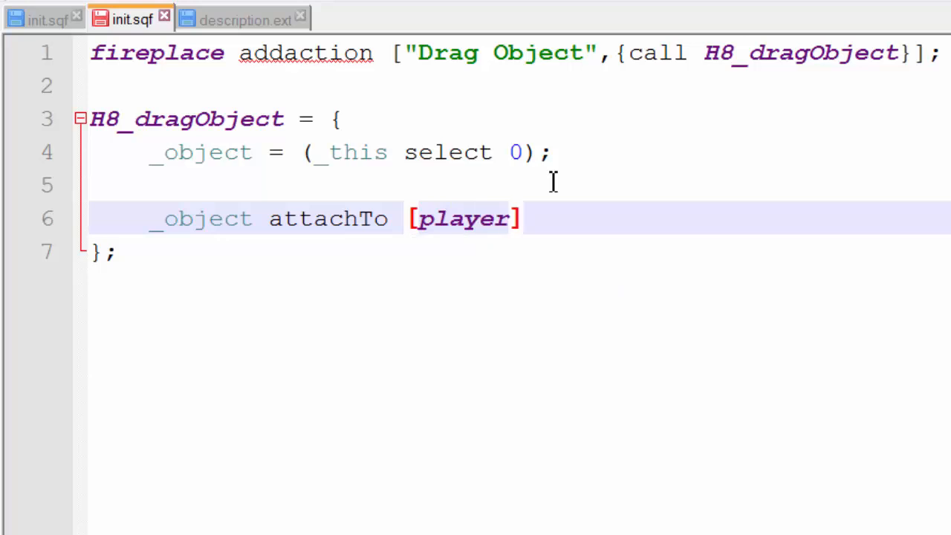
type(", []")
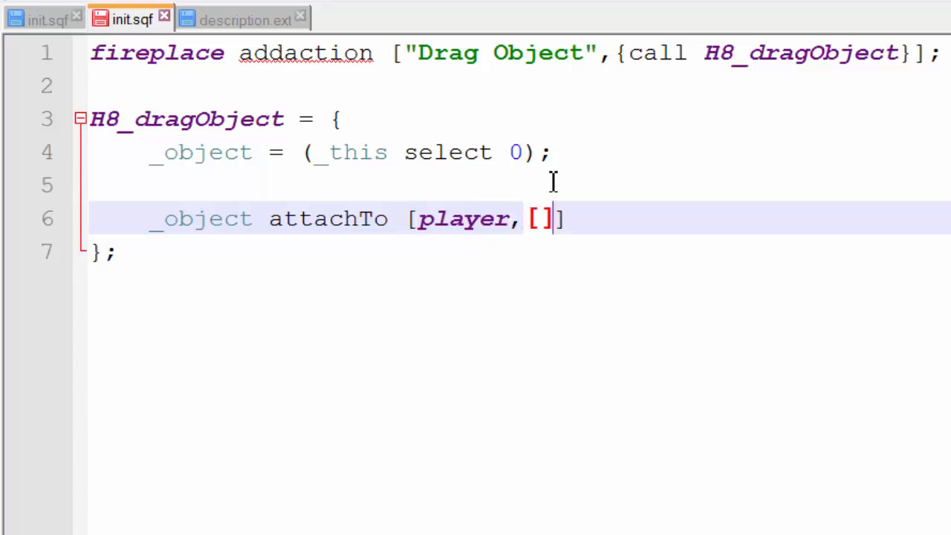
type("0,2,0")
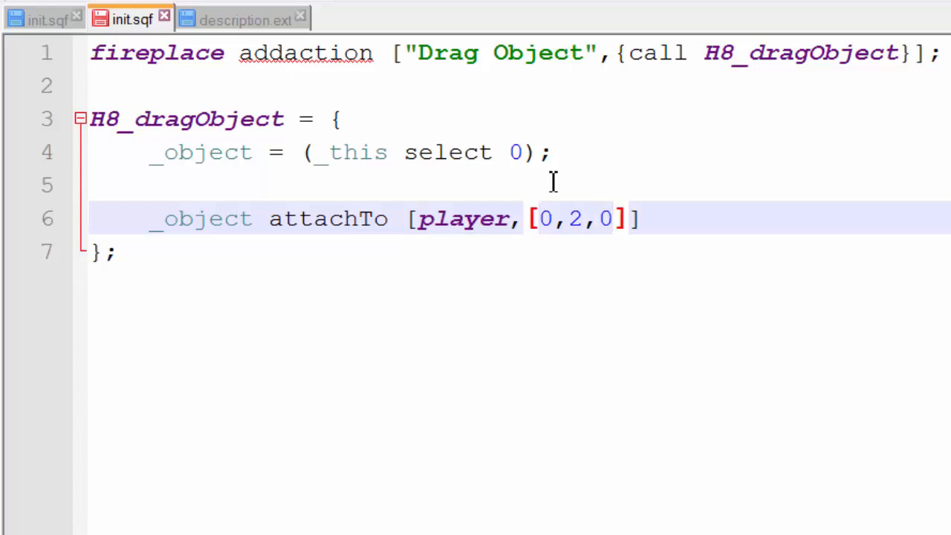
type(";")
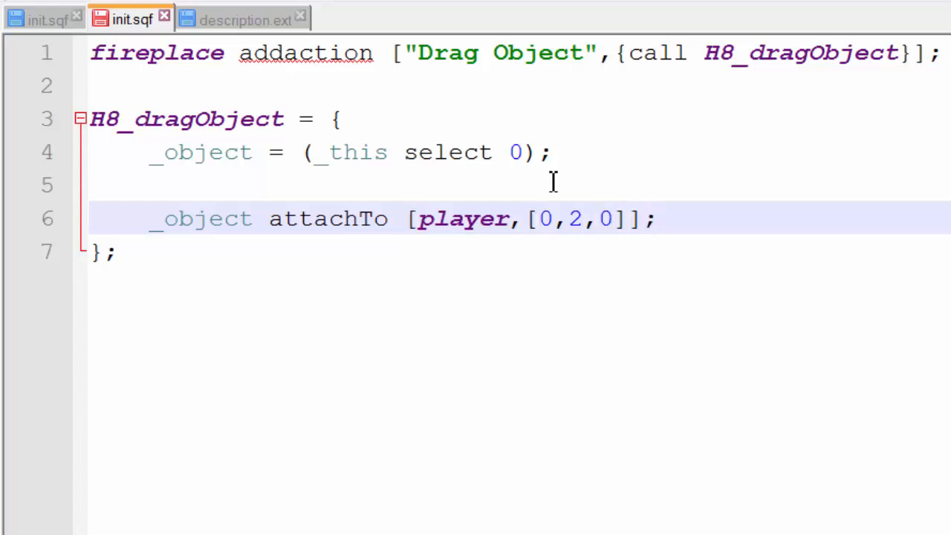
key("enter")
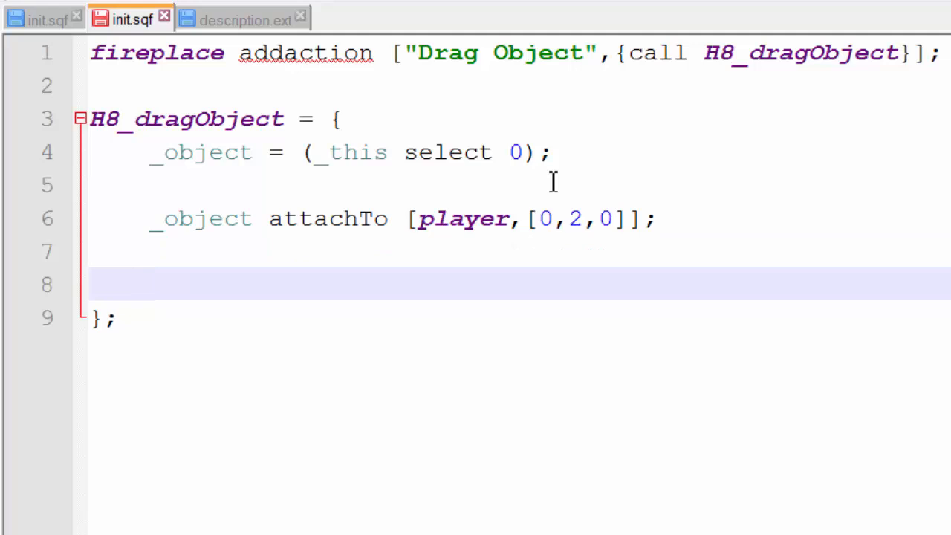
Add player Addaction ["Drop",{call H8_dropObject}]; and select the H8_dropObject name
type("player")
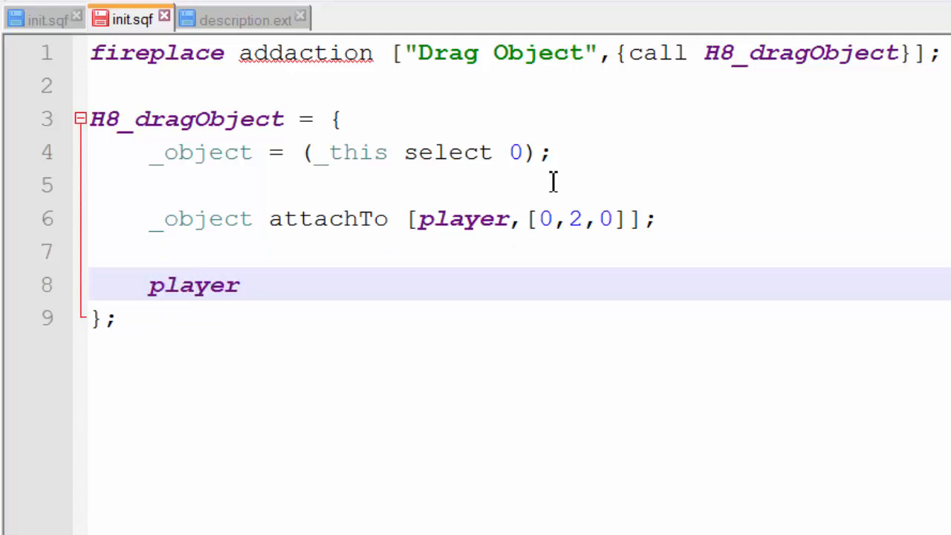
type("Addaction [\"")
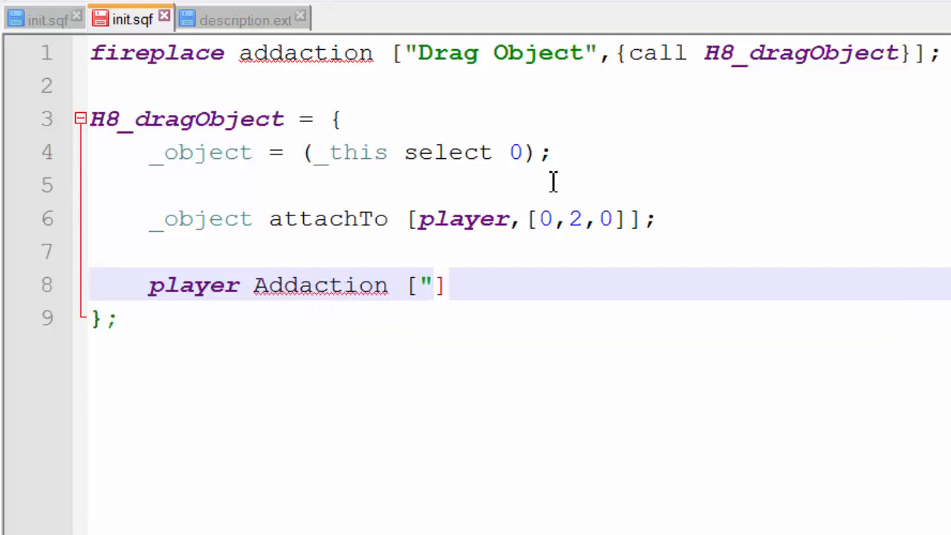
type("Drop\",")
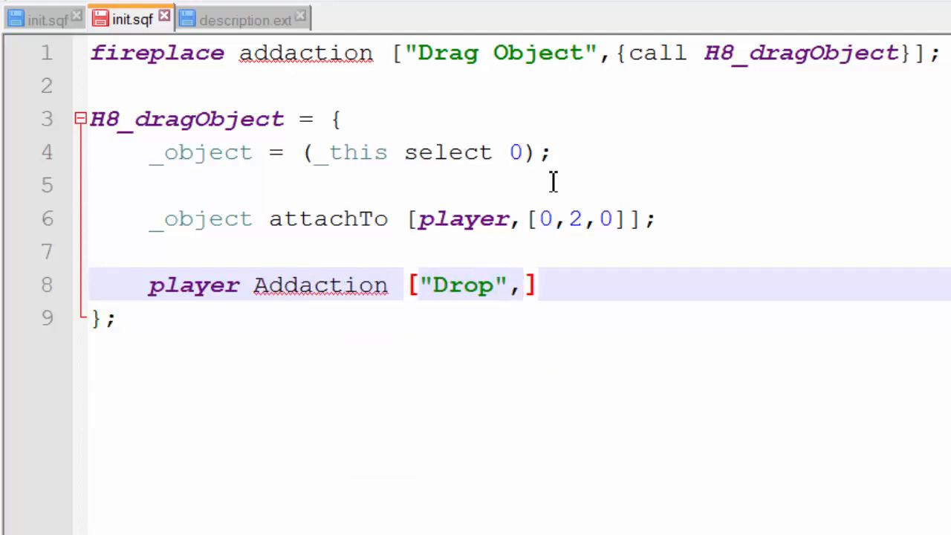
type("{c")
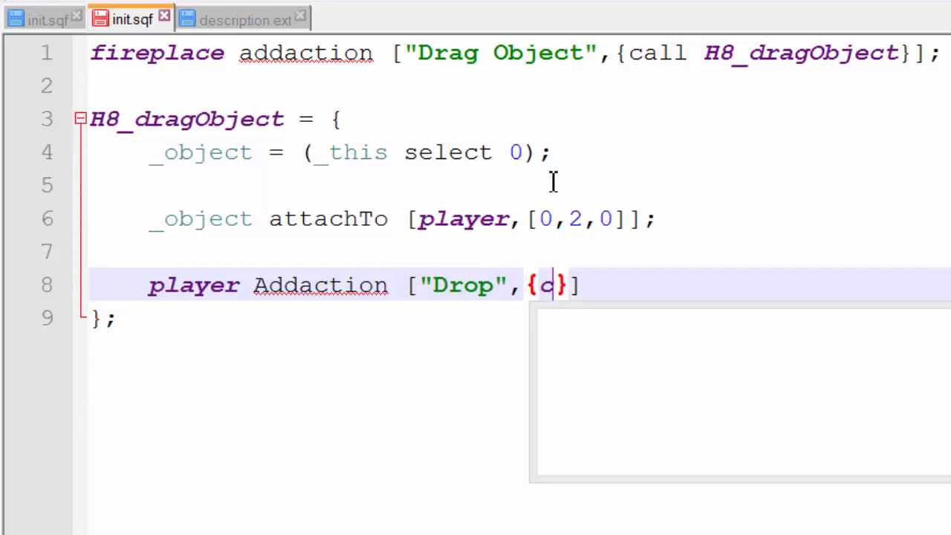
type("all H")
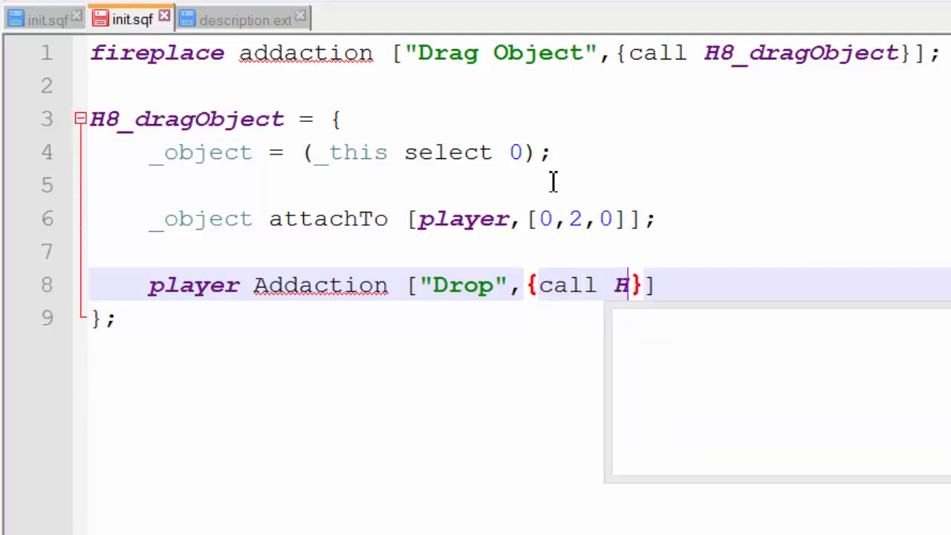
type("8_dropObject")
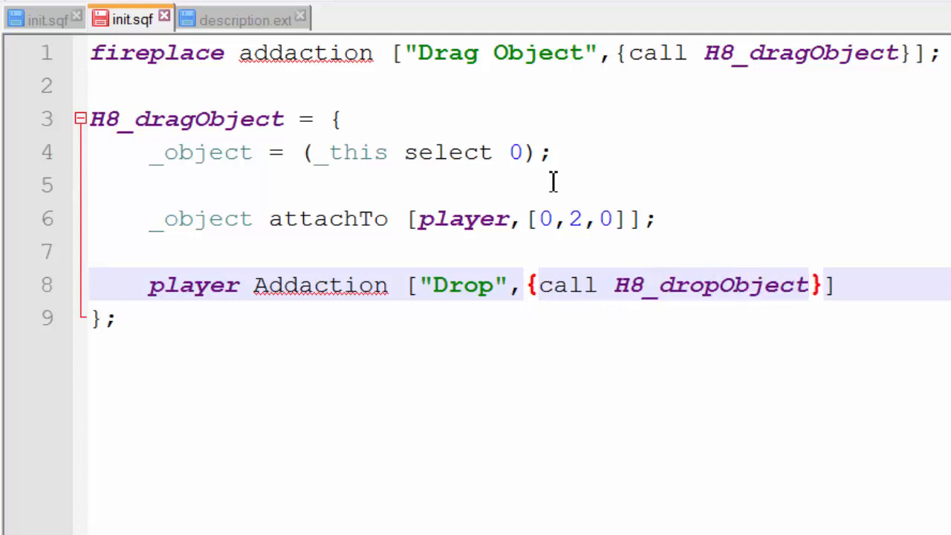
type(";")
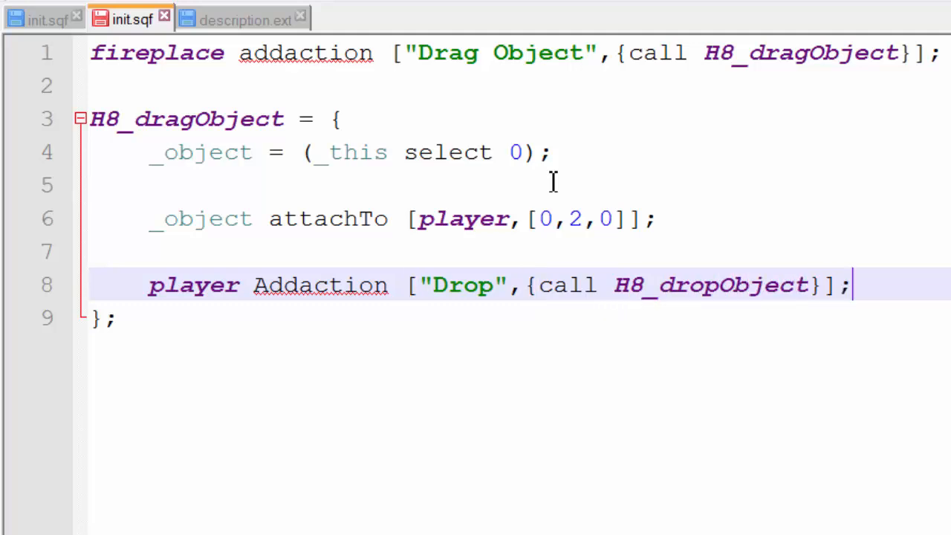
double_click(711, 285)
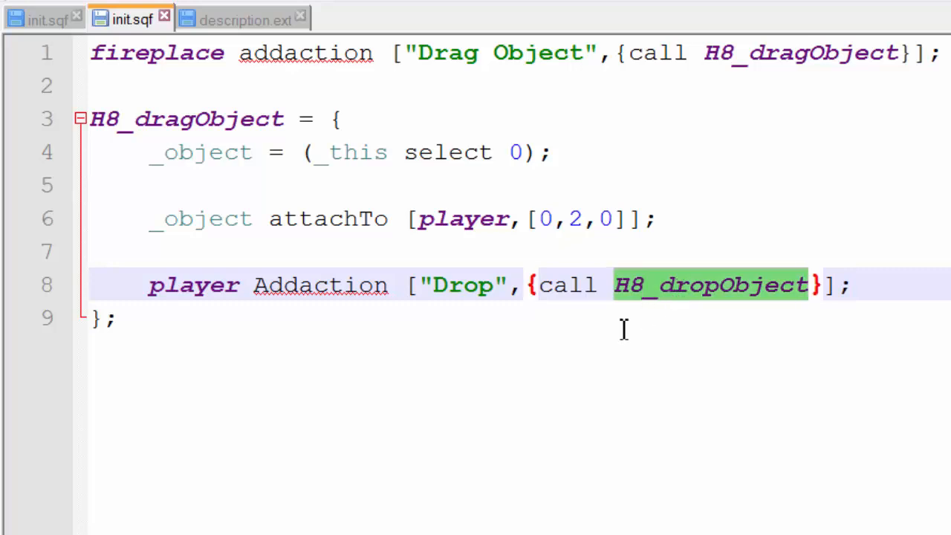
Start an empty H8_dropObject function block beneath H8_dragObject
type("H8_dropObject = {")
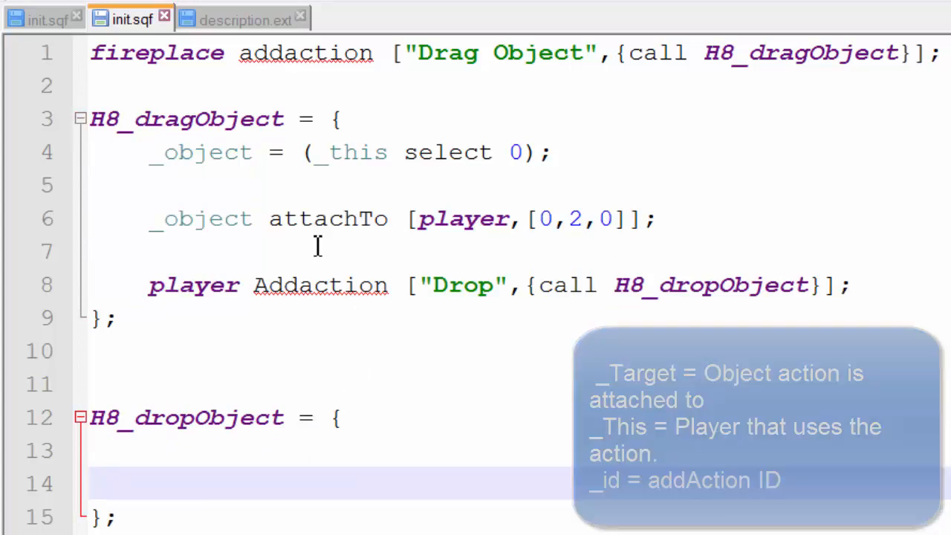
Insert player setVariable ["object",_object]; before the Drop action in H8_dragObject
type("p")
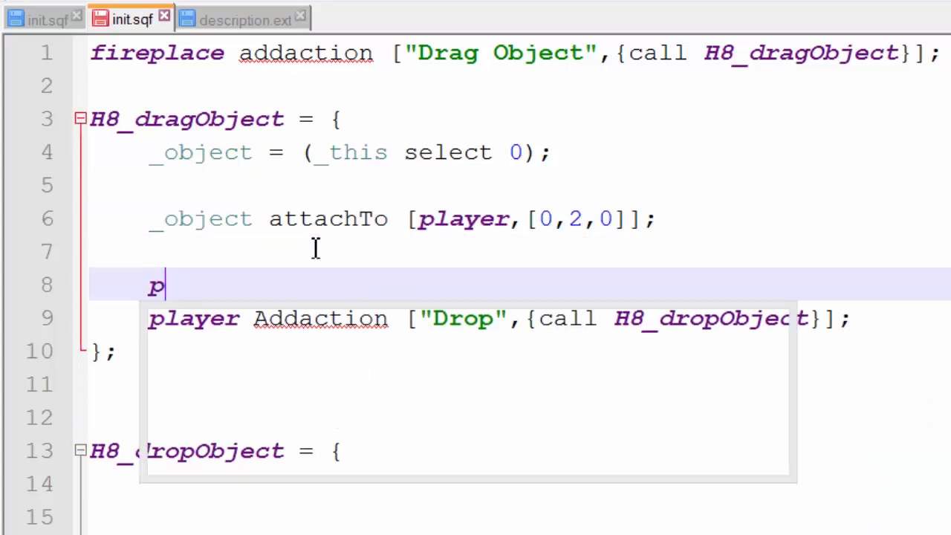
type("layer setVariable [")
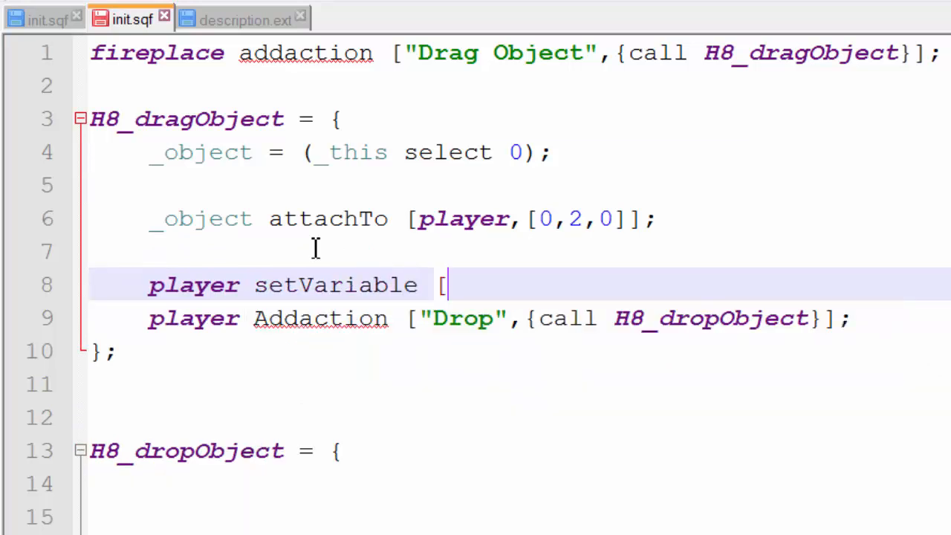
type("\"\"];")
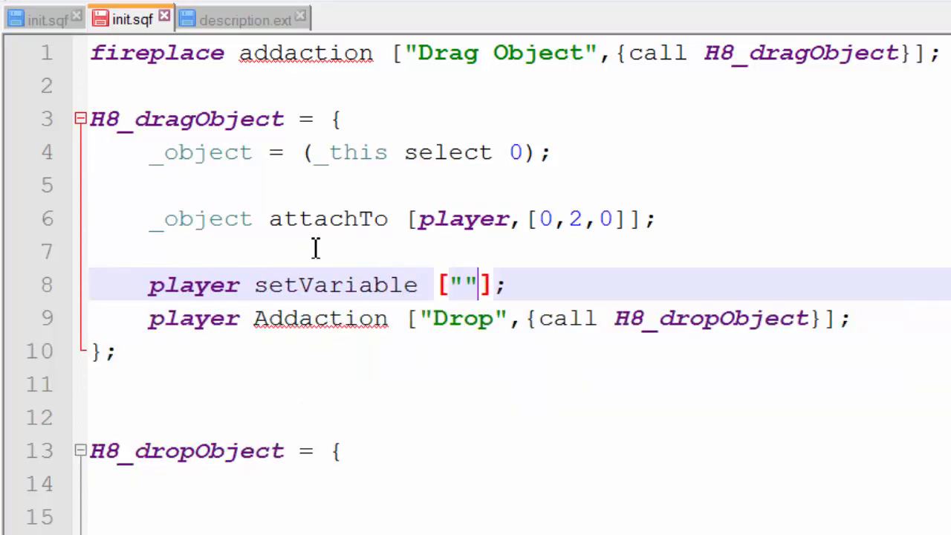
type("object")
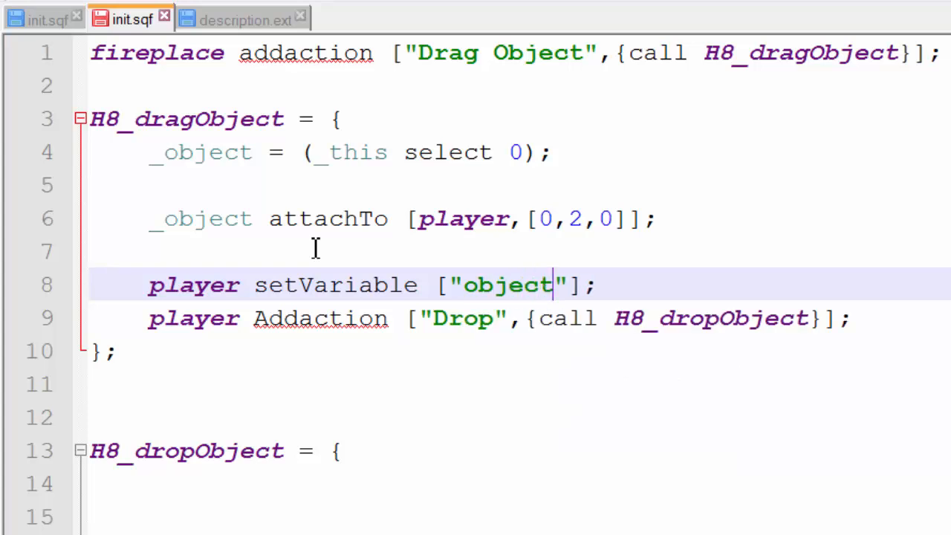
type(",_object")
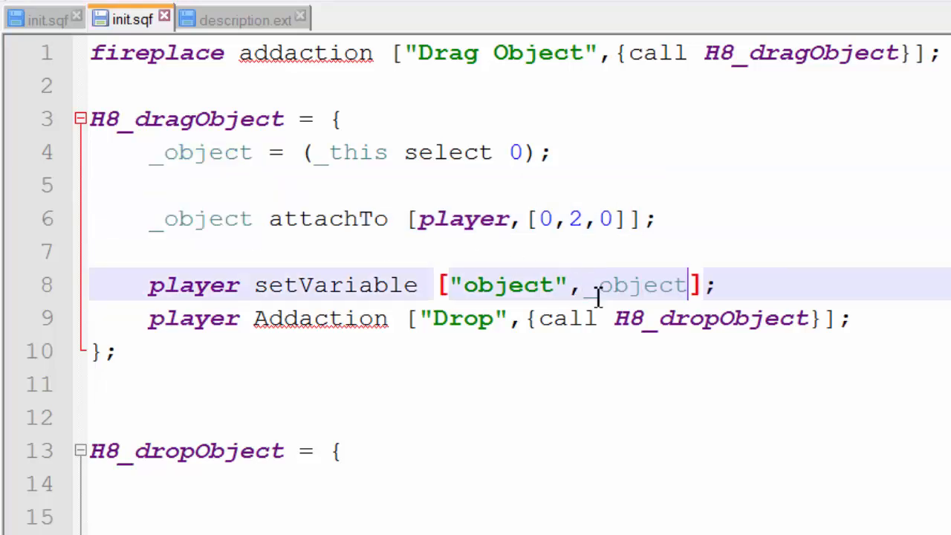
left_click(238, 483)
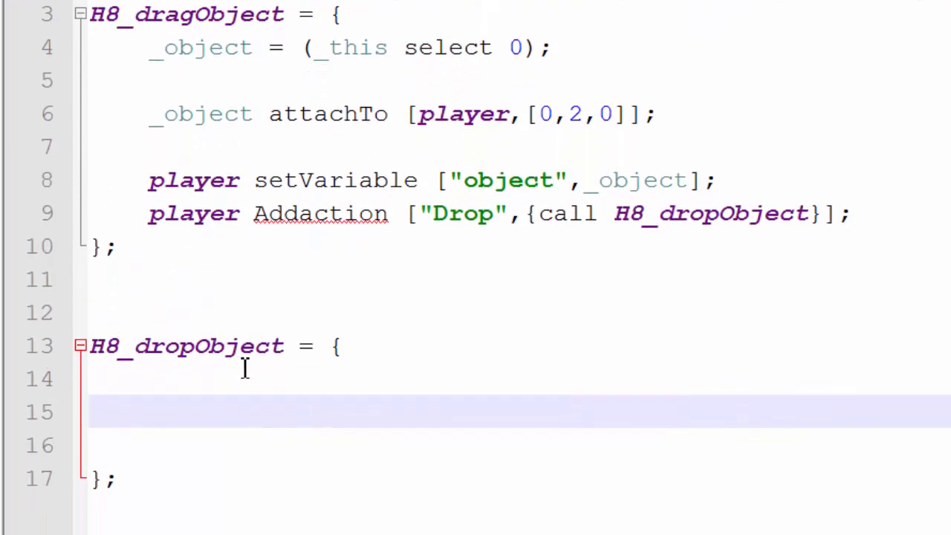
mouse_move(291, 401)
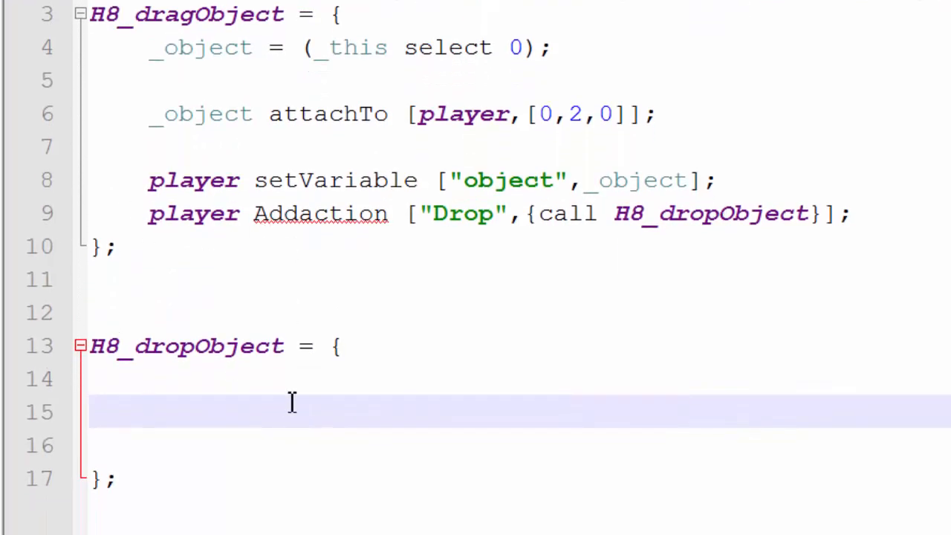
Make H8_dropObject set _object = player getVariable "object"; and detach _object;
left_click(149, 413)
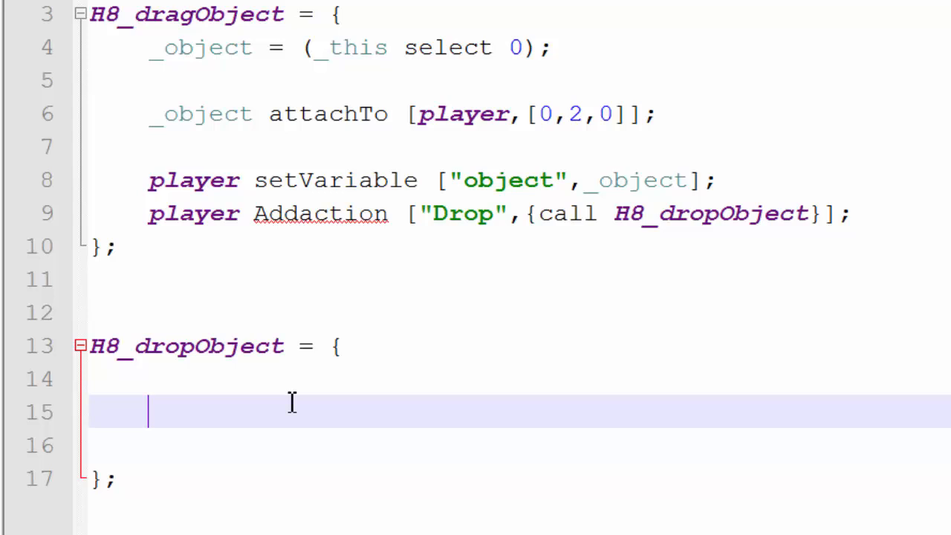
type("_object")
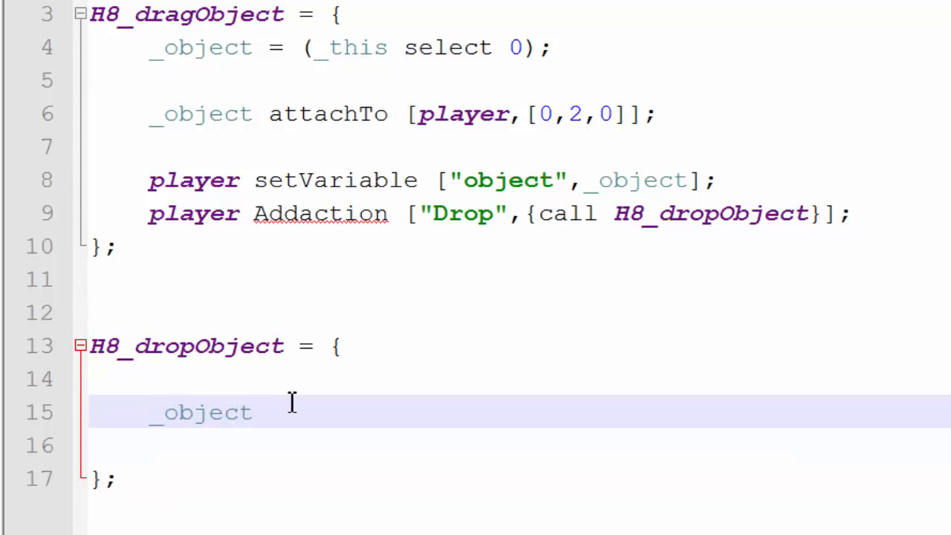
type("= player")
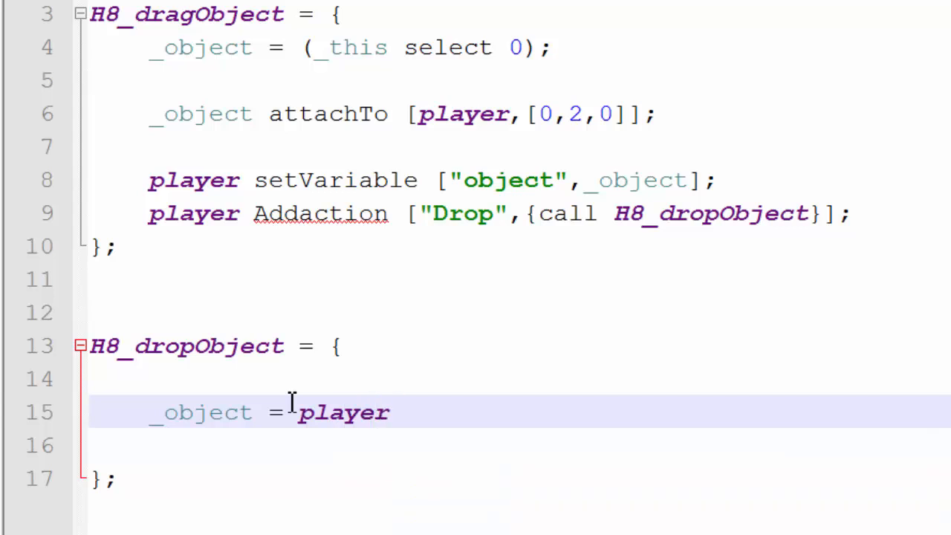
type("getVariable")
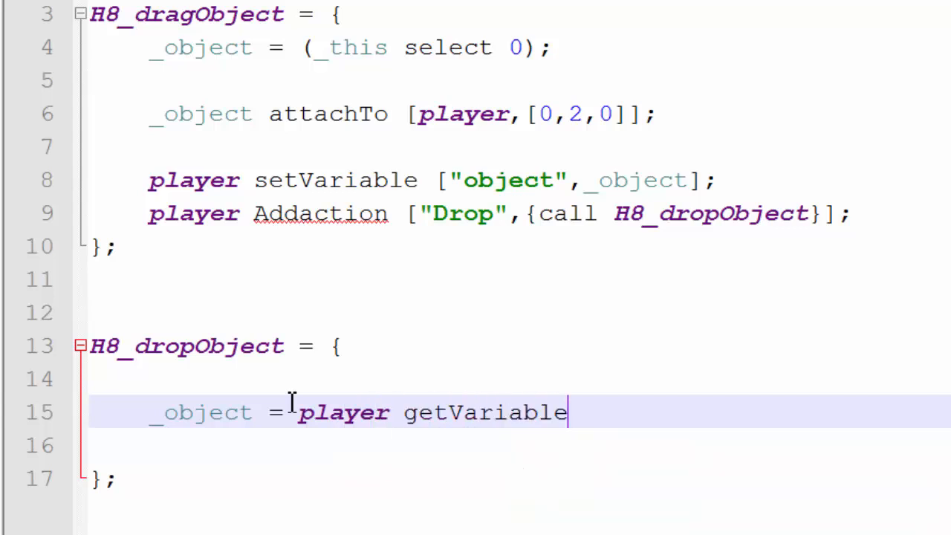
type("\"object\";")
type("detach ")
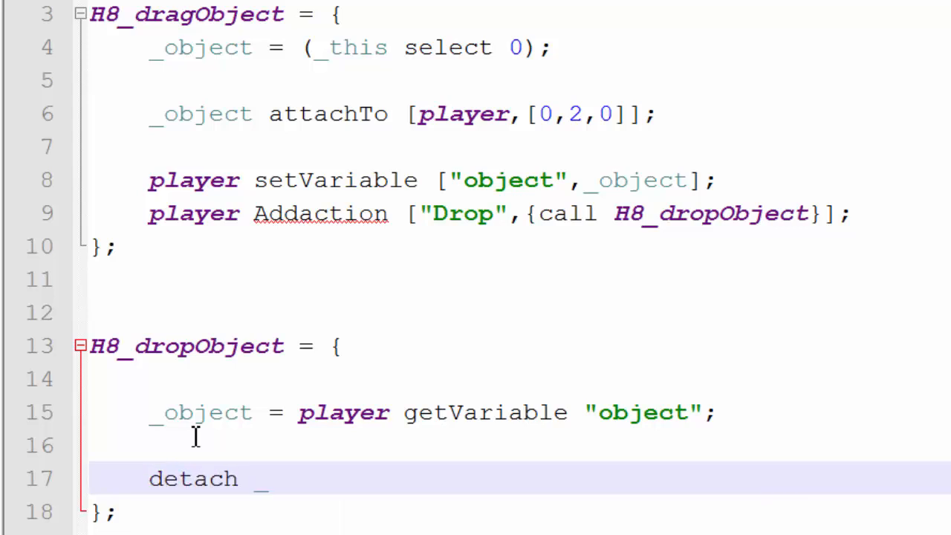
type("_object;")
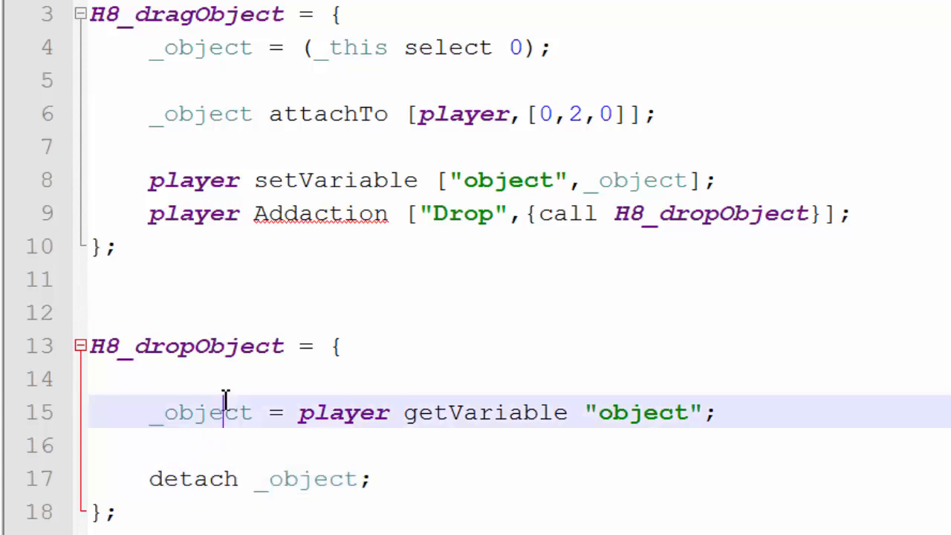
left_click(223, 214)
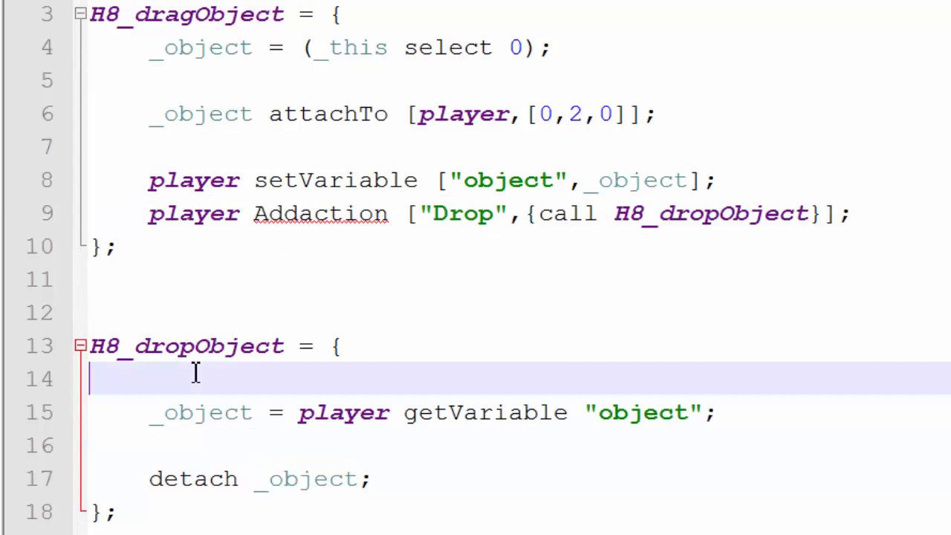
Add _id = (_this select 2); and player removeAction _id; at the top of H8_dropObject
type("_i")
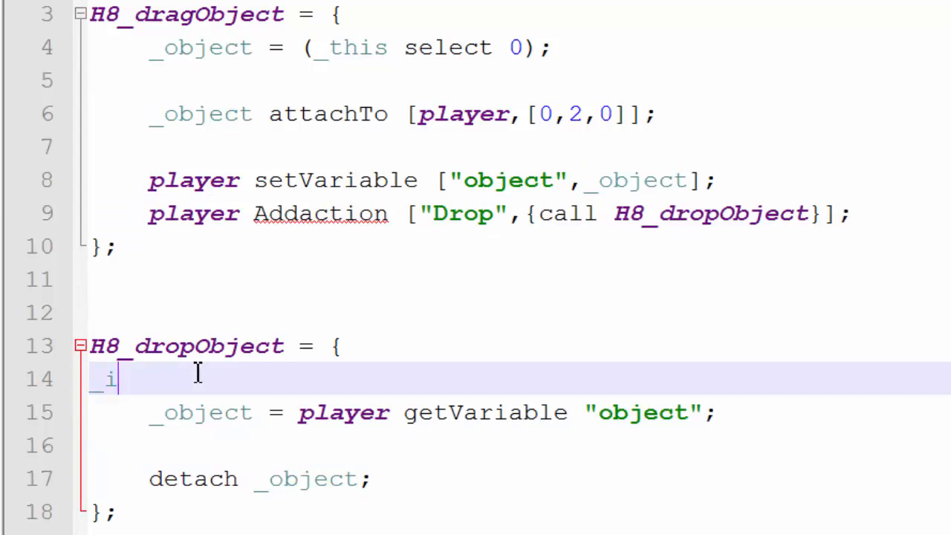
type("d = (")
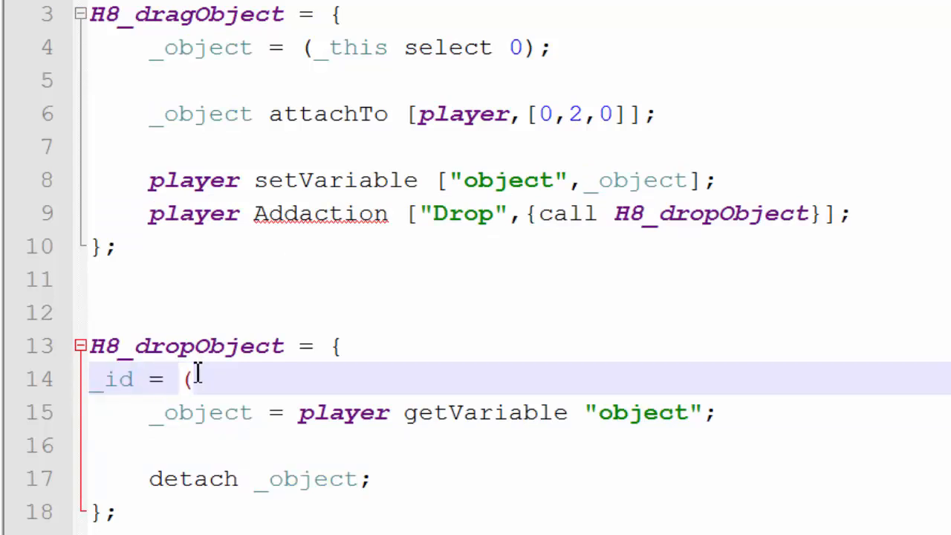
type("_this select 2);")
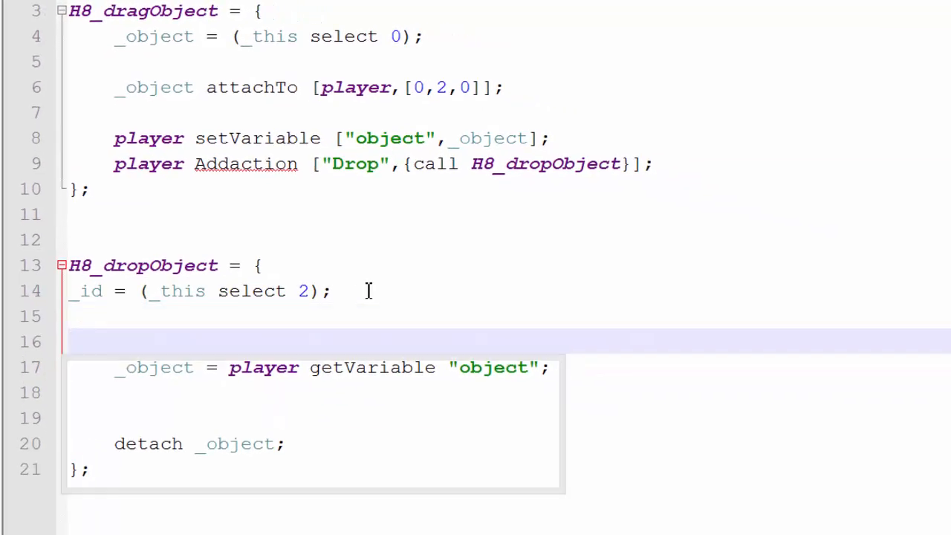
type("player")
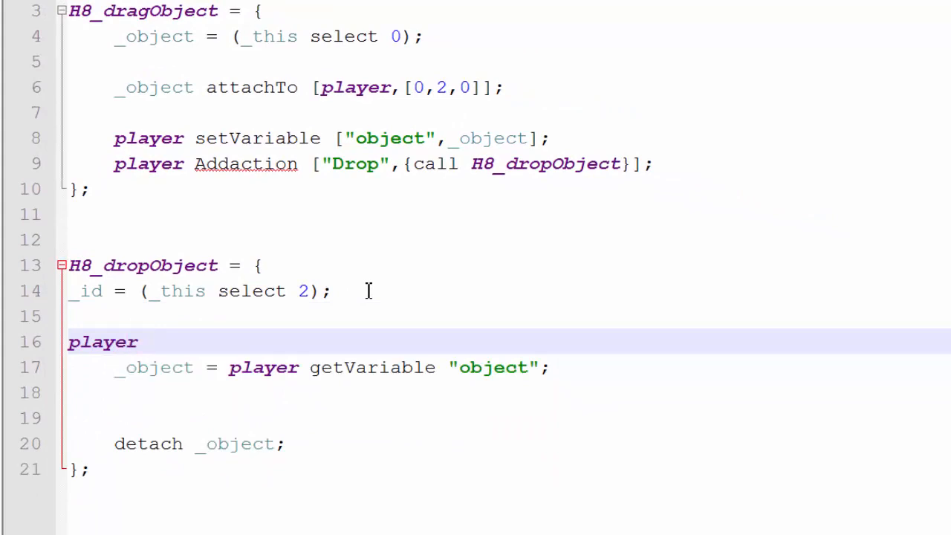
type("remoe")
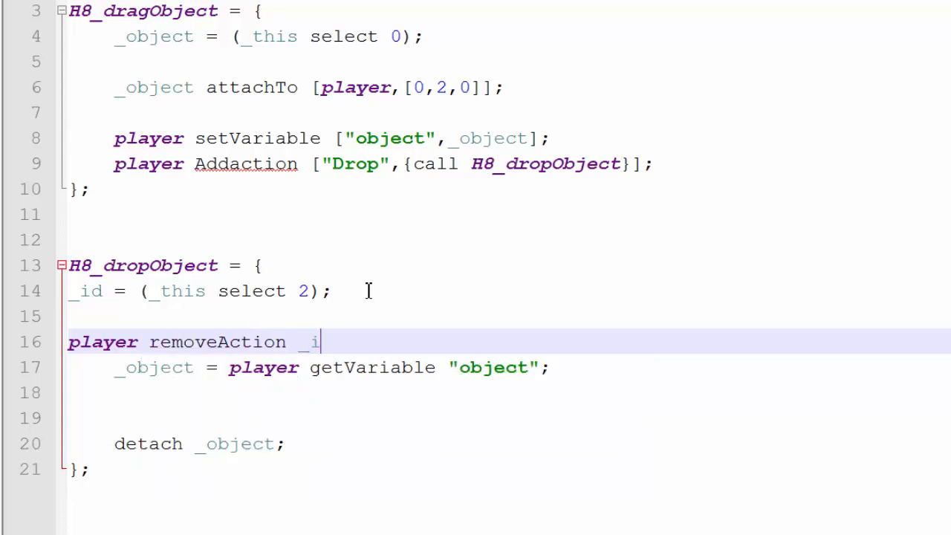
type("d;")
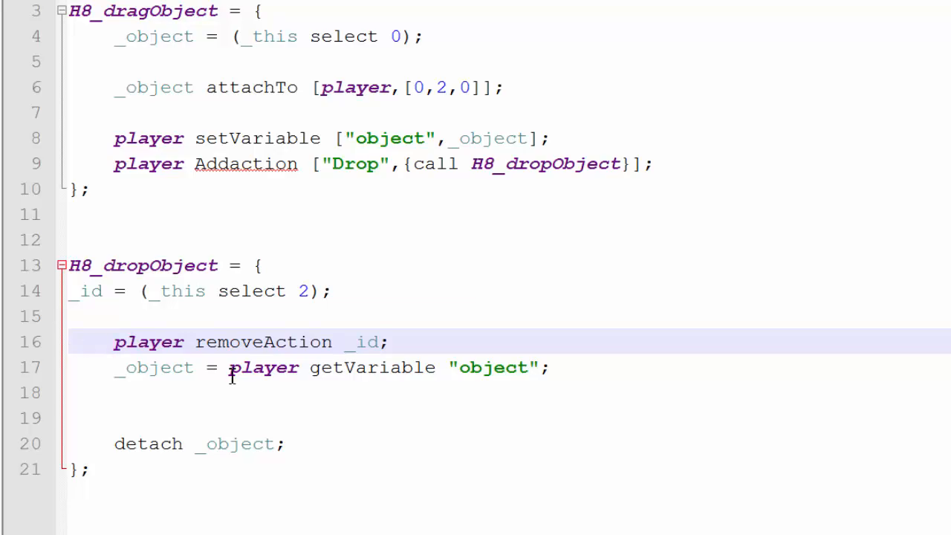
scroll("up", 3)
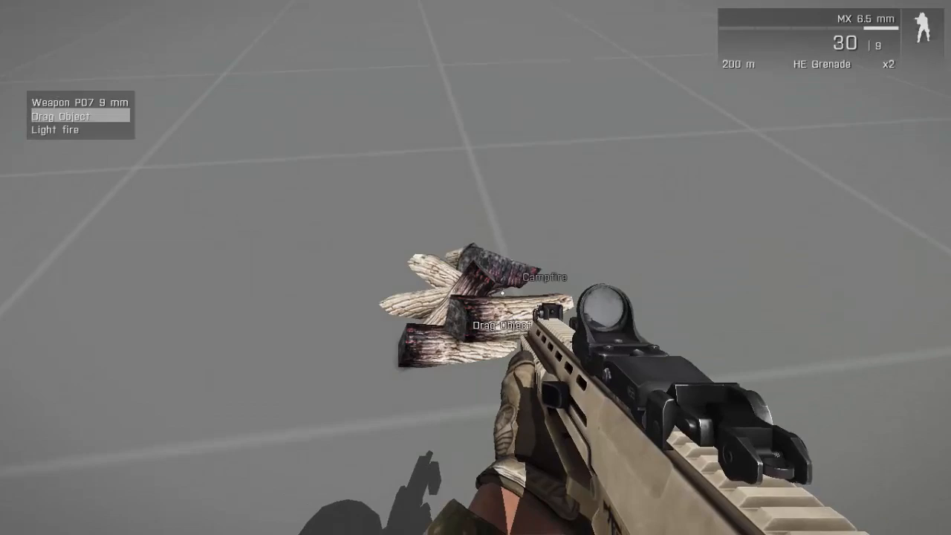
mouse_move(476, 267)
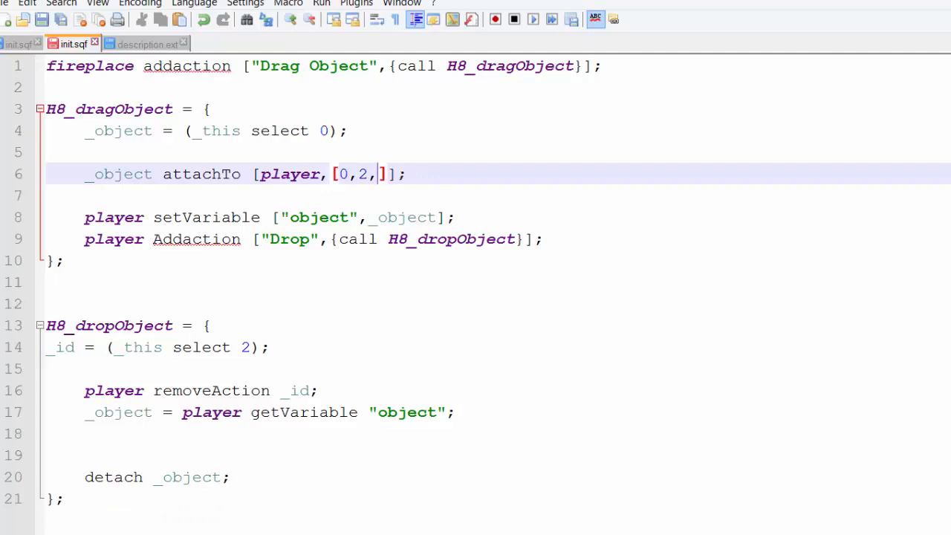
Change the attachTo offset's height from 0 to 0.3 in [0,2,0]
type("0.3")
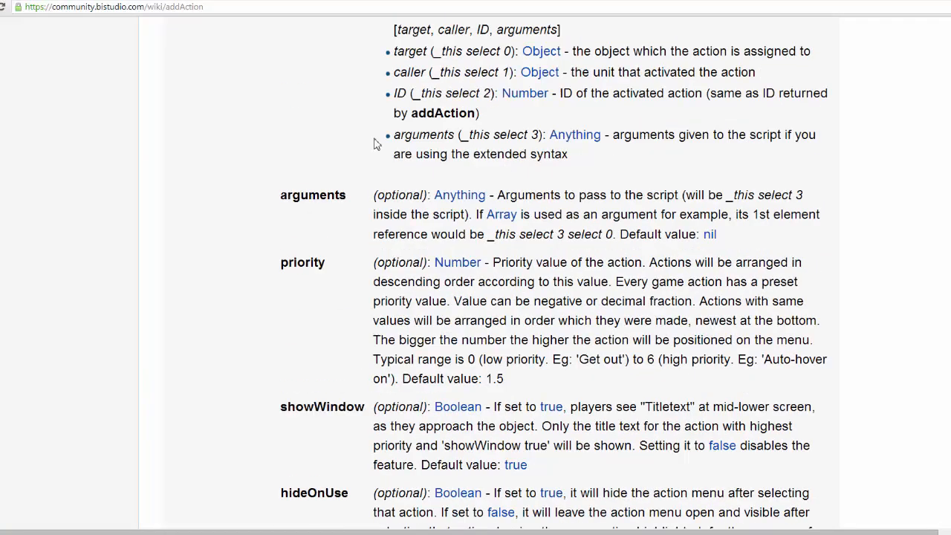
scroll("up", 3)
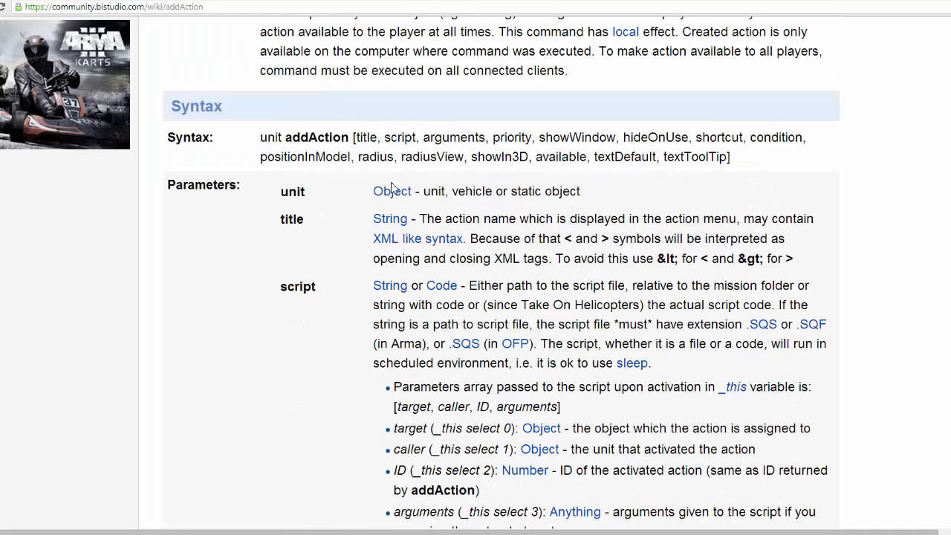
scroll("down", 3)
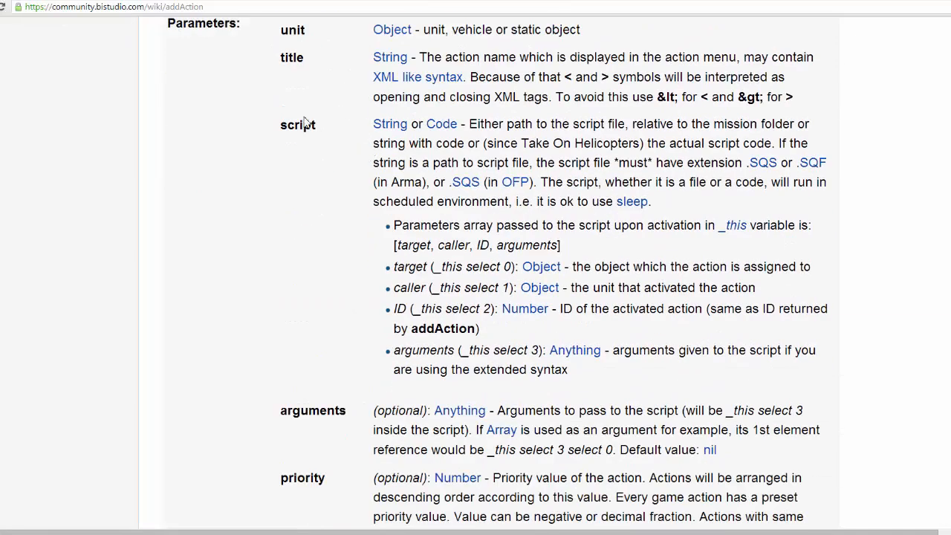
scroll("up", 3)
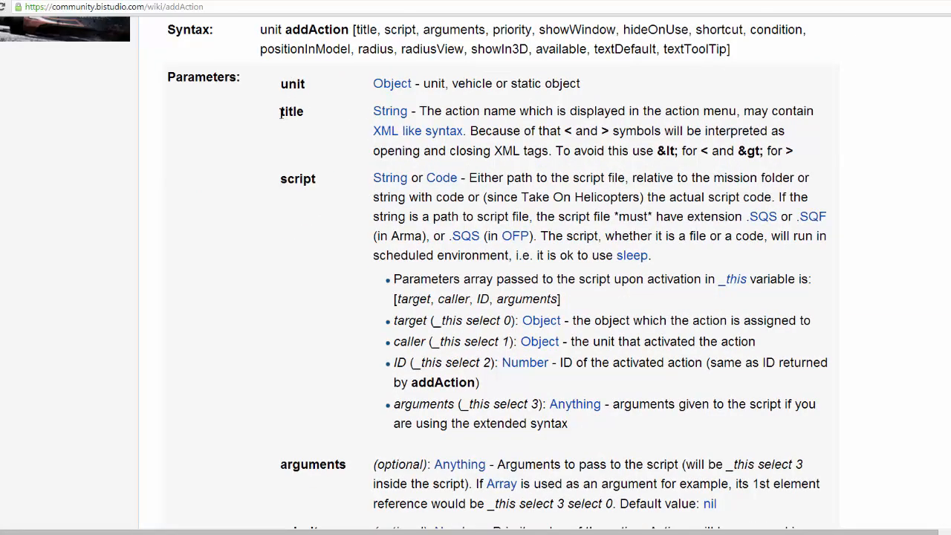
scroll("down", 3)
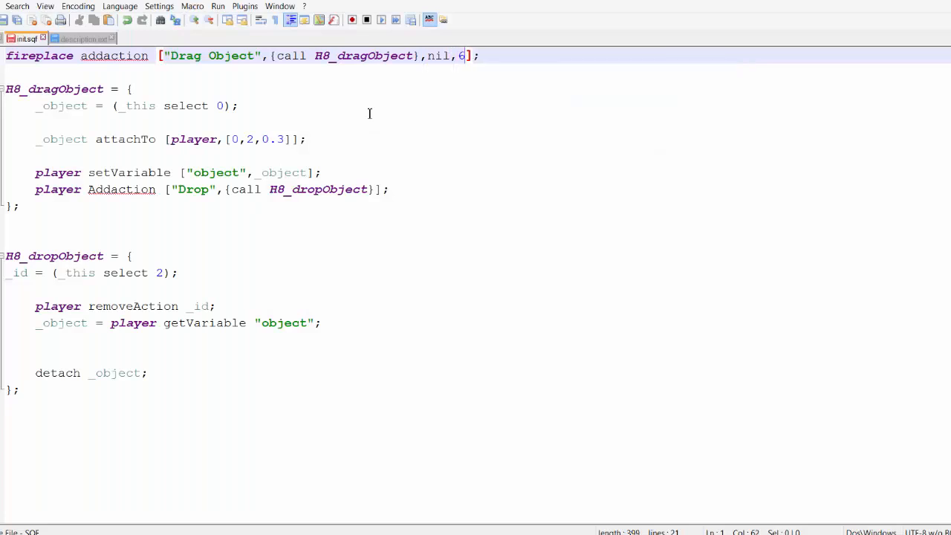
Append ,false,false,"","" after priority 6 for showWindow, hideOnUse, shortcut and condition
type(",")
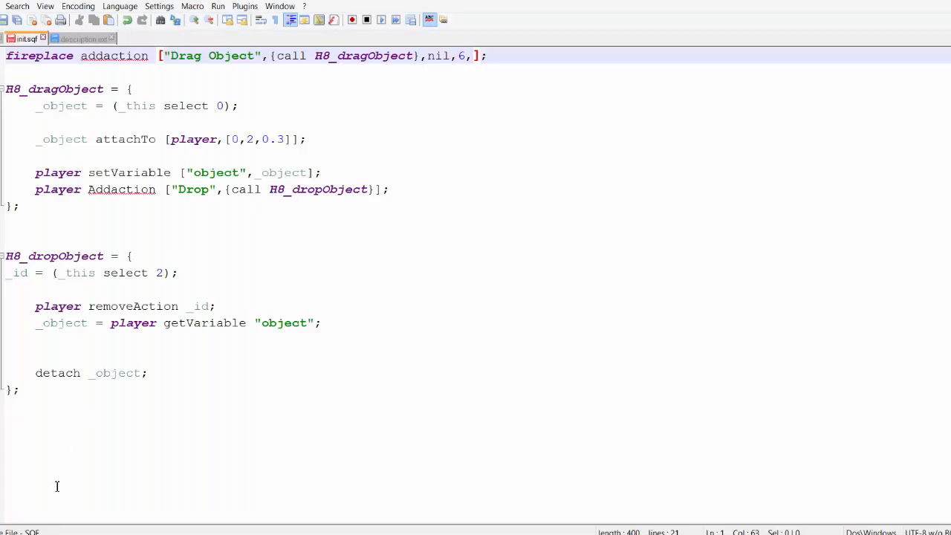
type("fal")
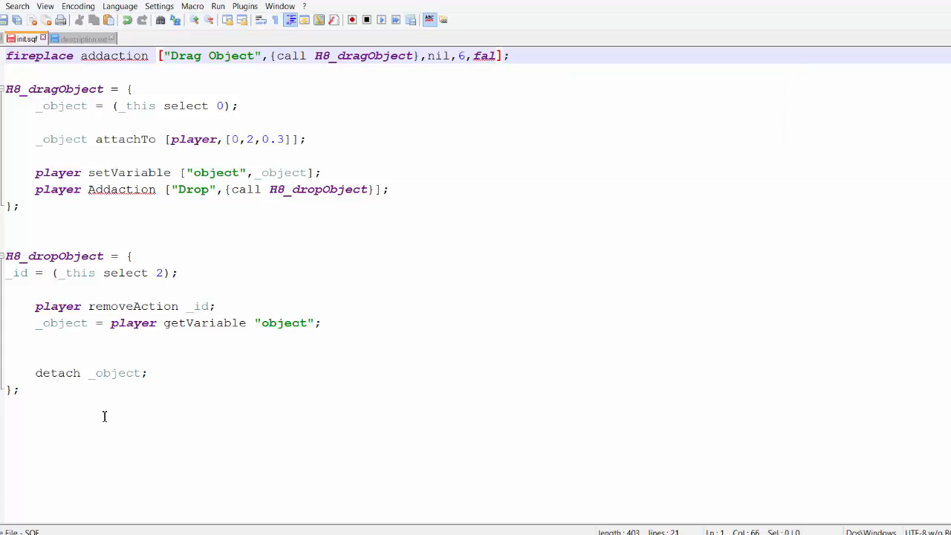
type("se")
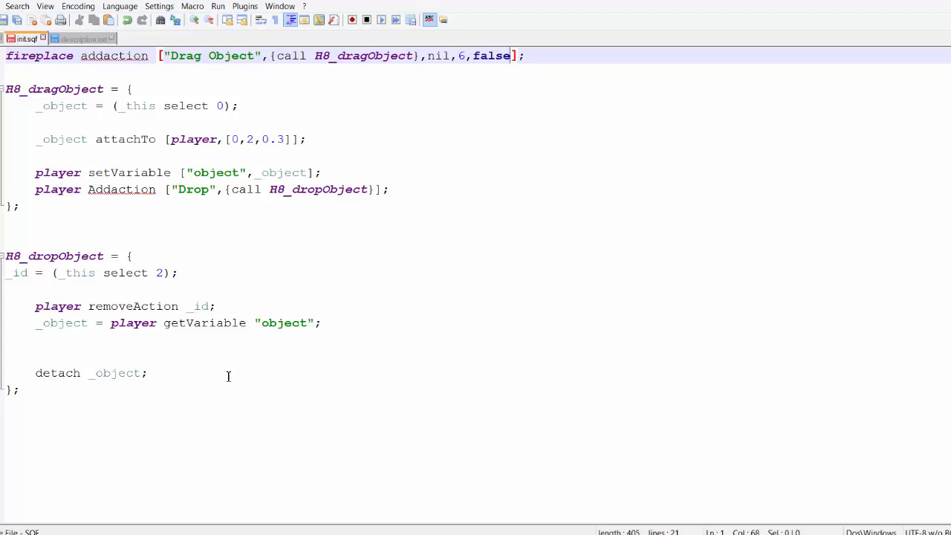
type(",")
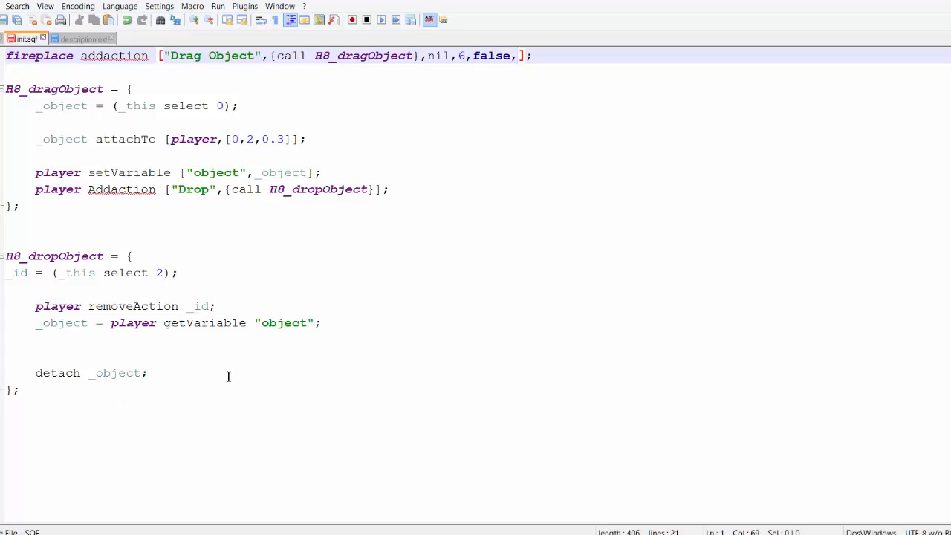
type(",false")
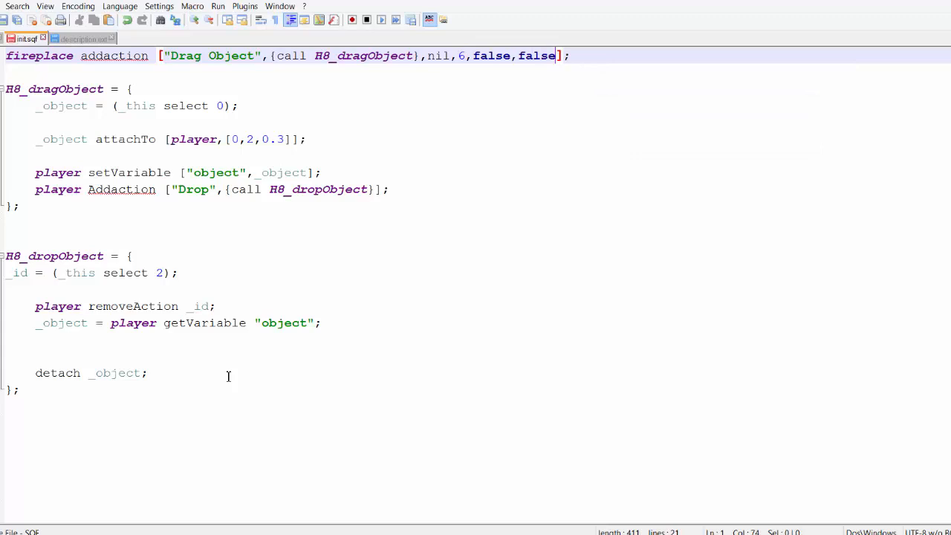
type(",")
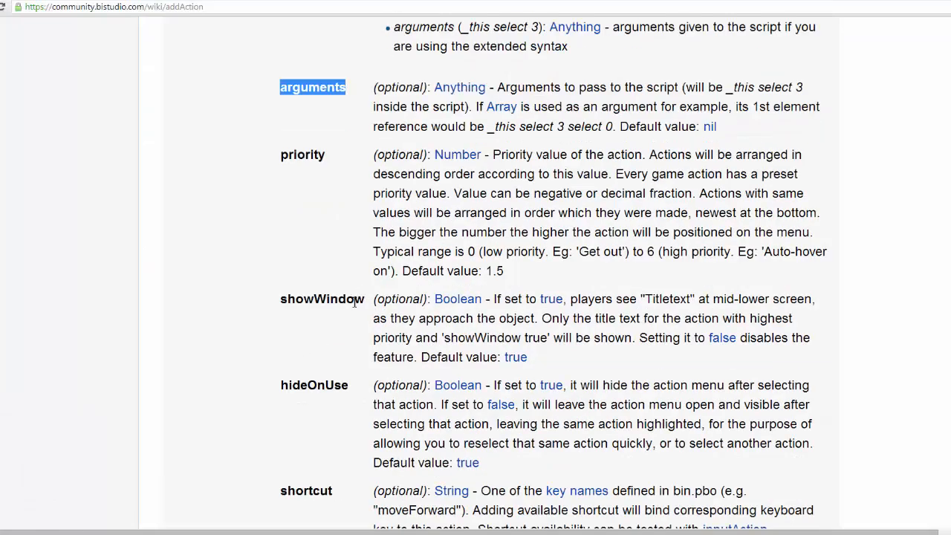
scroll("down", 3)
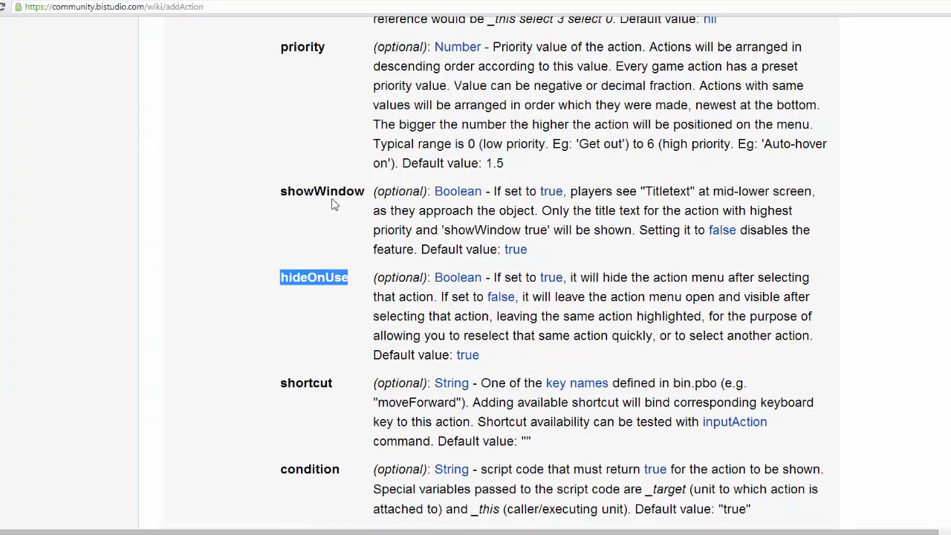
scroll("down", 3)
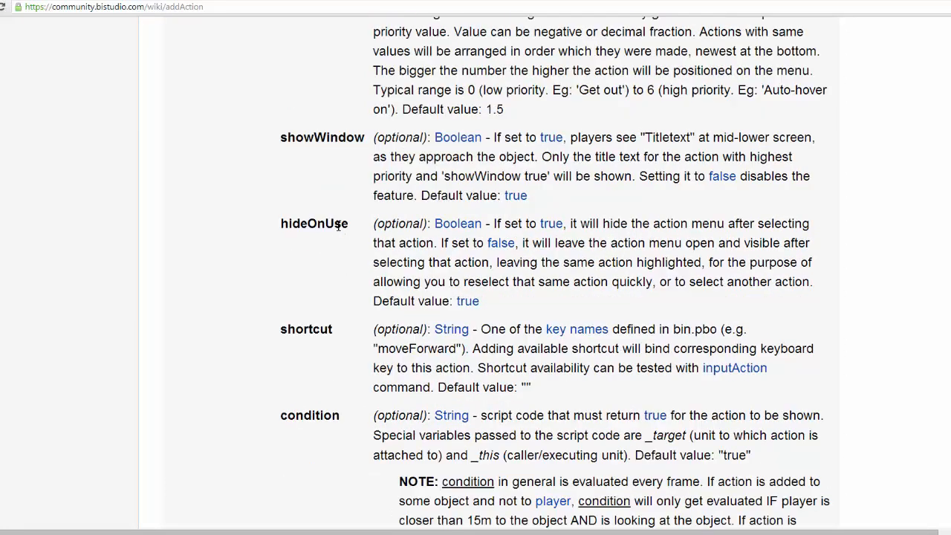
scroll("down", 3)
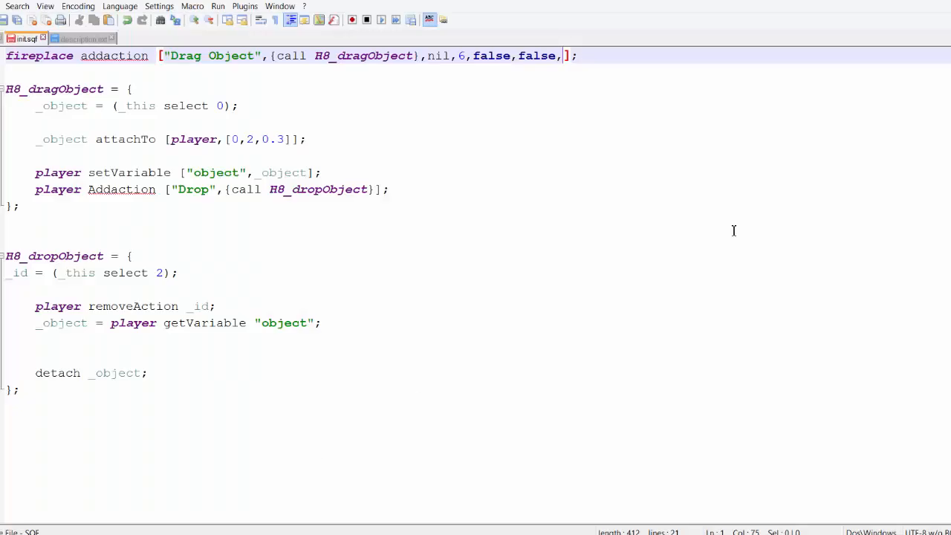
type("\"\"")
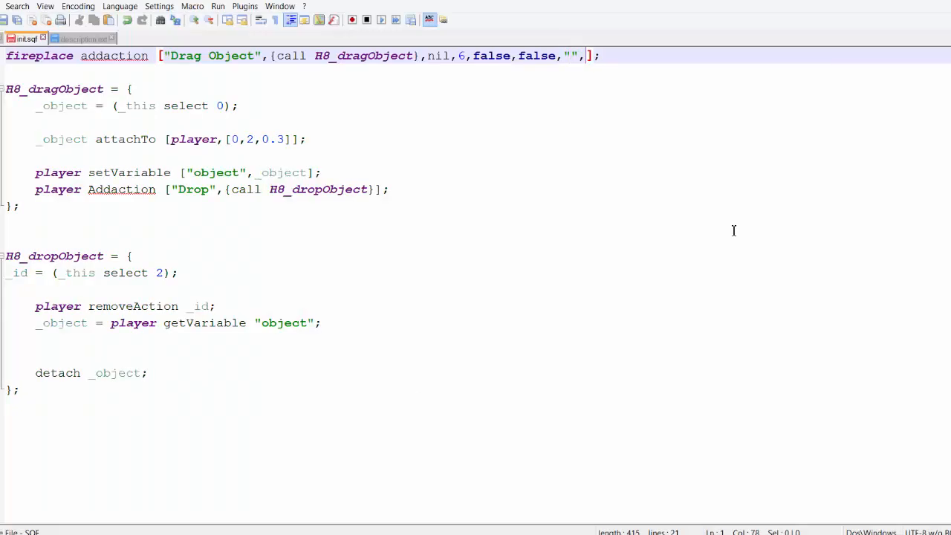
type(",\"\"")
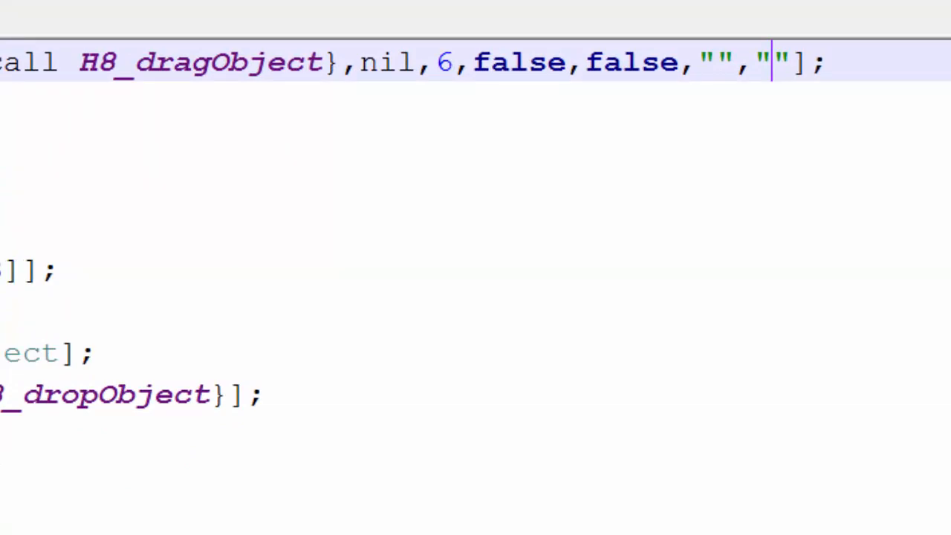
scroll("up", 3)
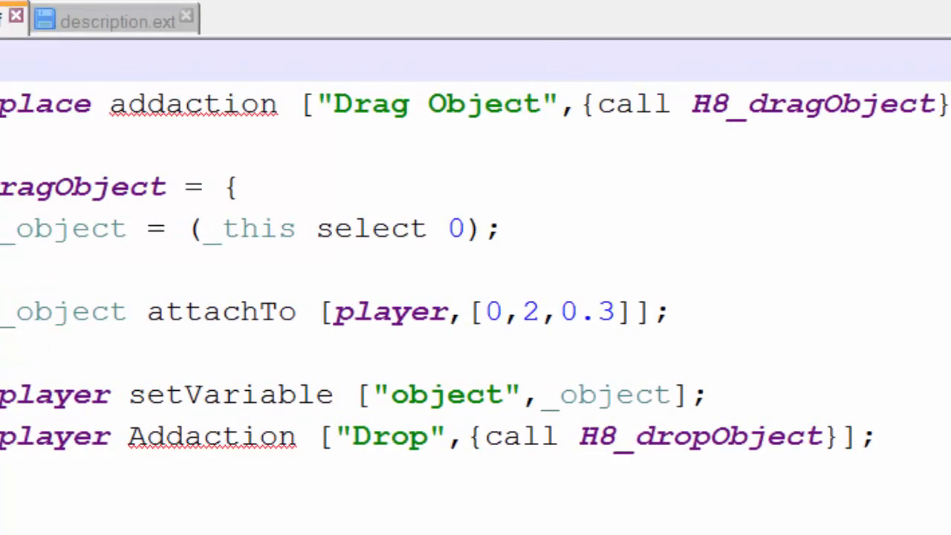
Write firePlace setVariable ["dragged",false]; as the new first line of init.sqf
left_click(127, 18)
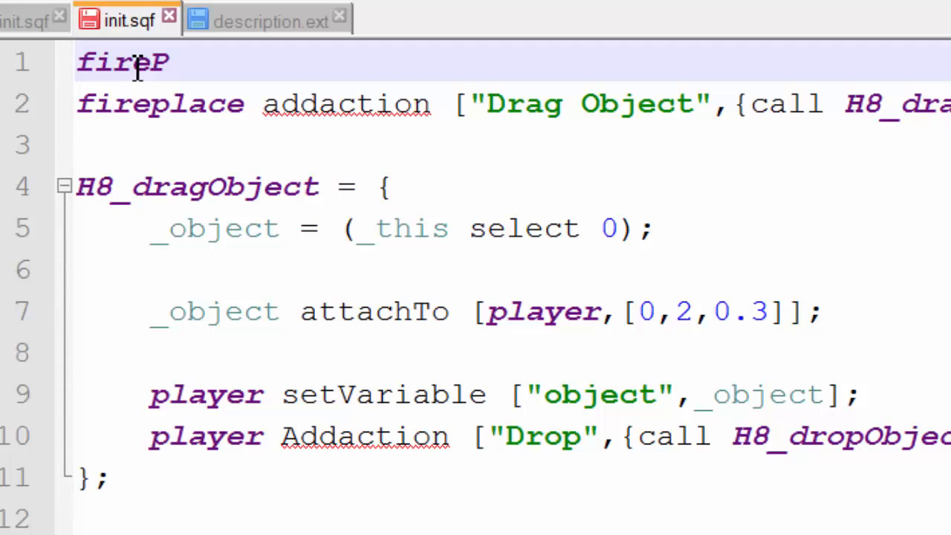
type("lace")
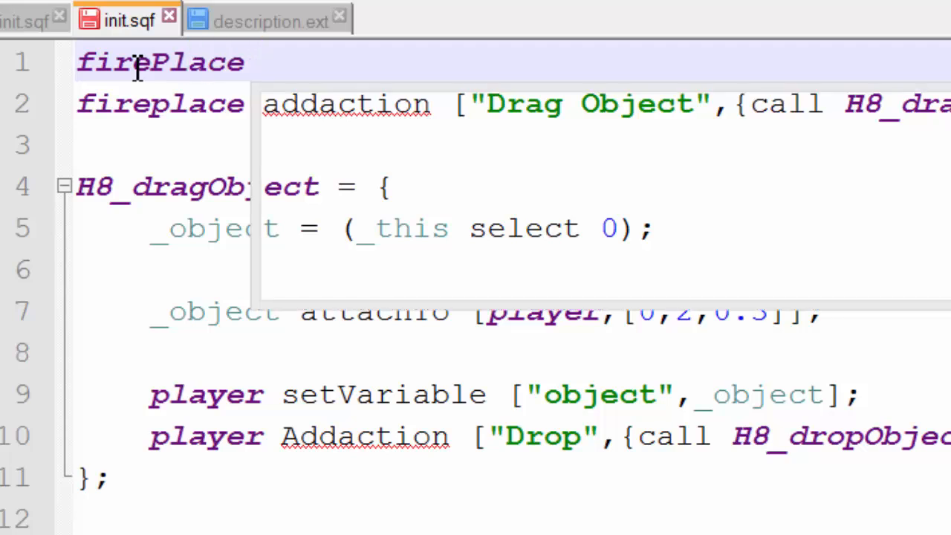
type("setVariable [\"dragged\",")
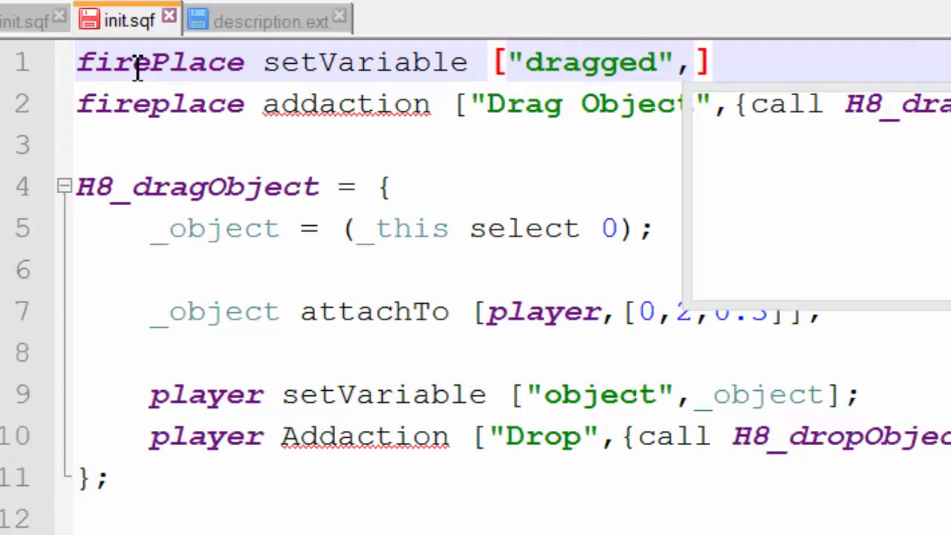
type("false")
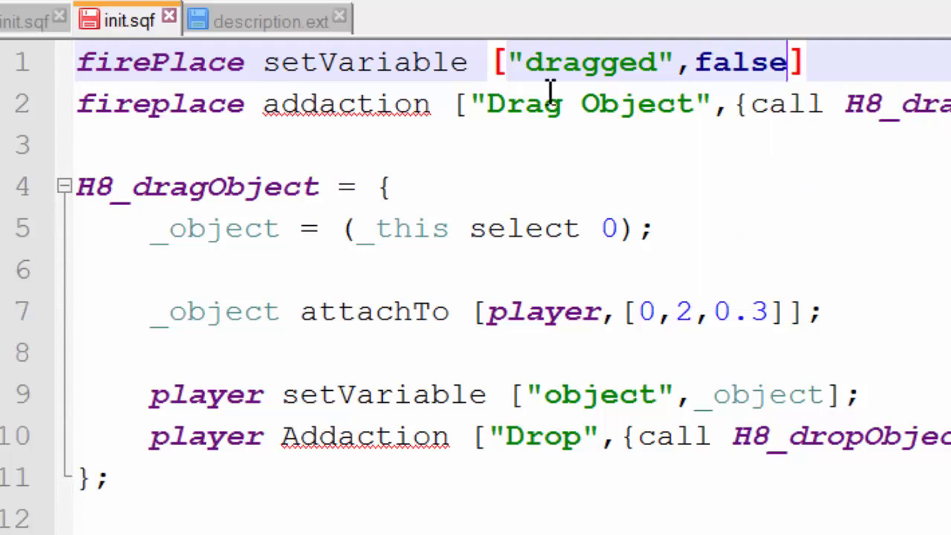
type(";")
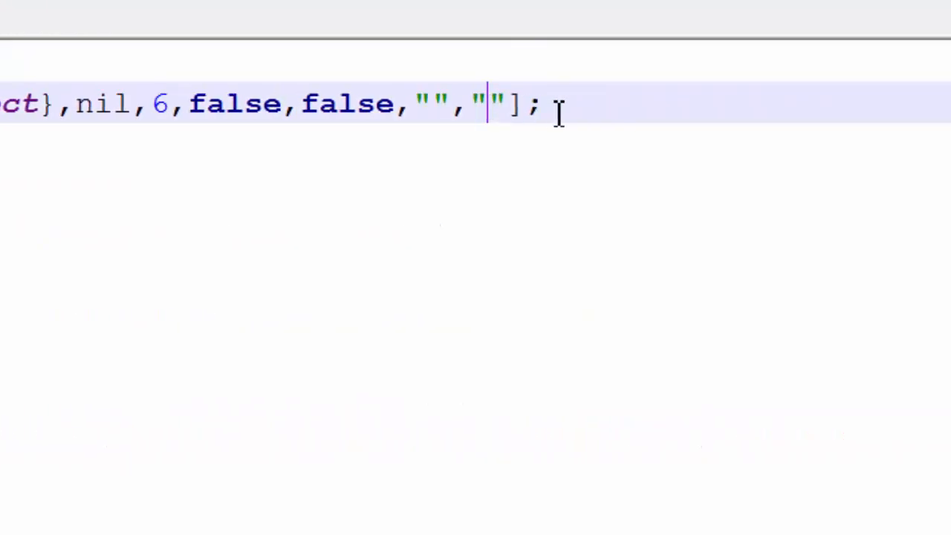
Write _target getVariable ""dragged"" with doubled quotes in the Drag Object condition string
type("_targ")
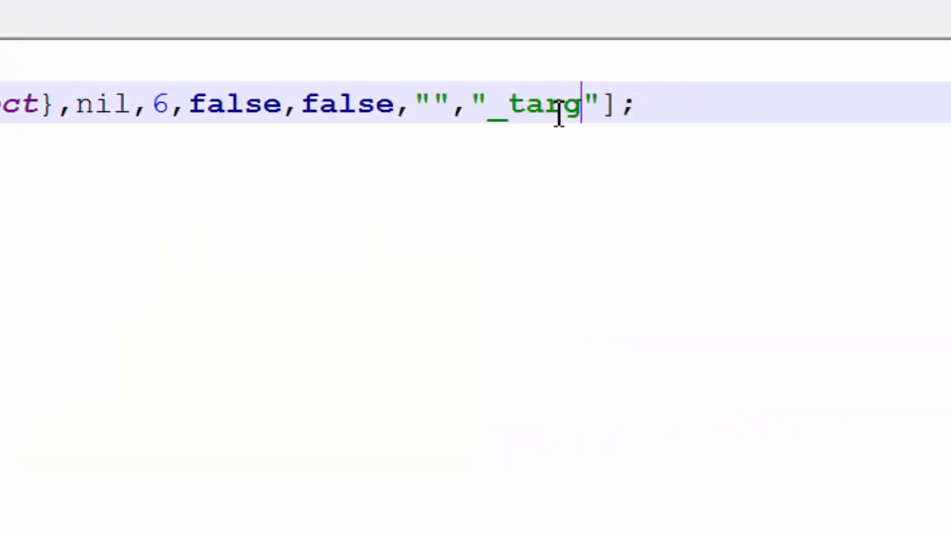
type("et")
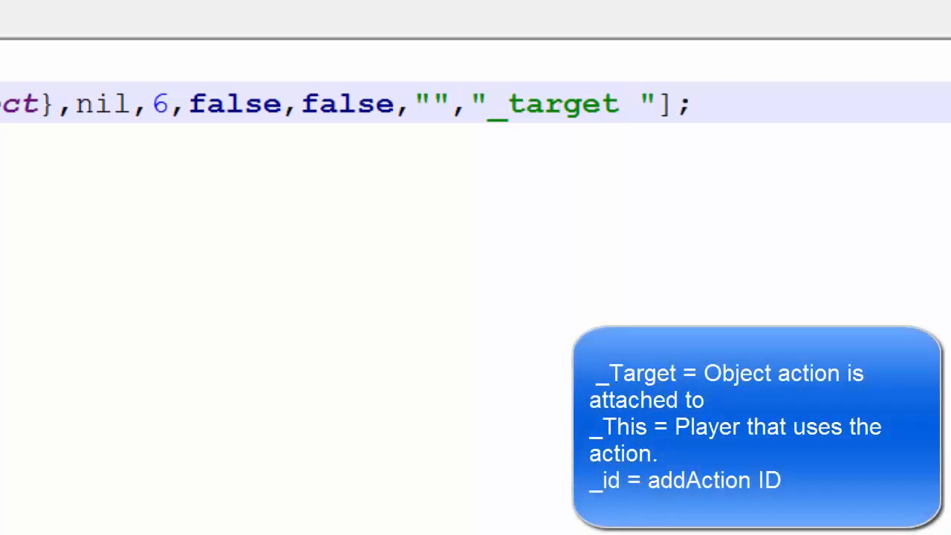
left_click(544, 104)
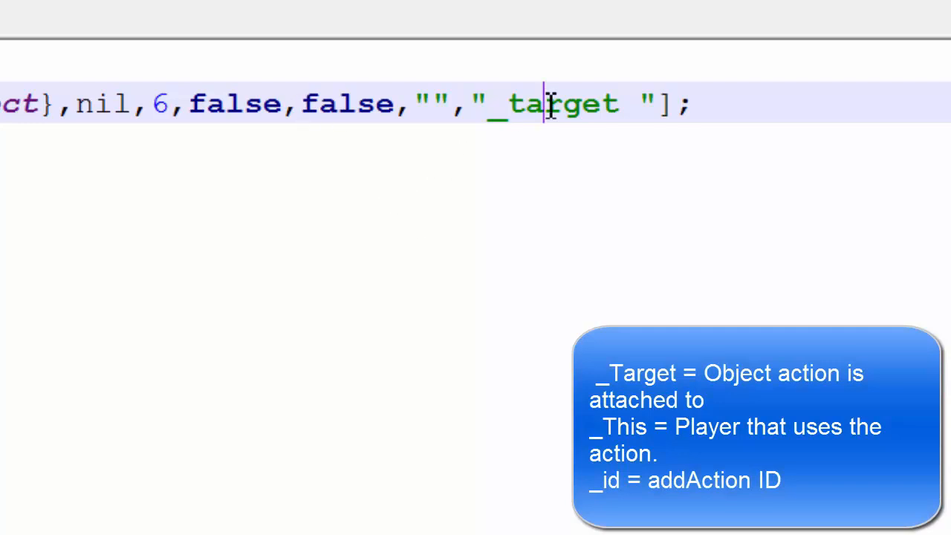
double_click(553, 104)
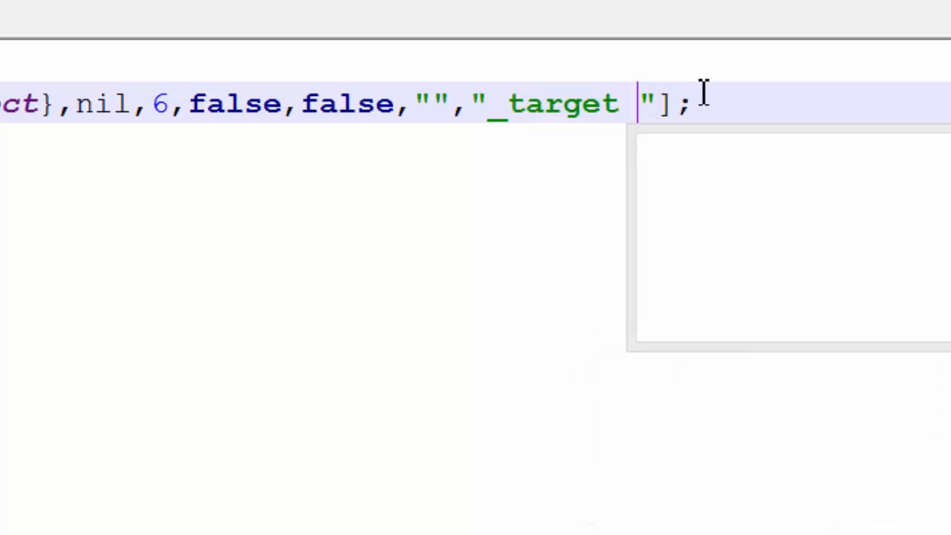
type("getVaroab")
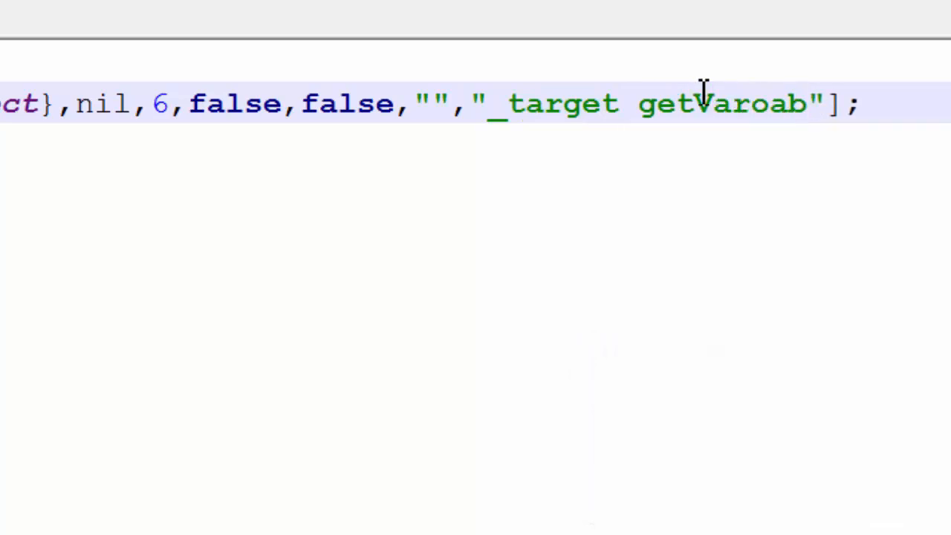
type("Variable")
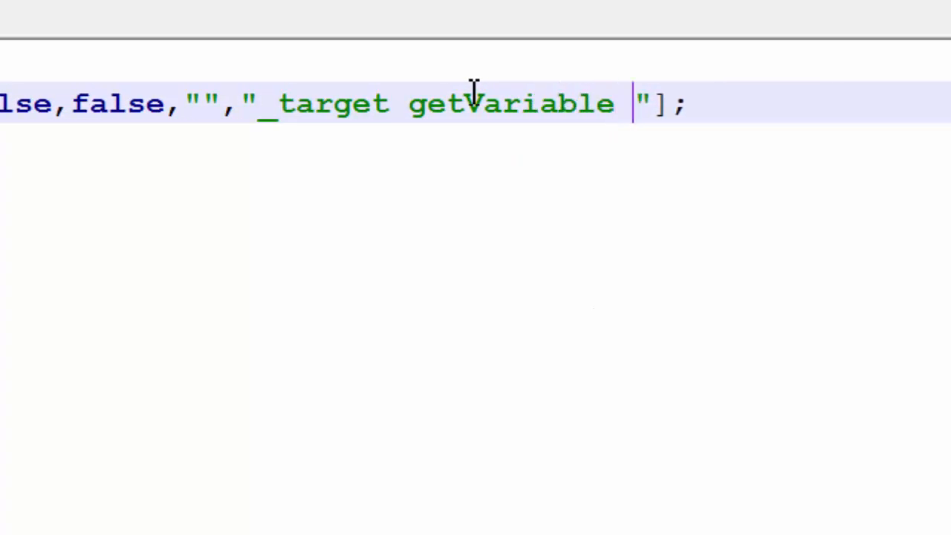
type("dragged")
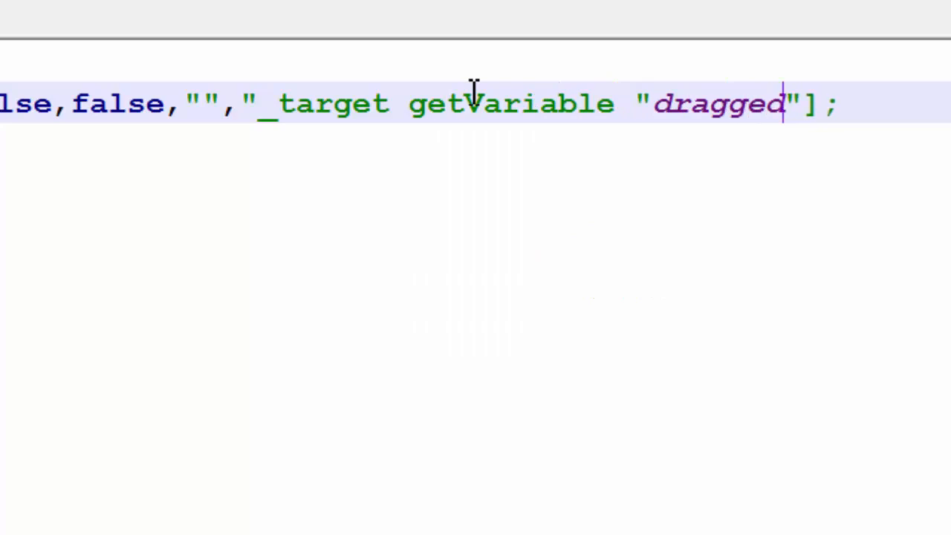
type("\"\"")
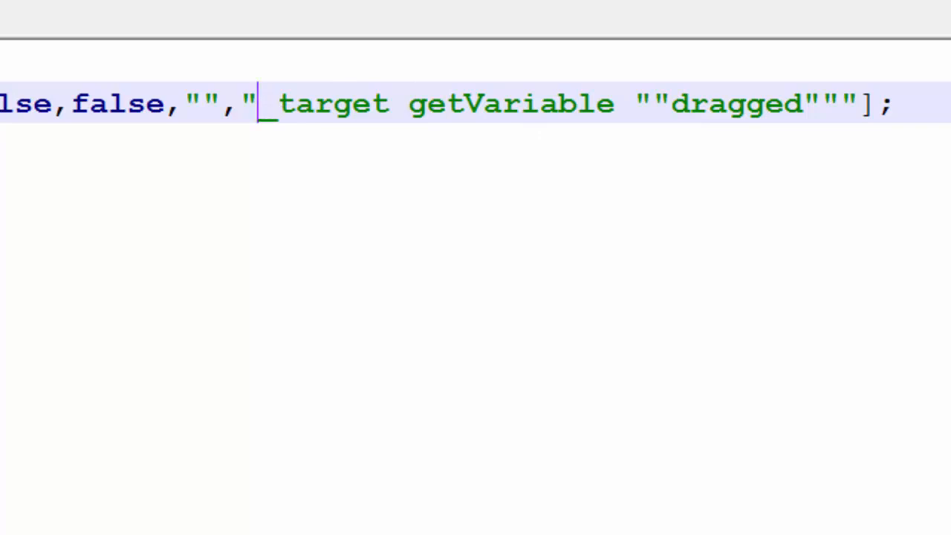
Wrap the getVariable expression in parentheses and negate it with !
type("(")
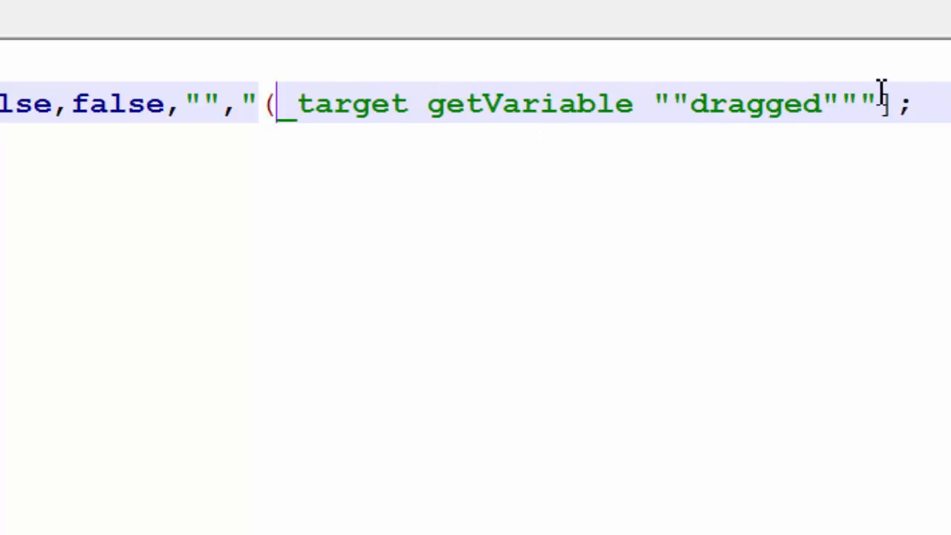
type(")")
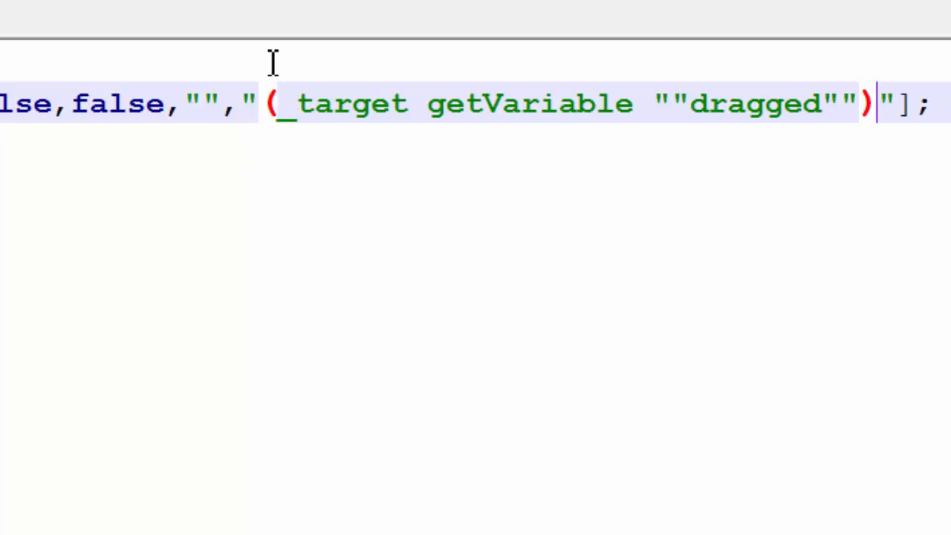
type("!")
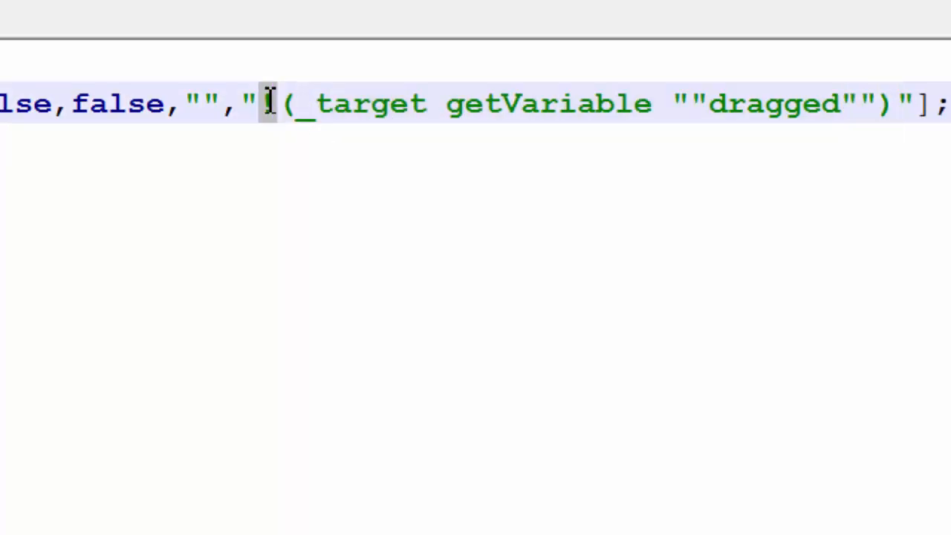
type("!")
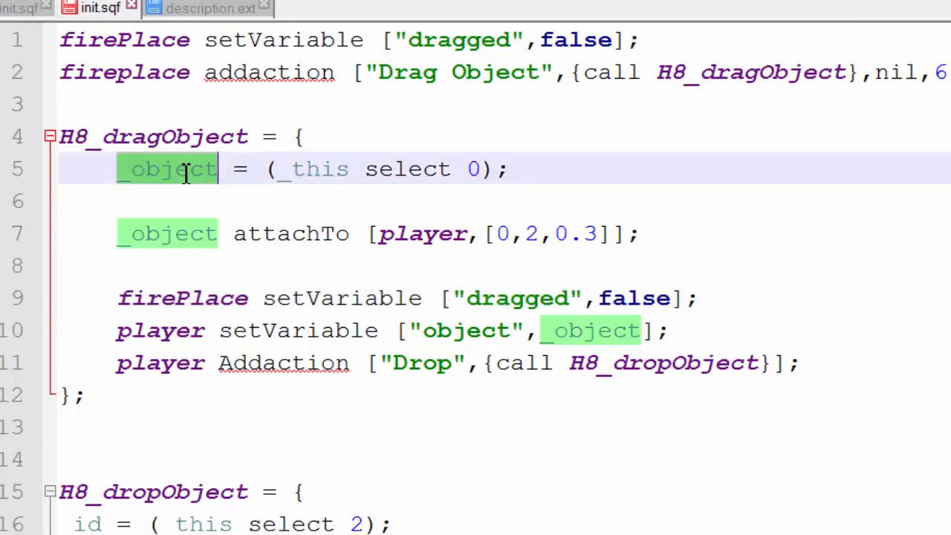
Set _object's dragged flag to true in H8_dragObject and add the same setVariable line in H8_dropObject
left_click(583, 297)
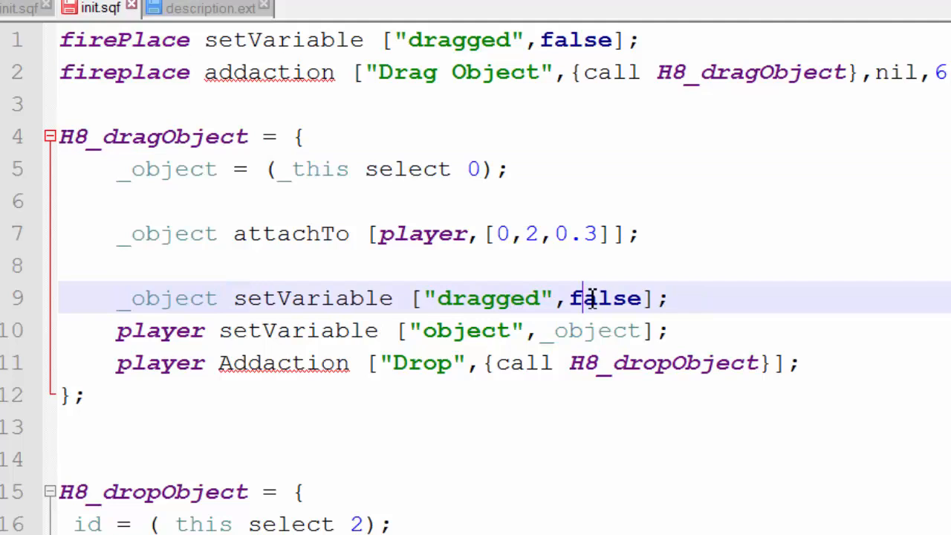
type("true")
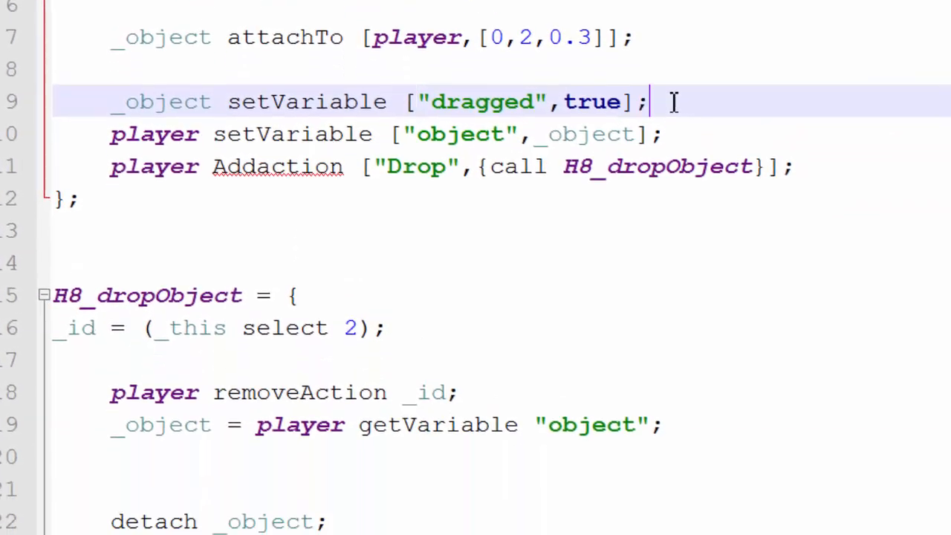
scroll("down", 3)
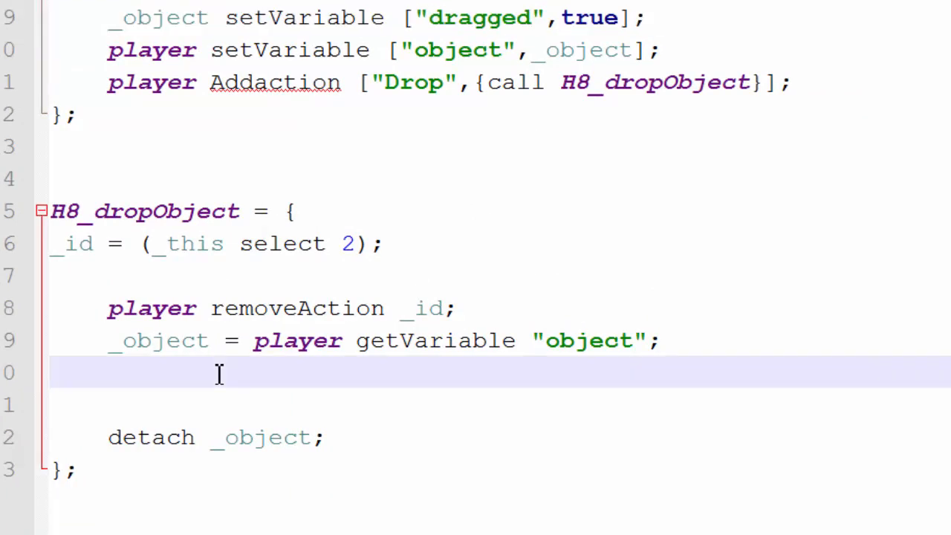
type("_object setVariable [\"dragged\",true];")
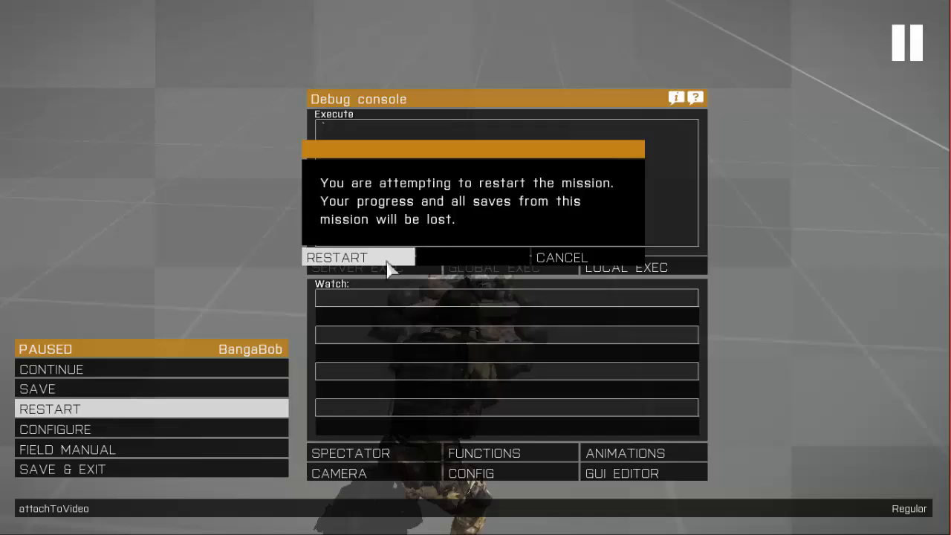
Confirm restarting the Virtual Reality mission to reload init.sqf
left_click(336, 257)
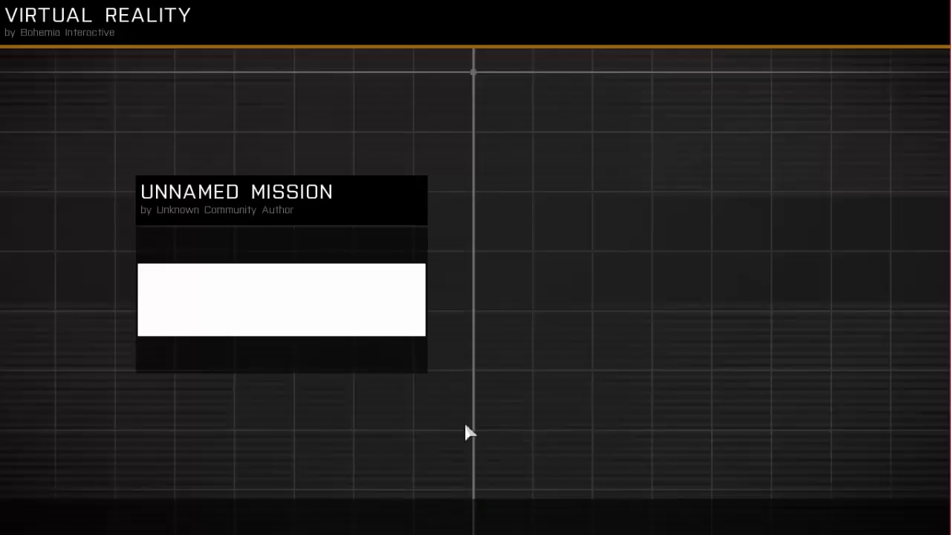
mouse_move(454, 419)
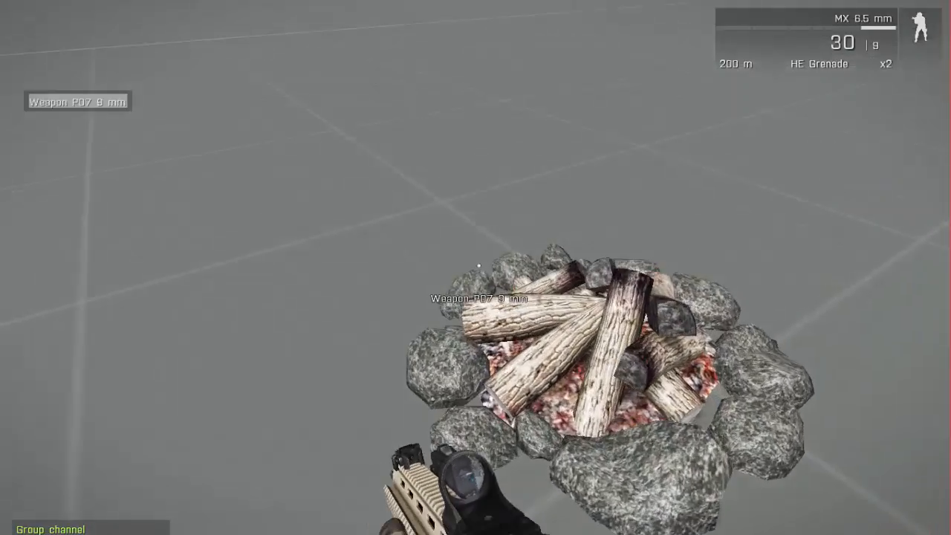
mouse_move(476, 298)
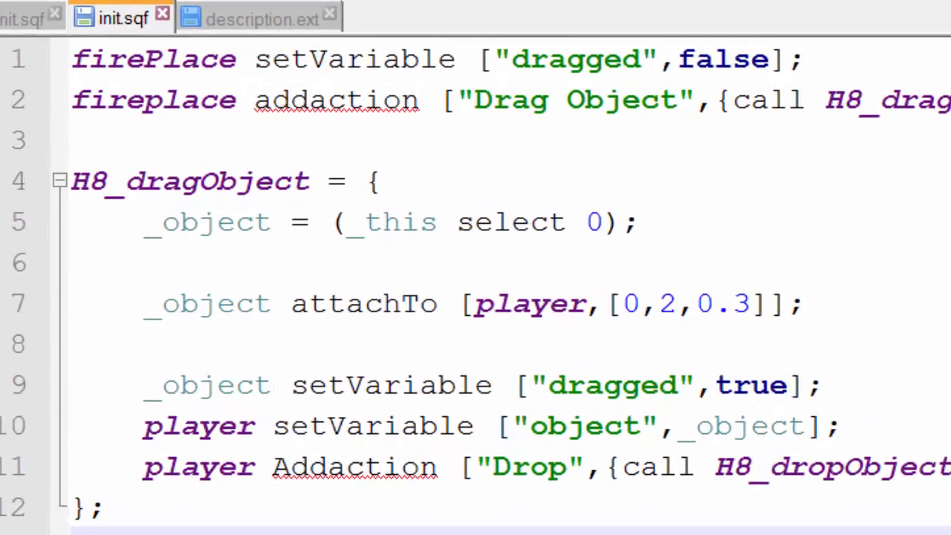
Insert an if (isServer) then { }; block at the very top of init.sqf
left_click(104, 60)
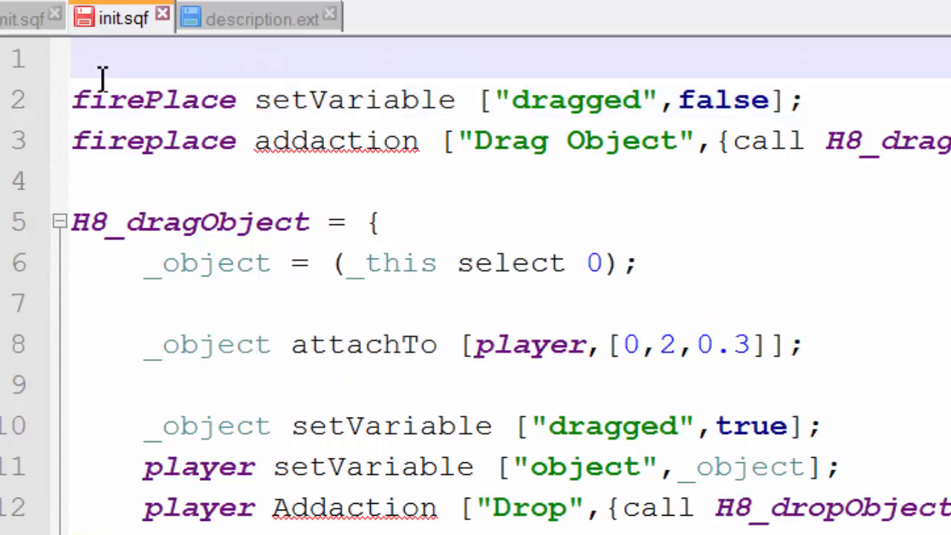
key("Return")
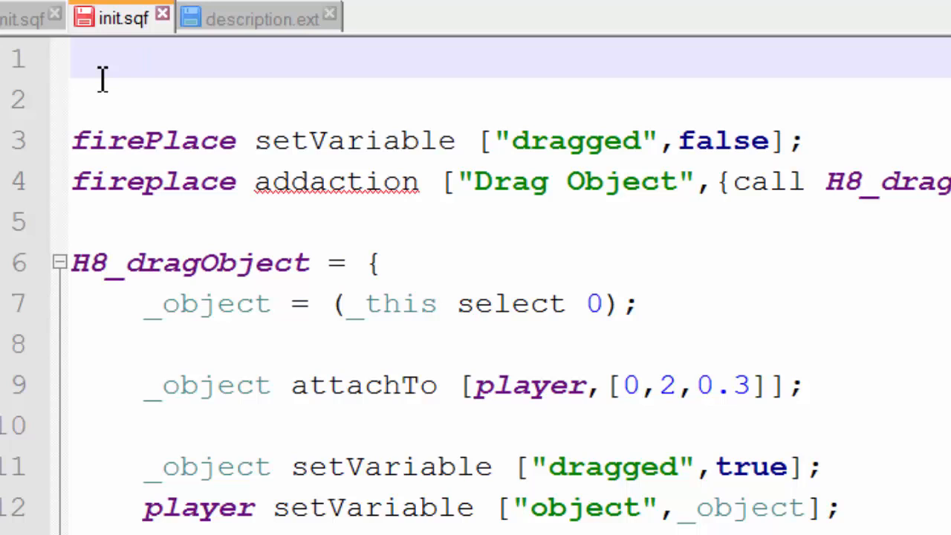
type("if (")
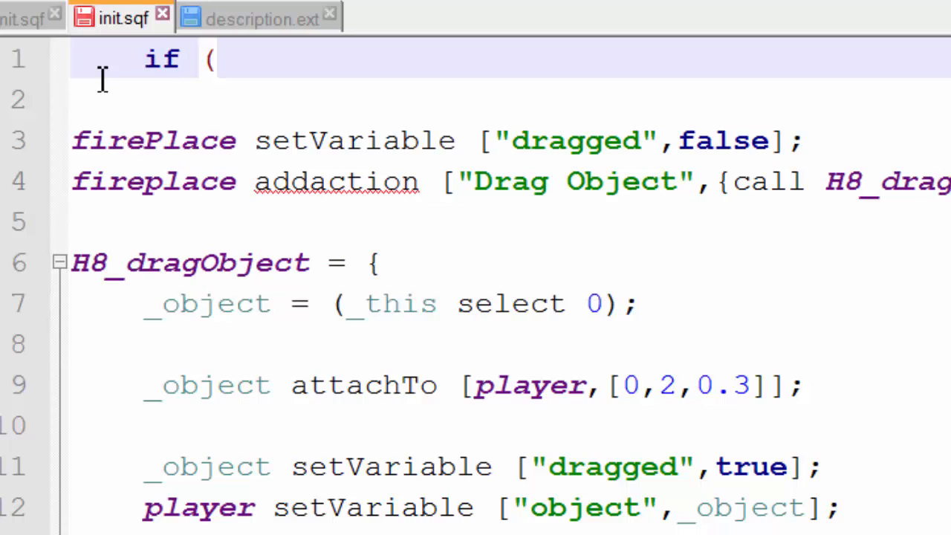
type("is")
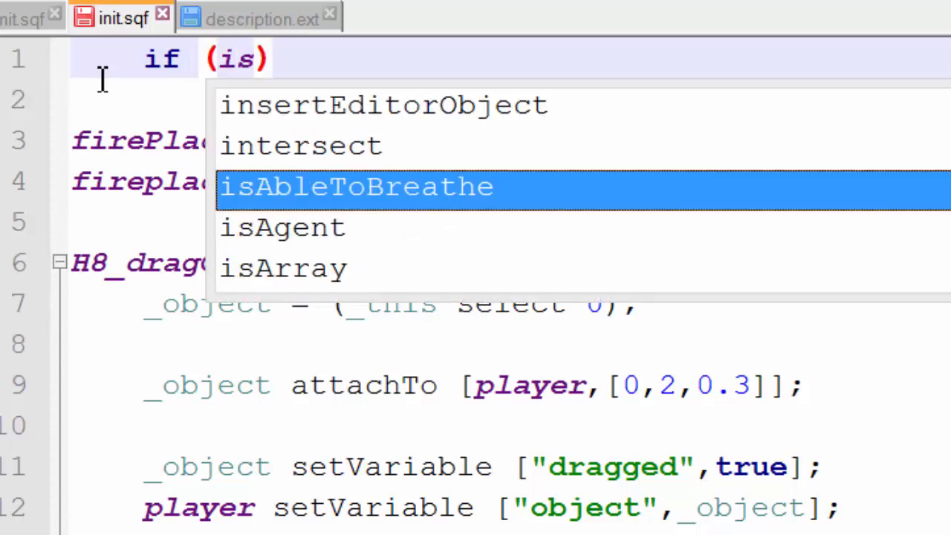
type("Server")
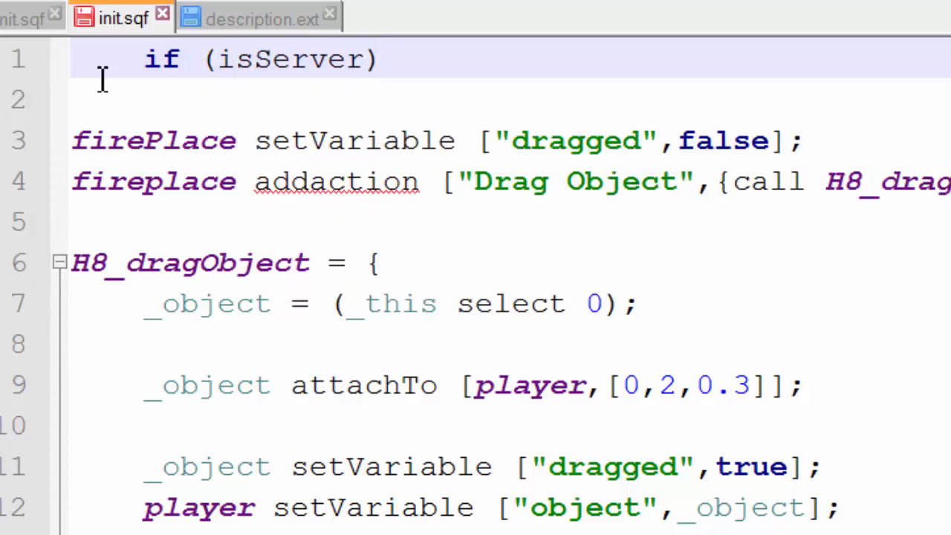
type("then {")
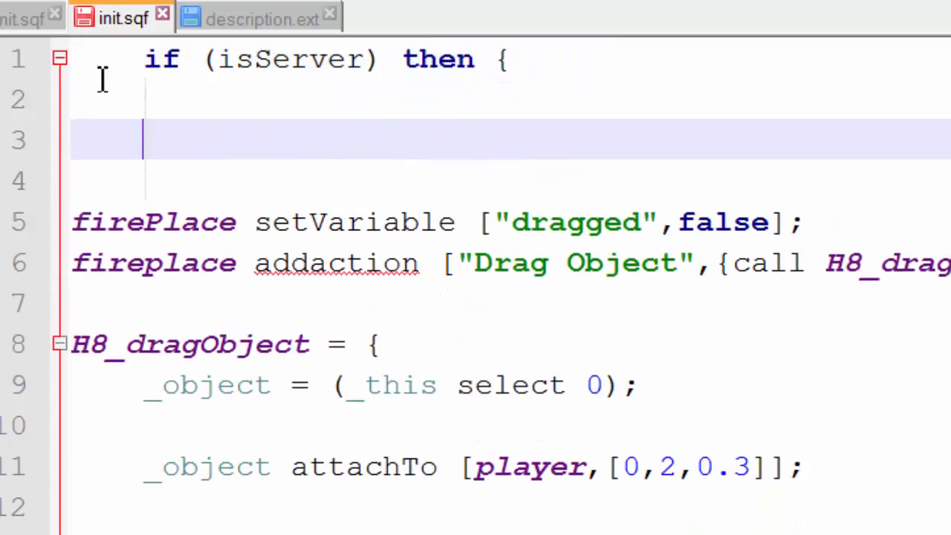
type("};")
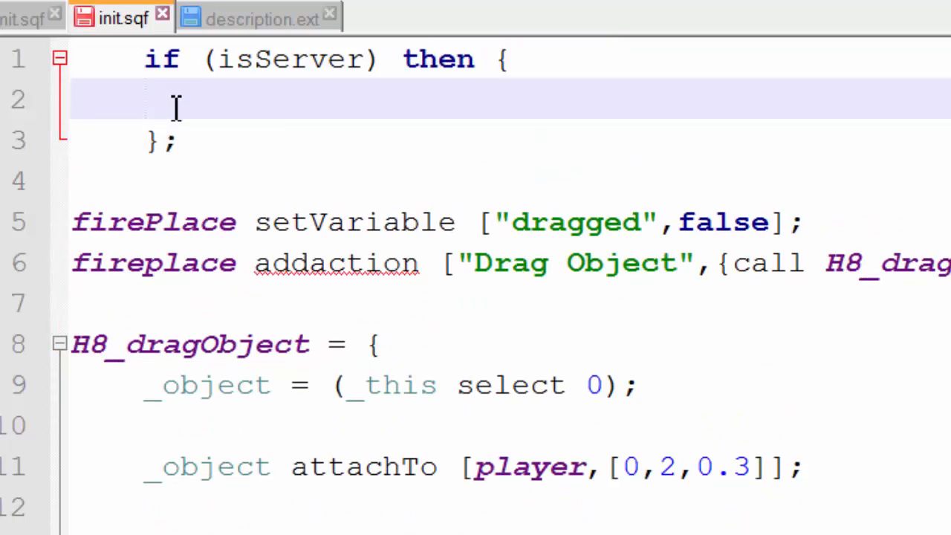
Assign _object = firePlace; as the first statement inside the server block
type("_object")
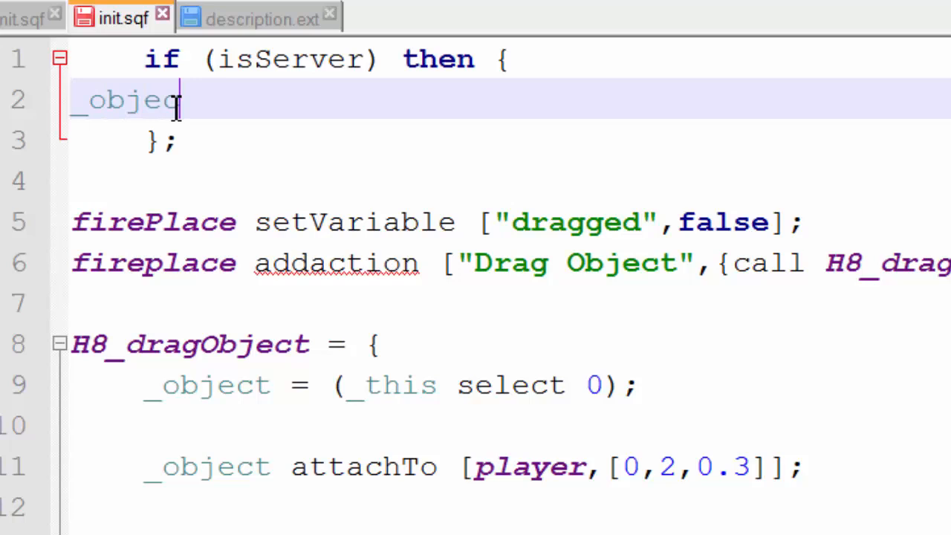
type("= firePlace;")
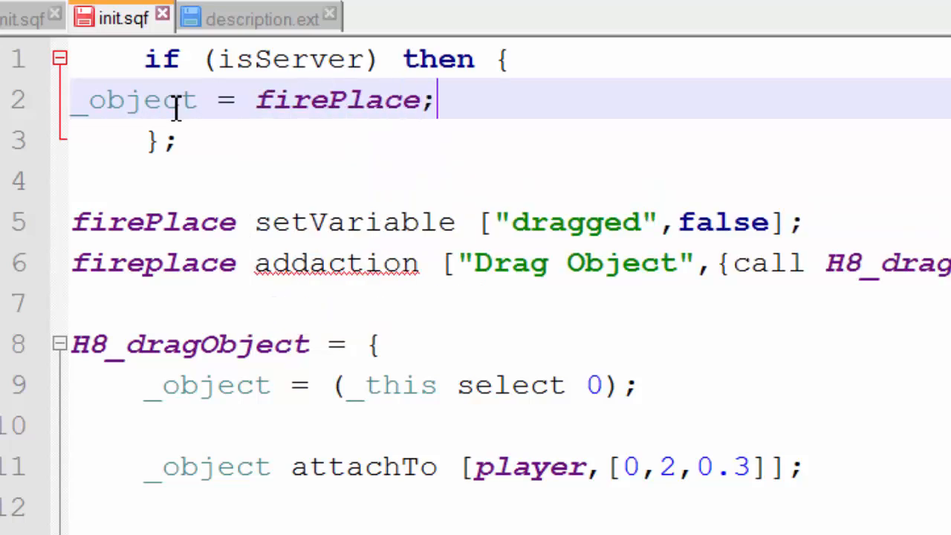
key("enter")
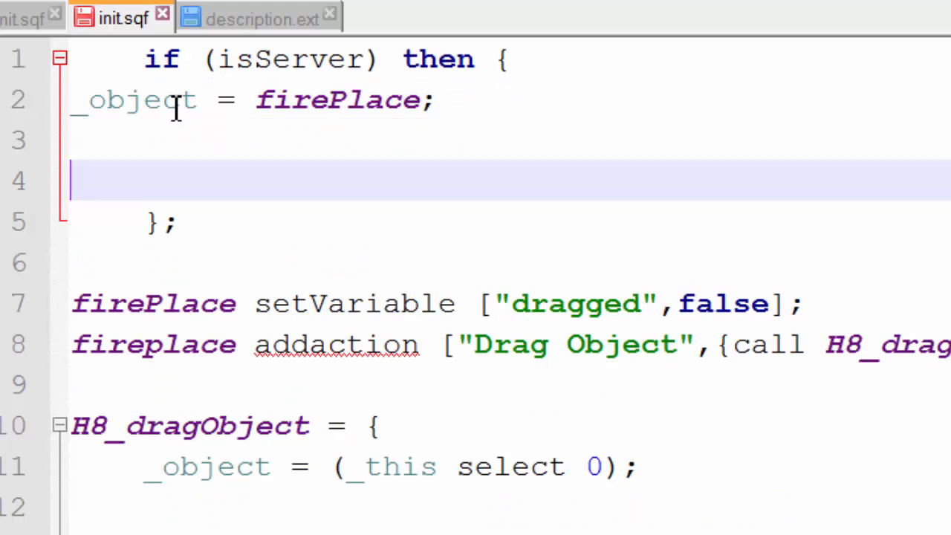
Write the BIS_fnc_MP line with [[_object],"H8_addaction"] as its argument array
type("BI")
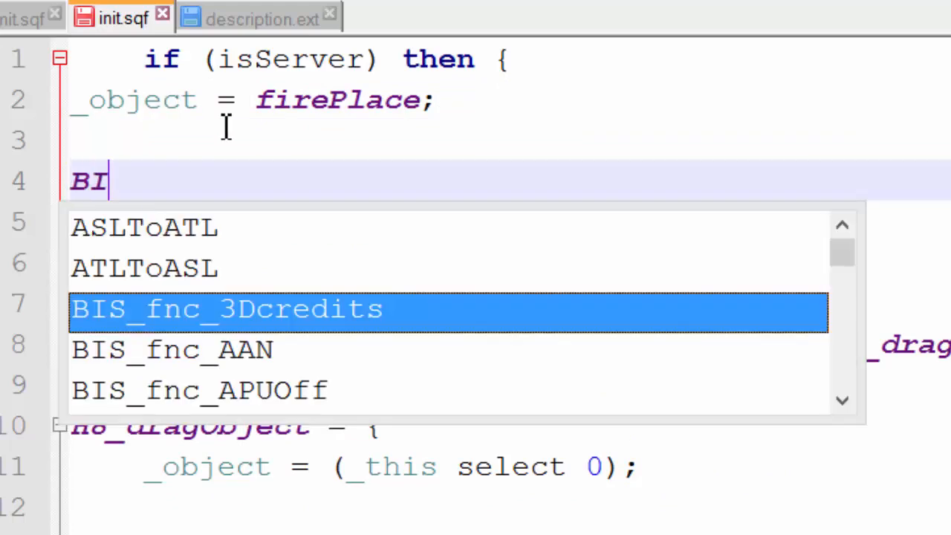
type("S_fnc_MP;")
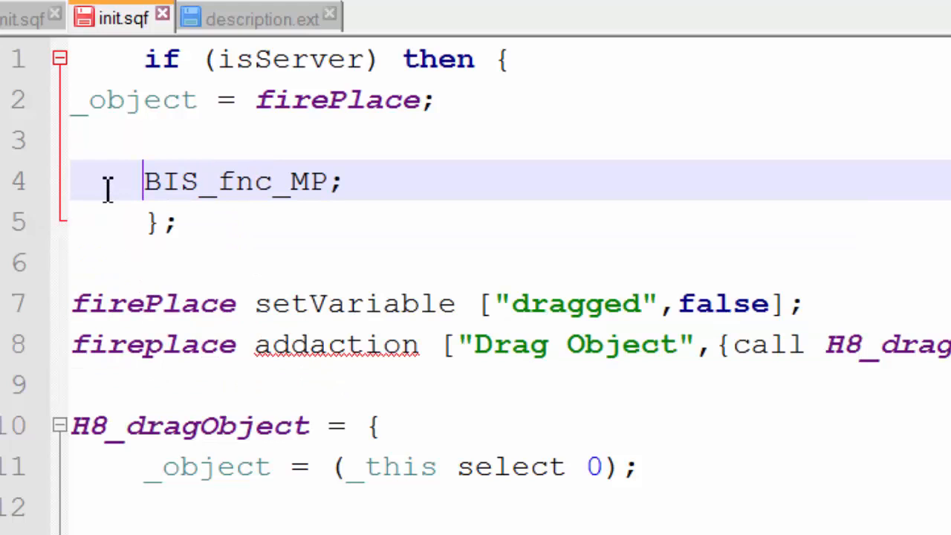
type("[]")
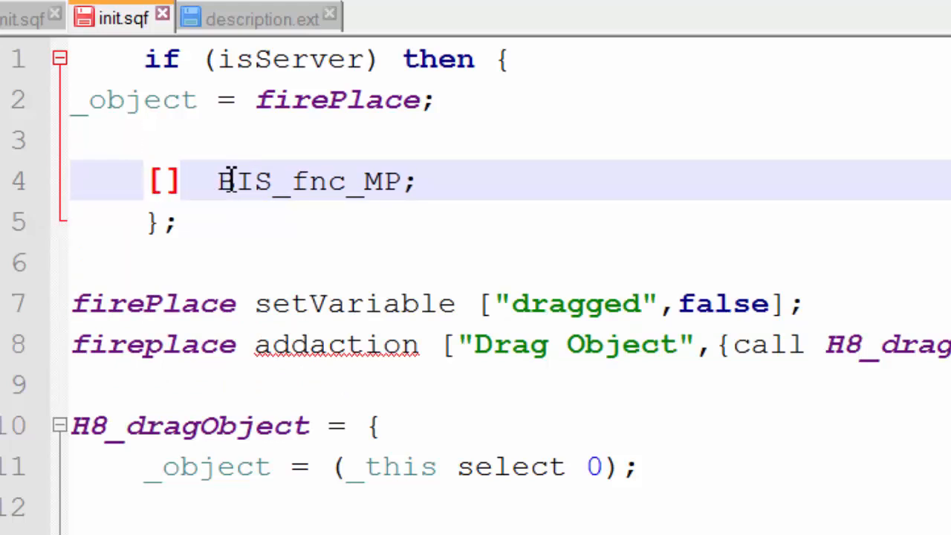
double_click(133, 99)
type("[_object")
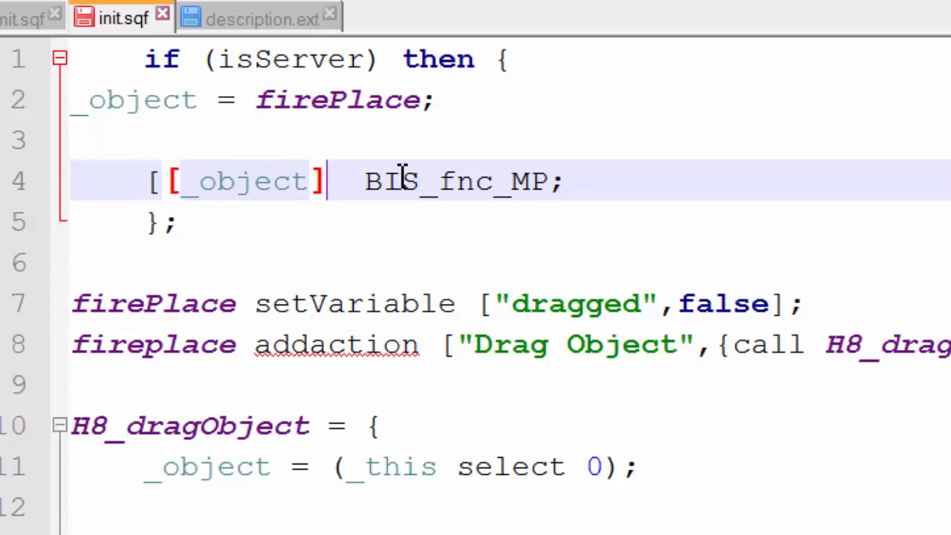
type(",\"\"")
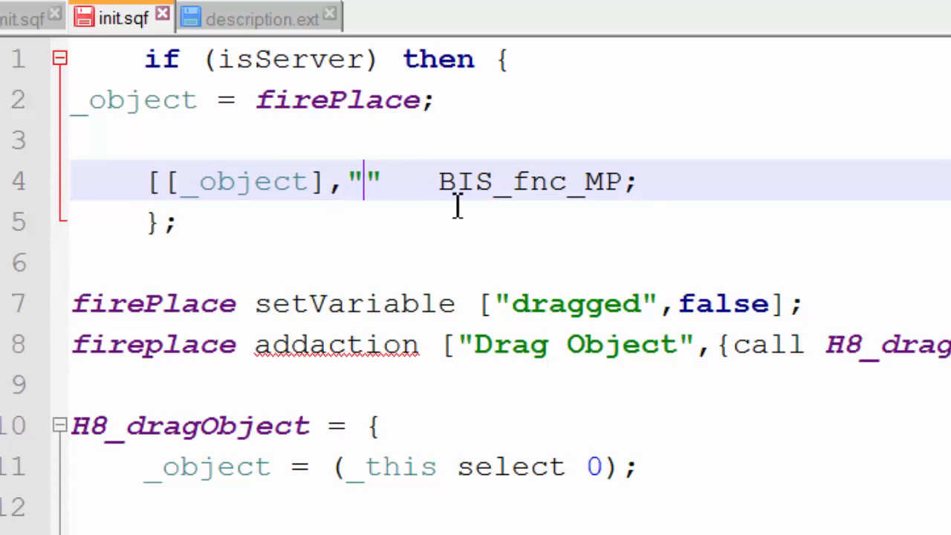
type("add")
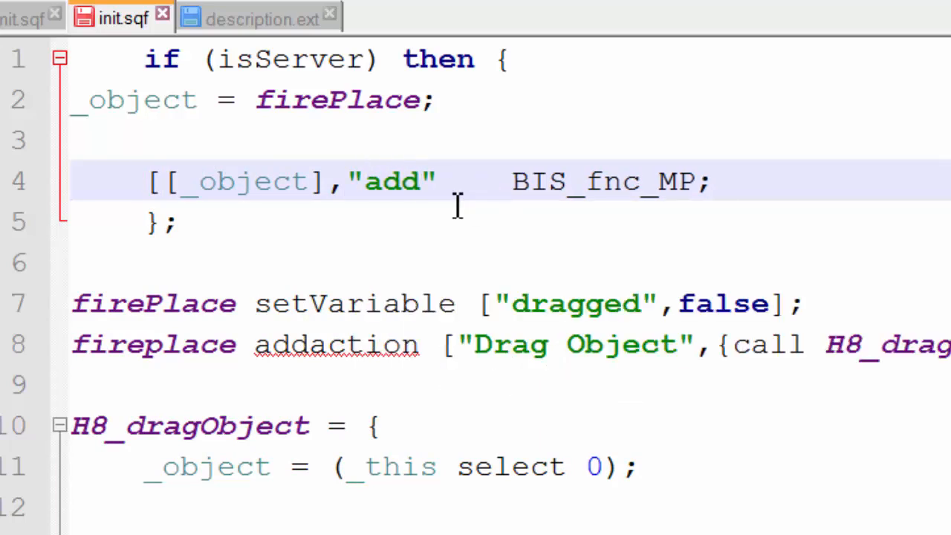
key("Backspace")
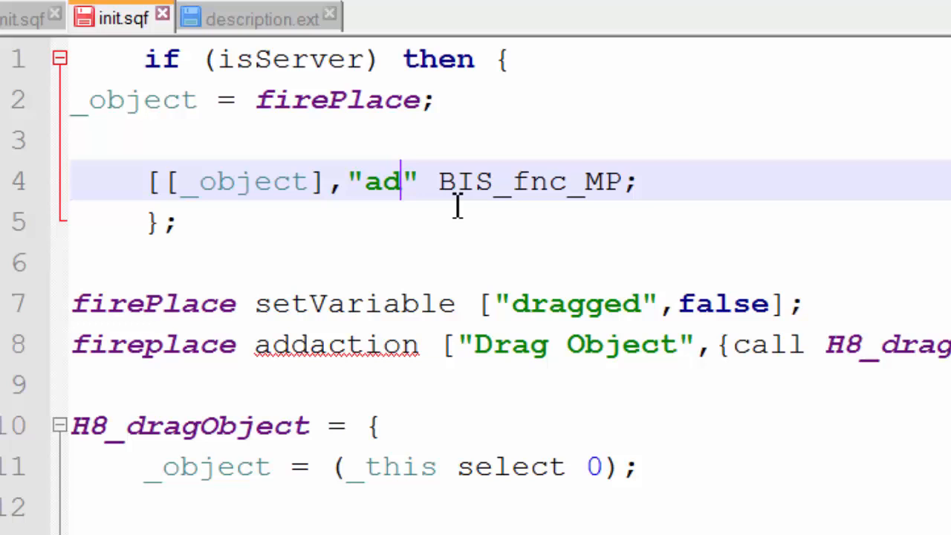
type("H8_")
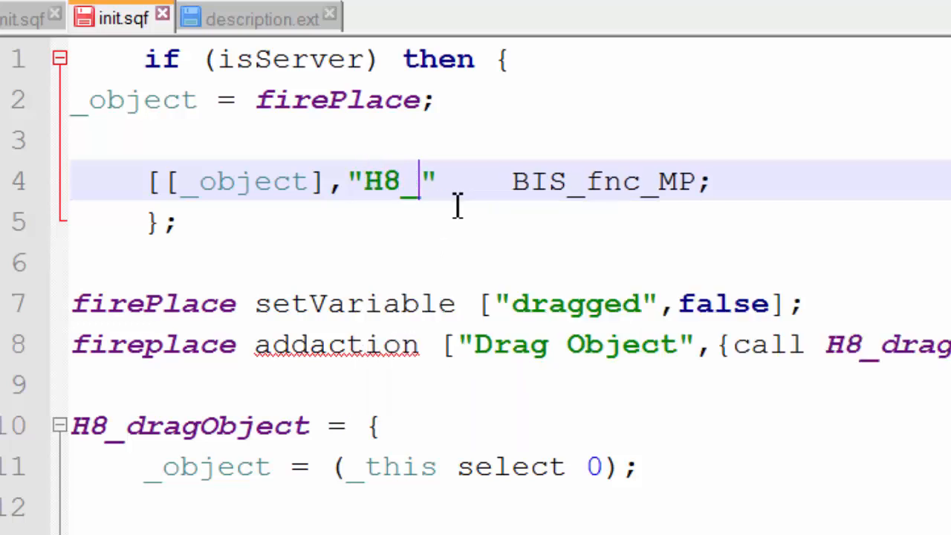
type("addaction")
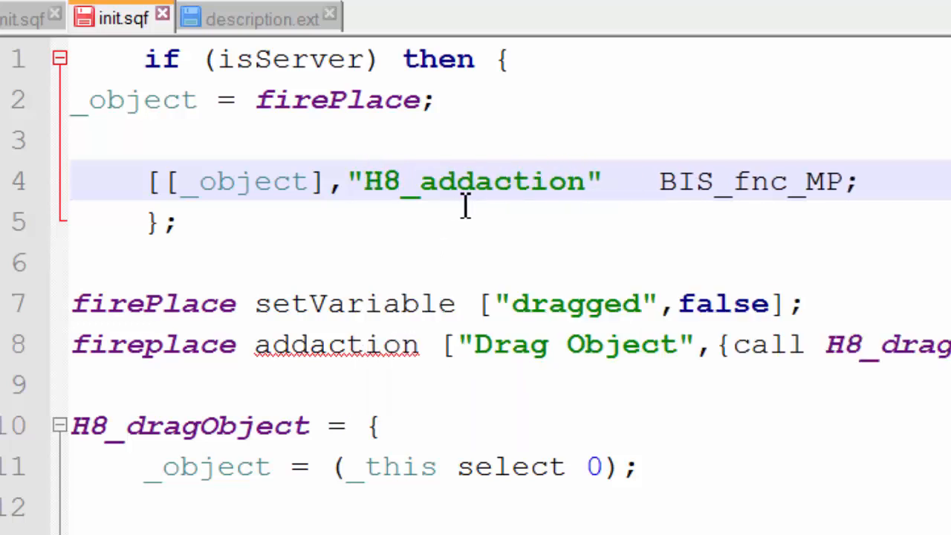
Add the true,true flags and the call keyword so the line reads ... call BIS_fnc_MP;
type("true,")
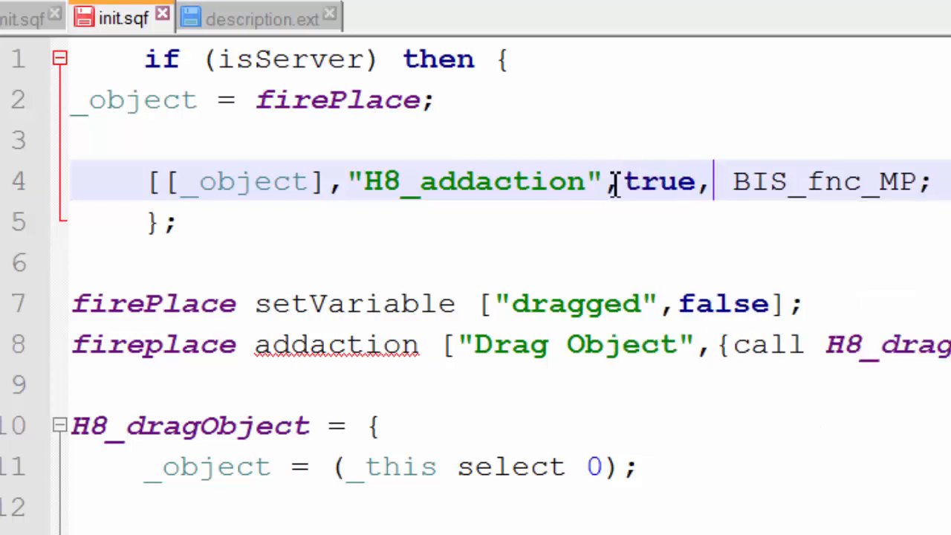
type("true]")
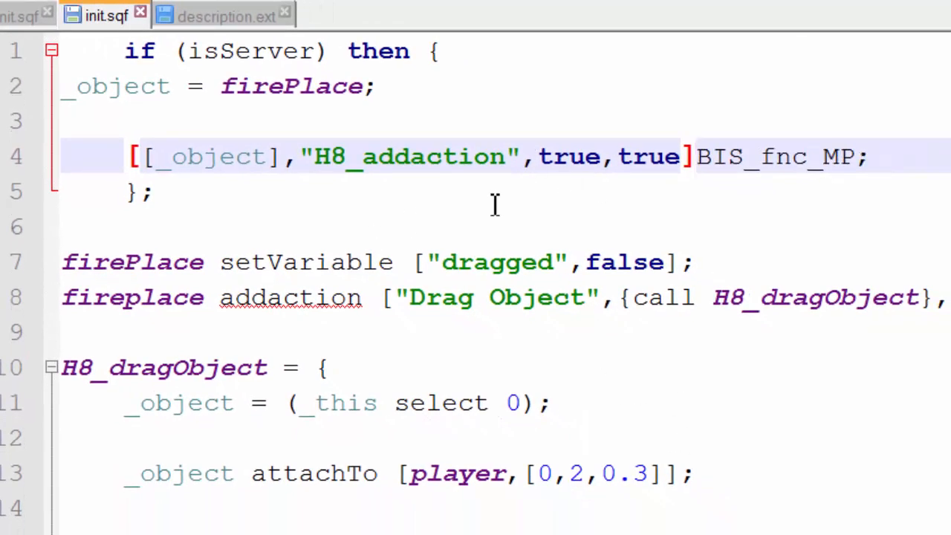
type("call")
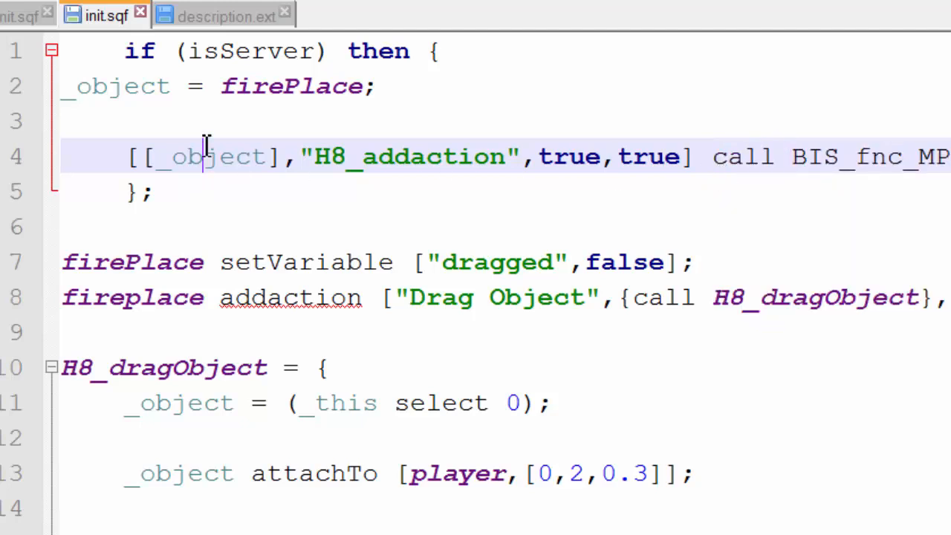
double_click(409, 156)
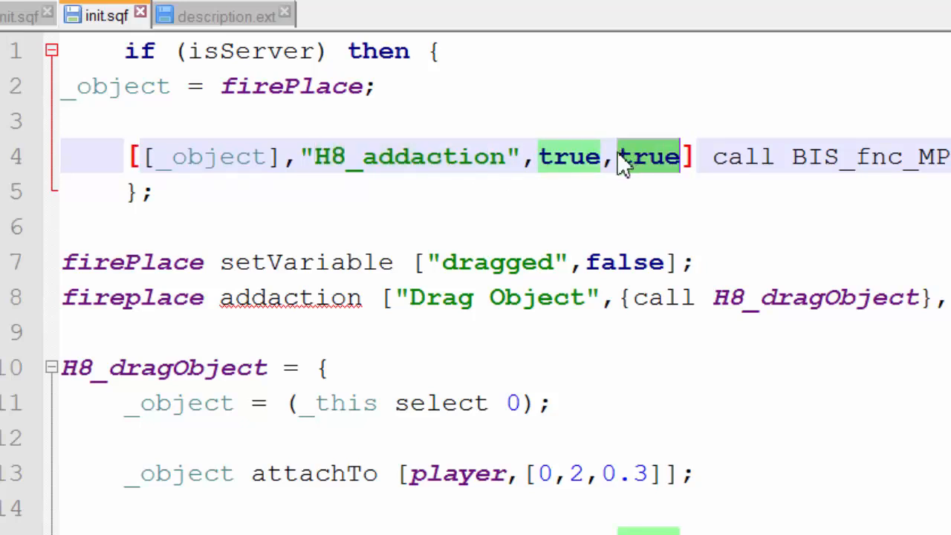
left_click(266, 86)
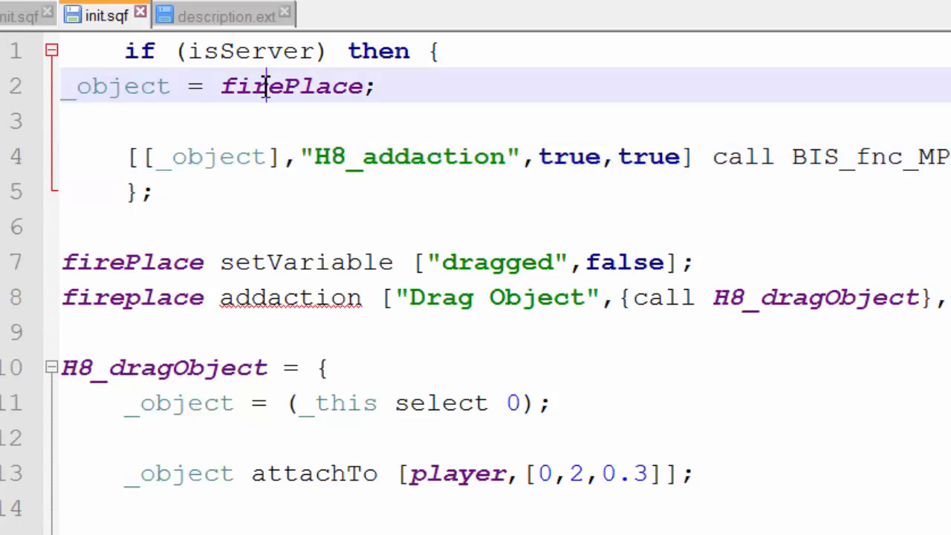
double_click(116, 85)
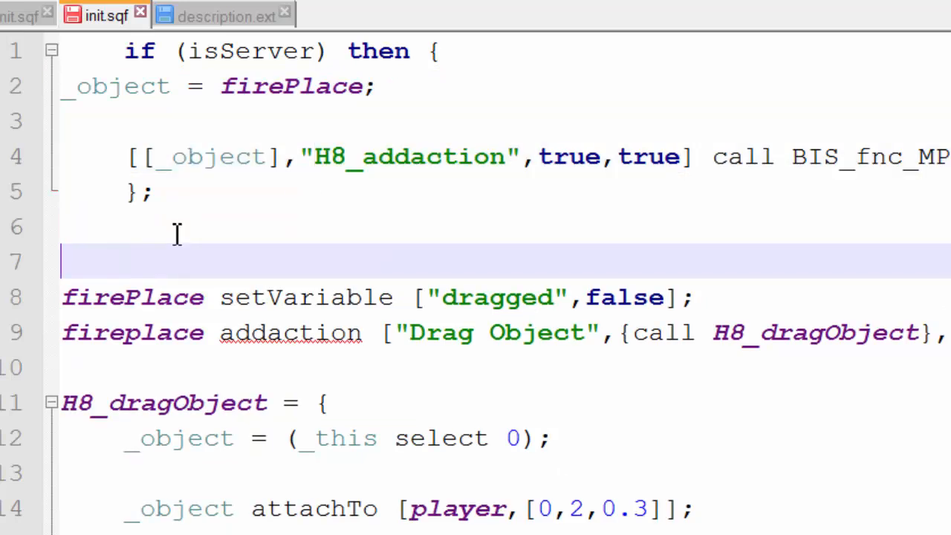
Define H8_addaction = { with _object = (_this select 0); and use _object in place of firePlace
type("H8_addaction = {")
left_click(505, 367)
type("};")
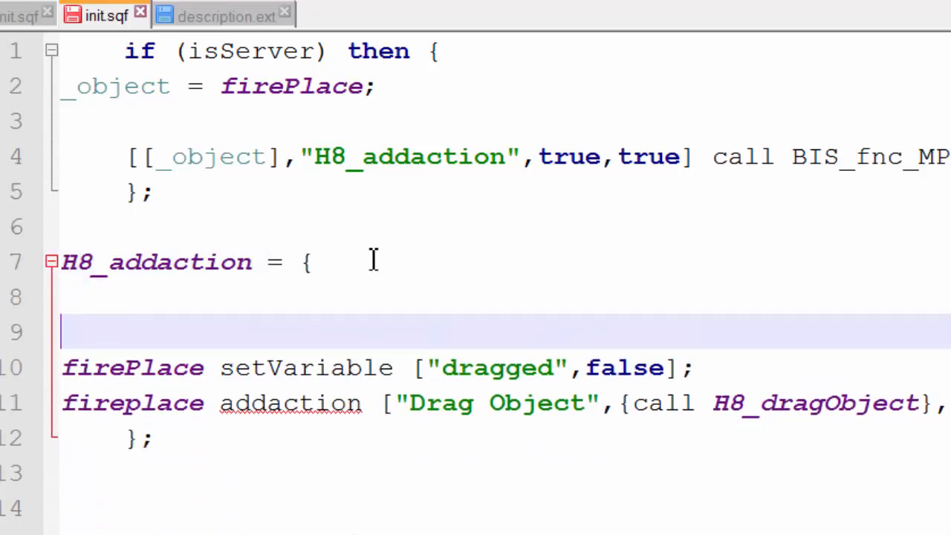
double_click(116, 85)
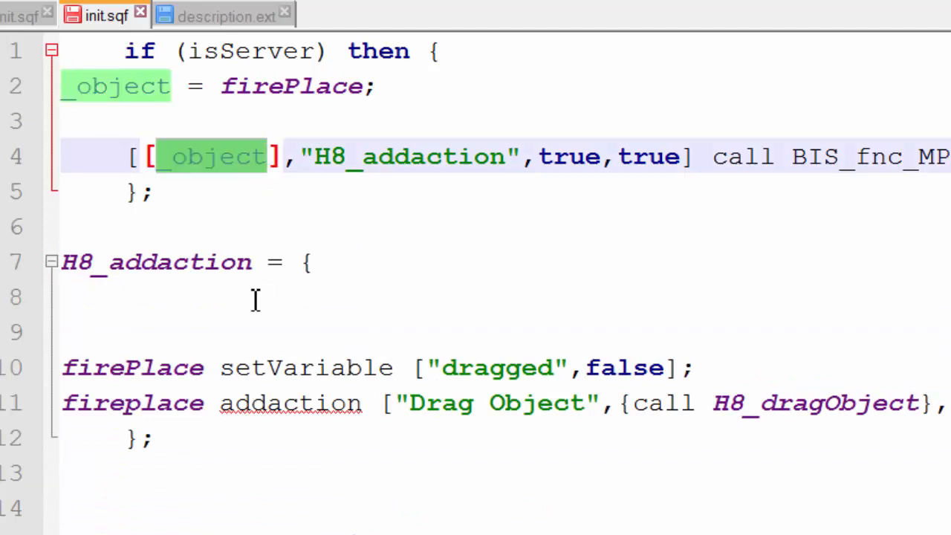
type("_object =")
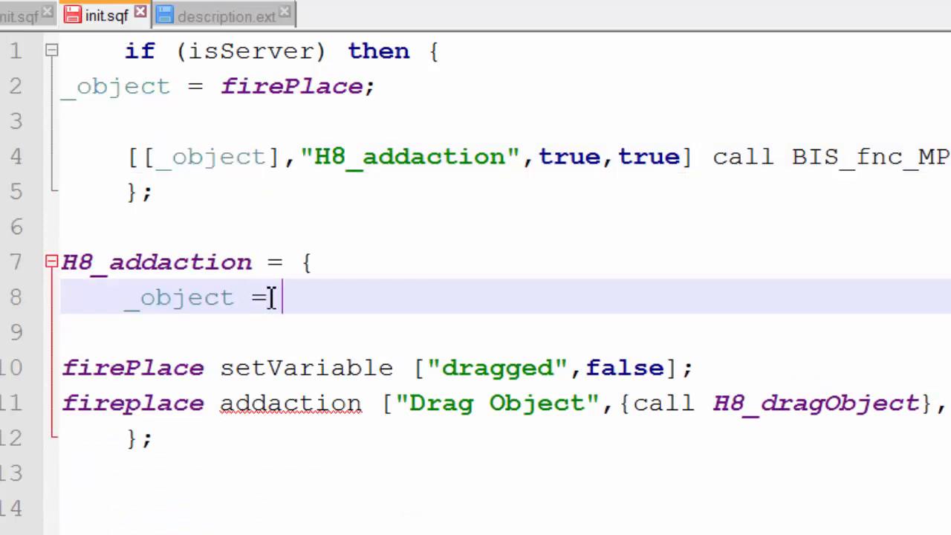
type("(_this s")
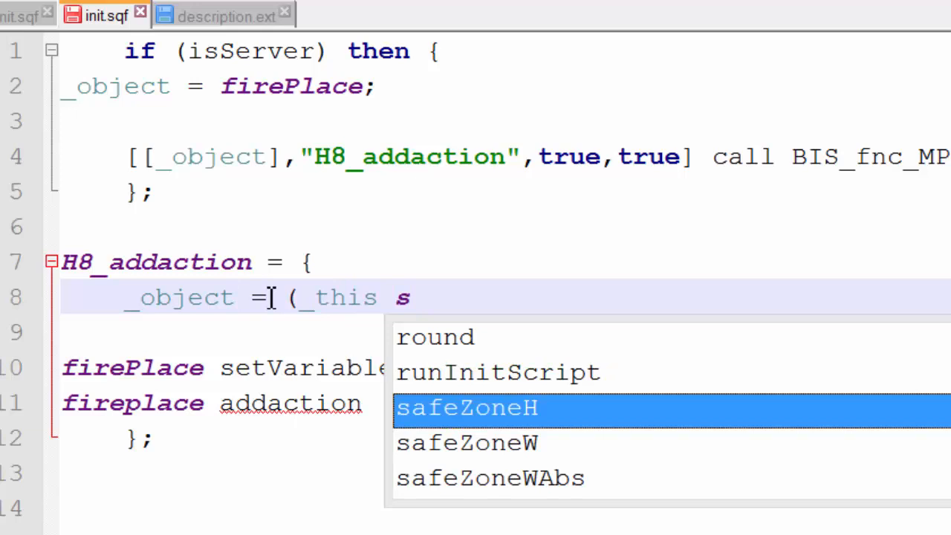
type("select 0")
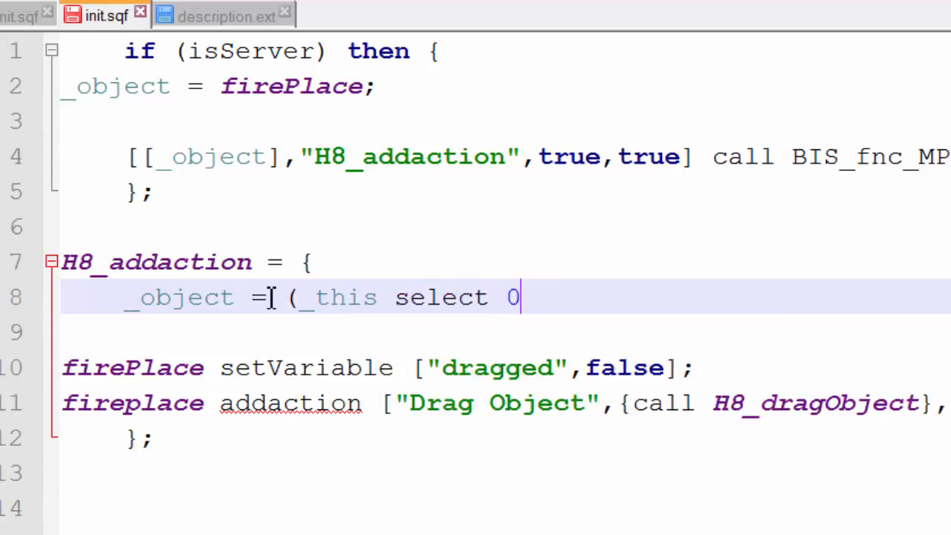
double_click(289, 86)
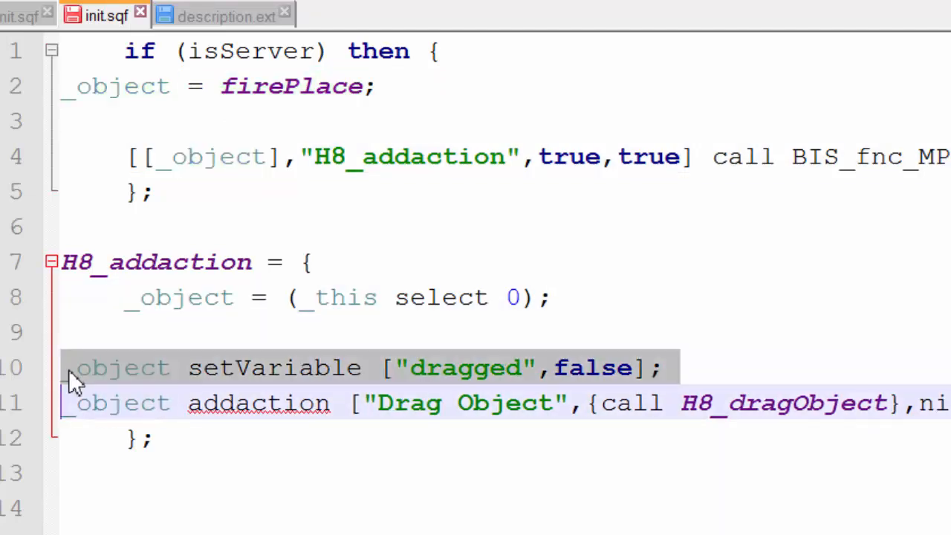
left_click(67, 369)
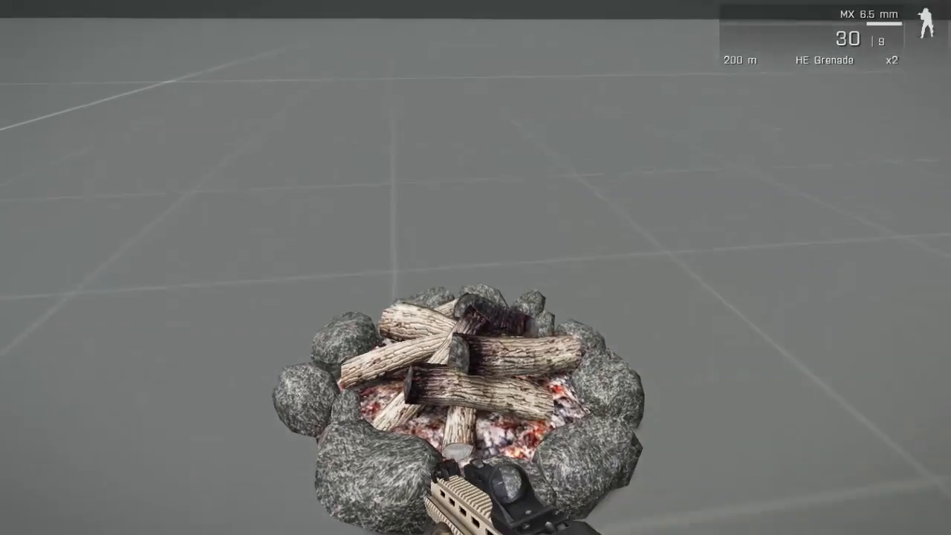
mouse_move(475, 298)
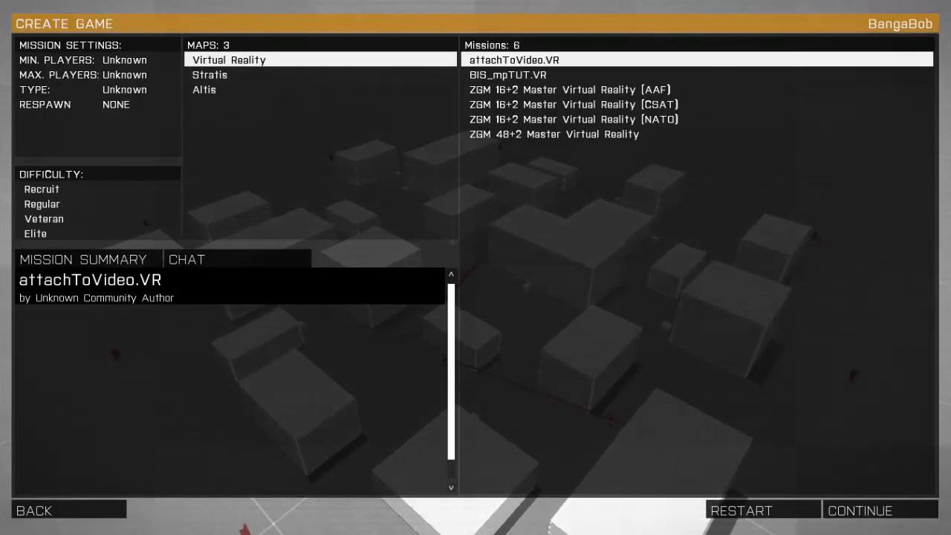
Continue from Create Game, take the Rifleman slot and start attachToVideo.VR at the campfire
left_click(861, 511)
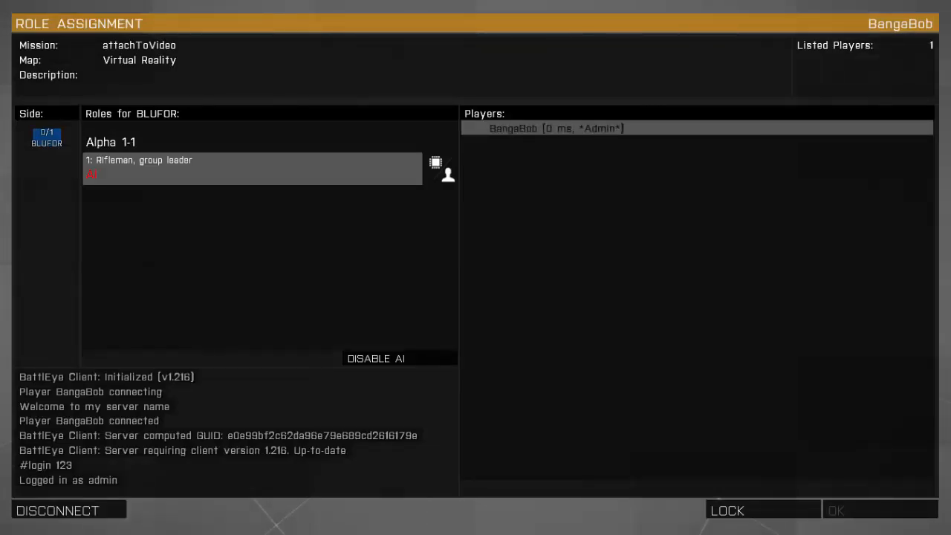
left_click(252, 168)
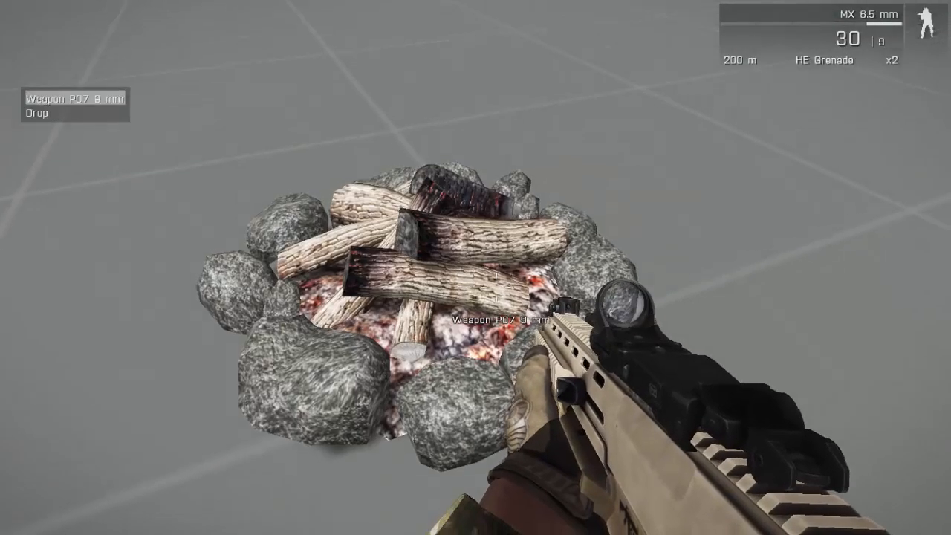
mouse_move(475, 268)
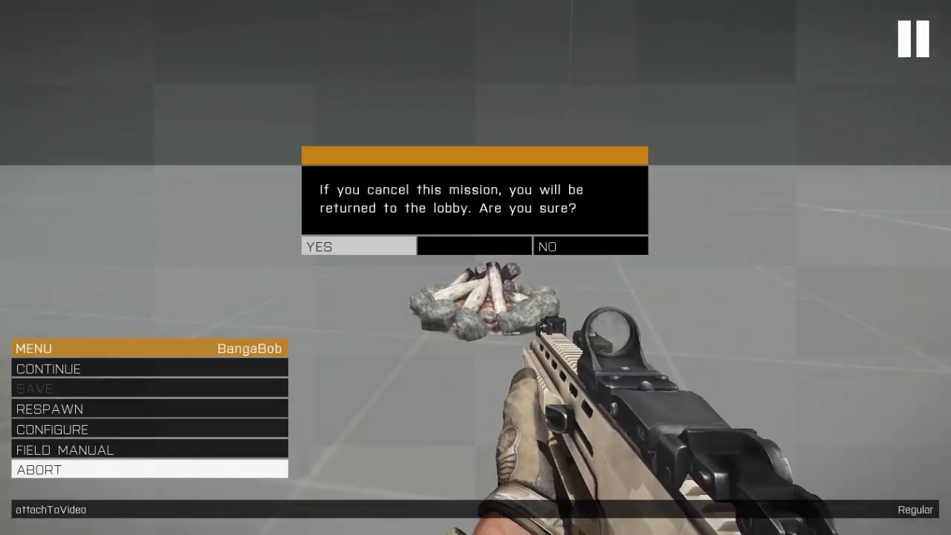
Leave the mission, rejoin BangaBobs Test Server in progress as the rifleman, and confirm a respawn
left_click(358, 247)
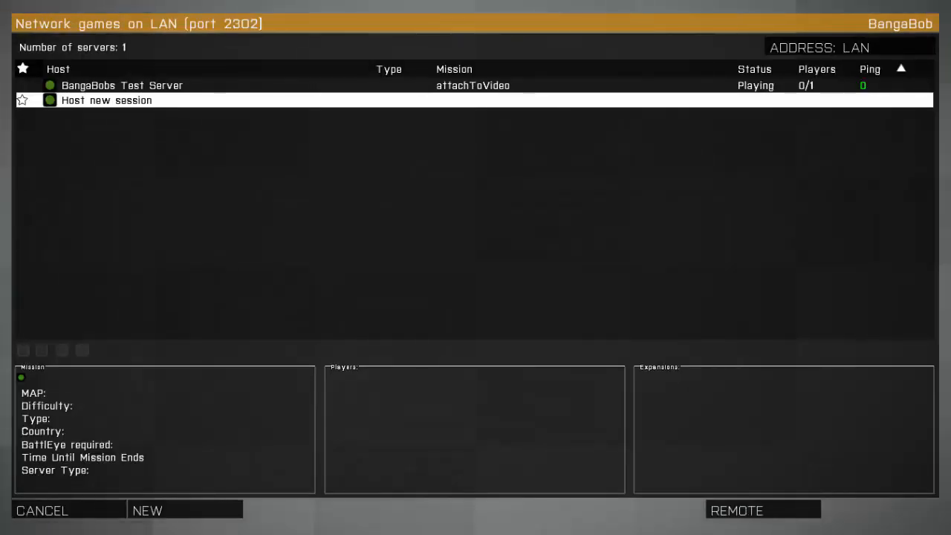
left_click(122, 85)
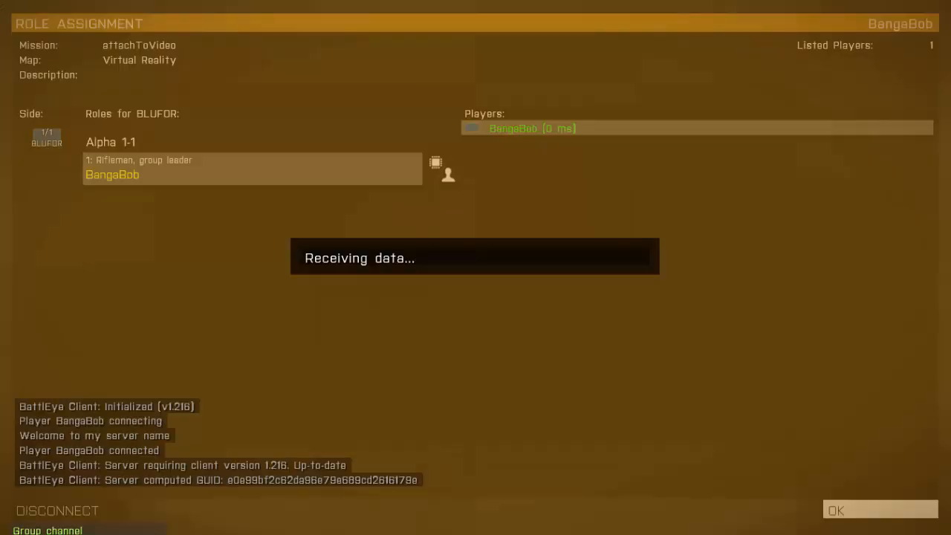
left_click(880, 511)
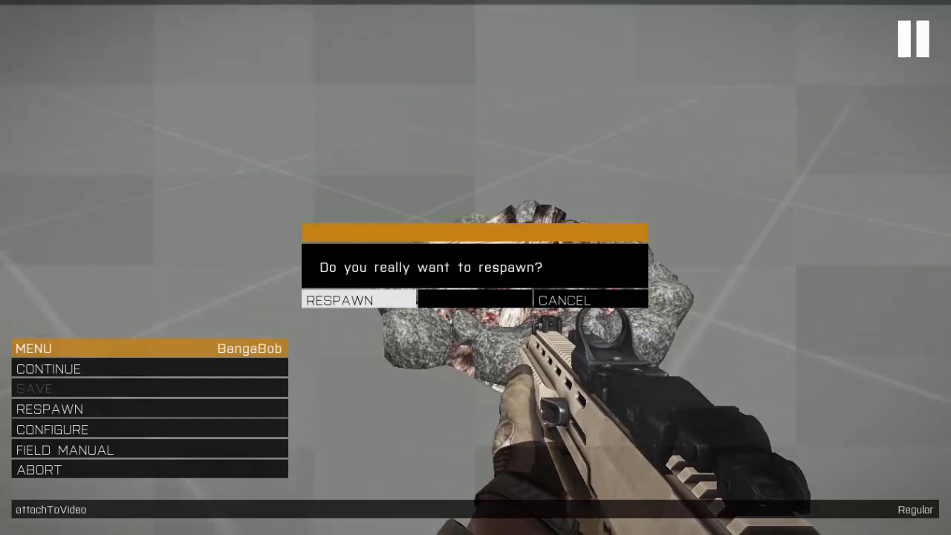
left_click(339, 300)
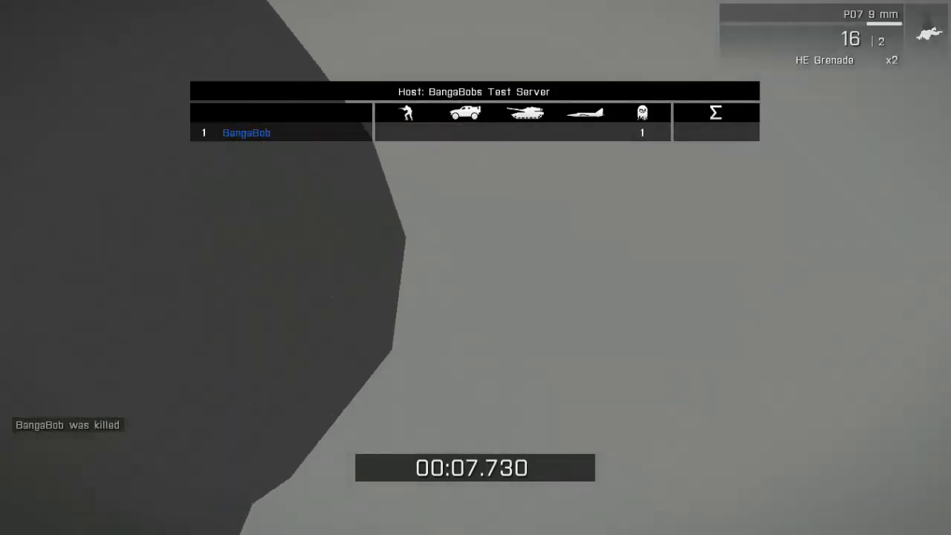